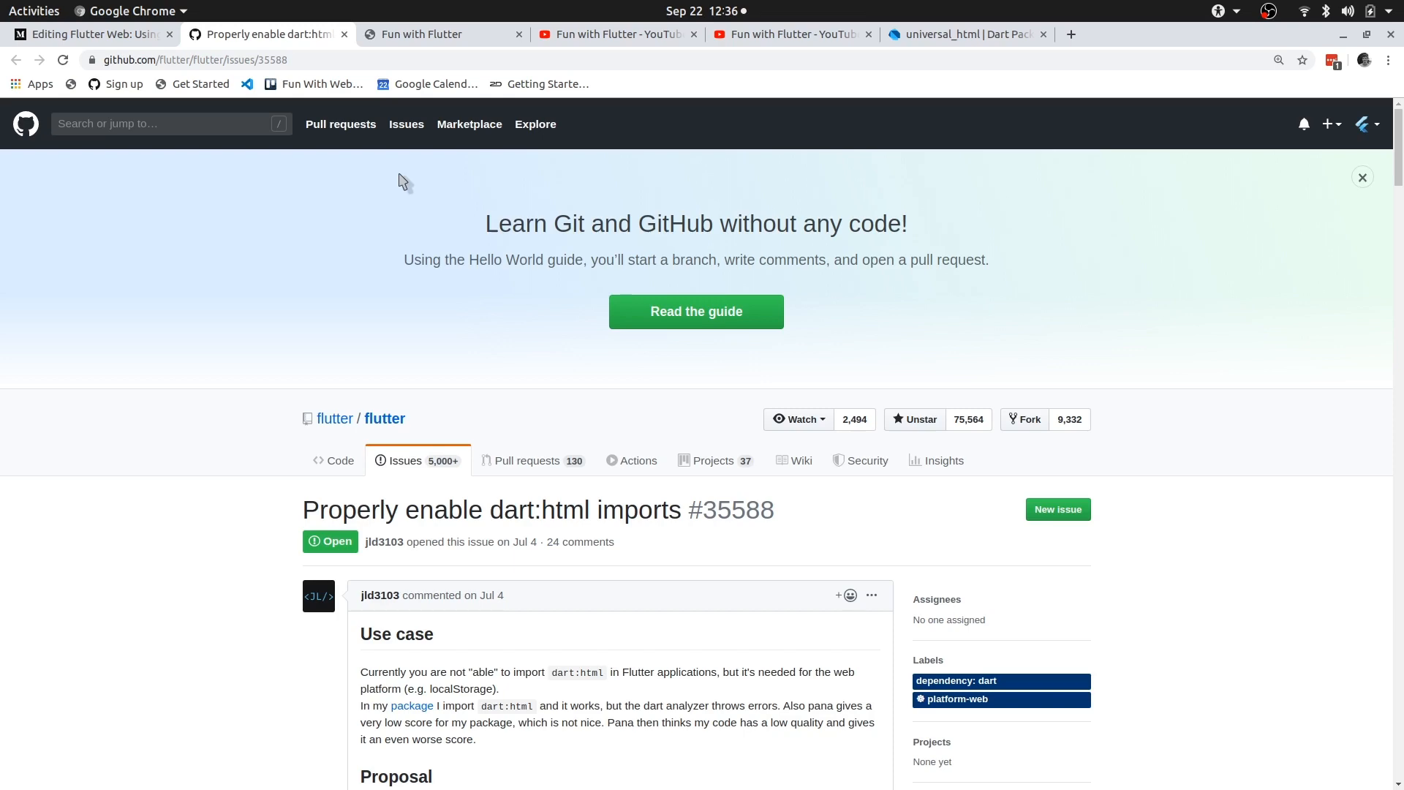
Switch to the Fun with Flutter tab to show the funwith.app home page with recent posts
click(439, 35)
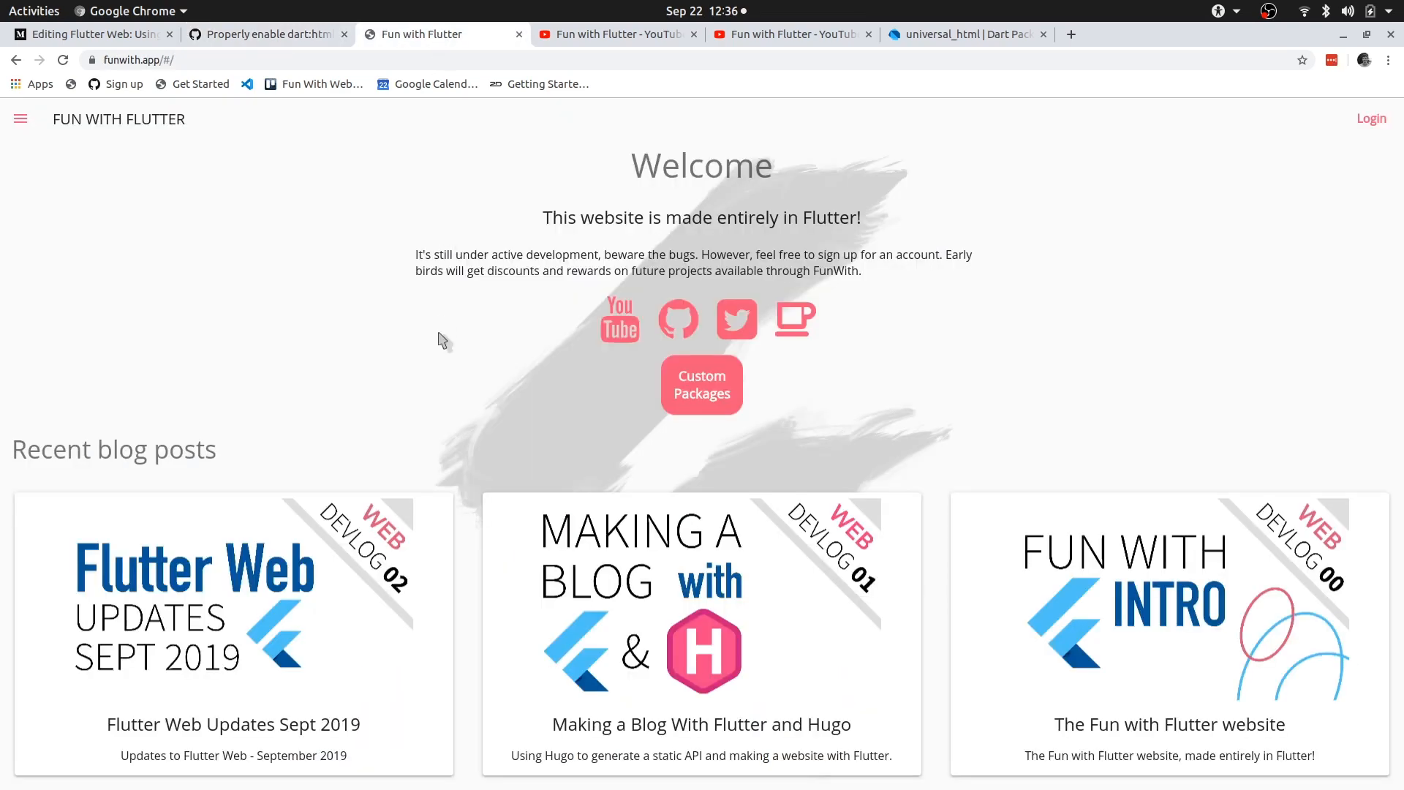
mouse_move(627, 40)
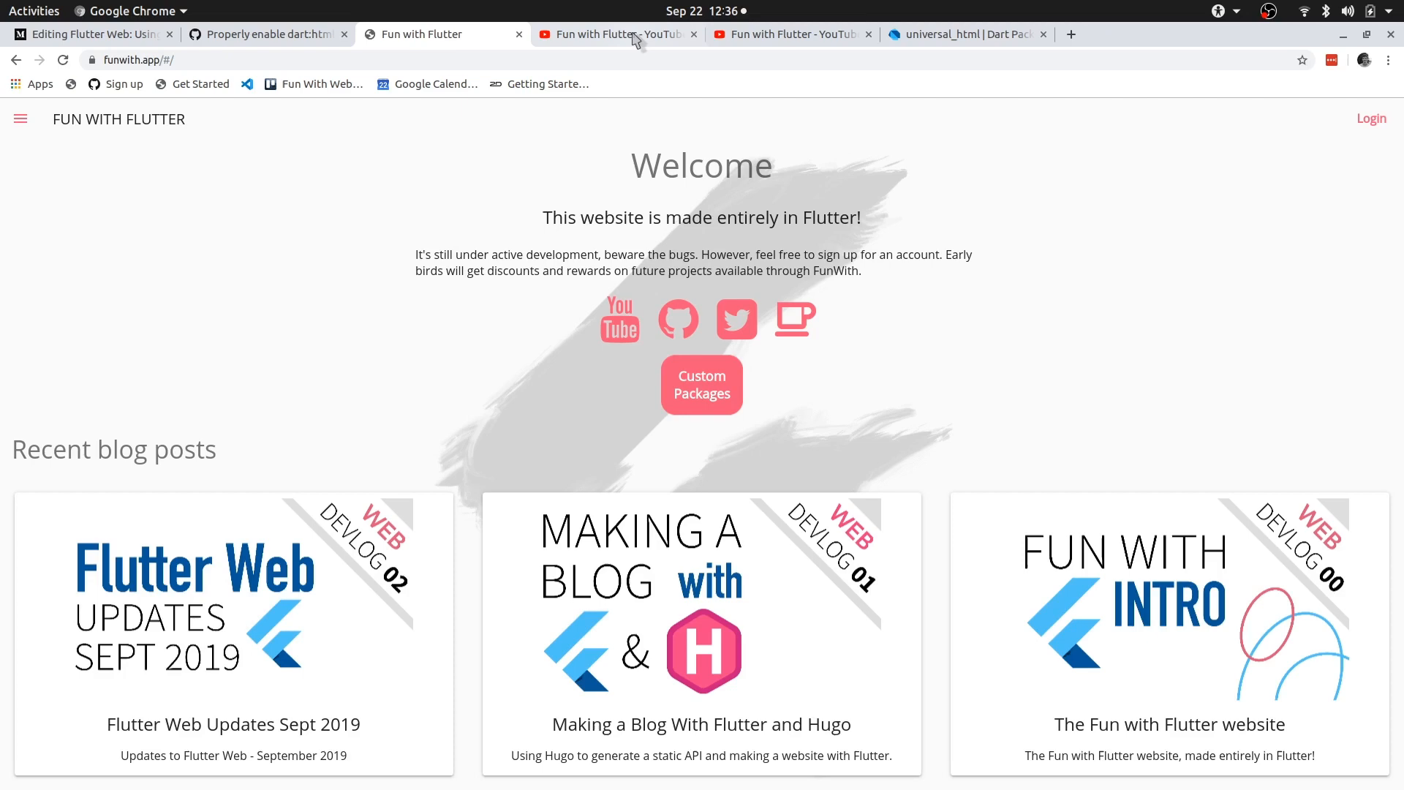
mouse_move(577, 290)
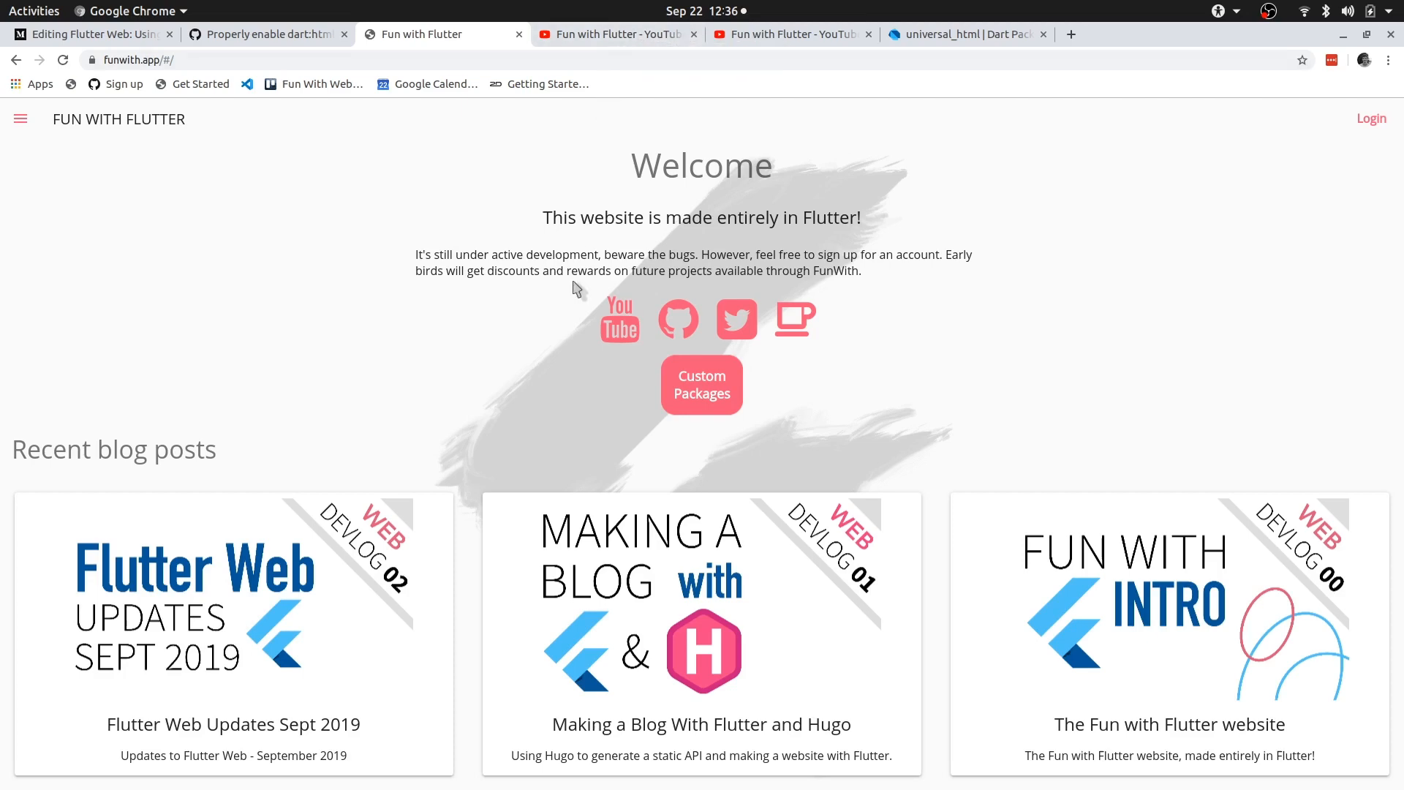
mouse_move(707, 18)
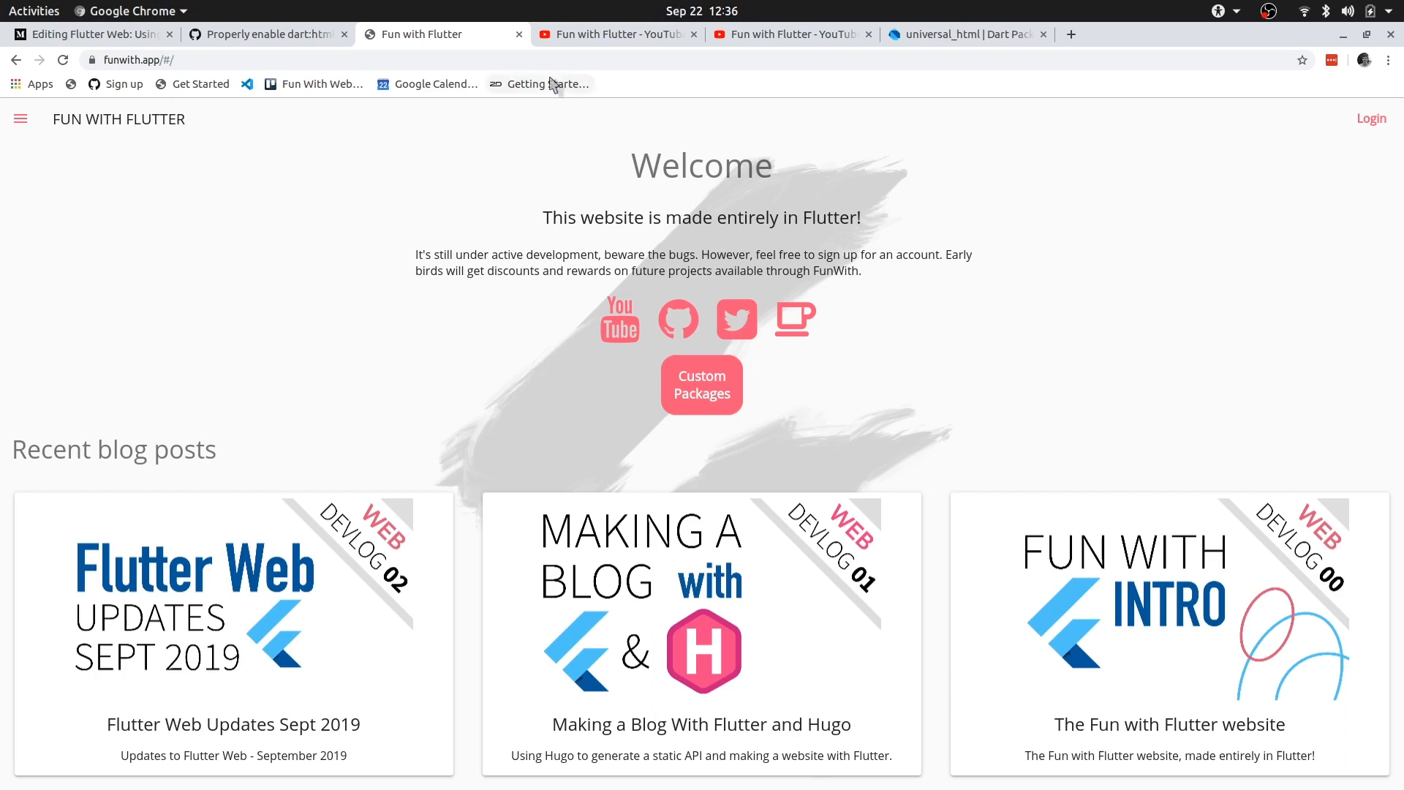
mouse_move(398, 206)
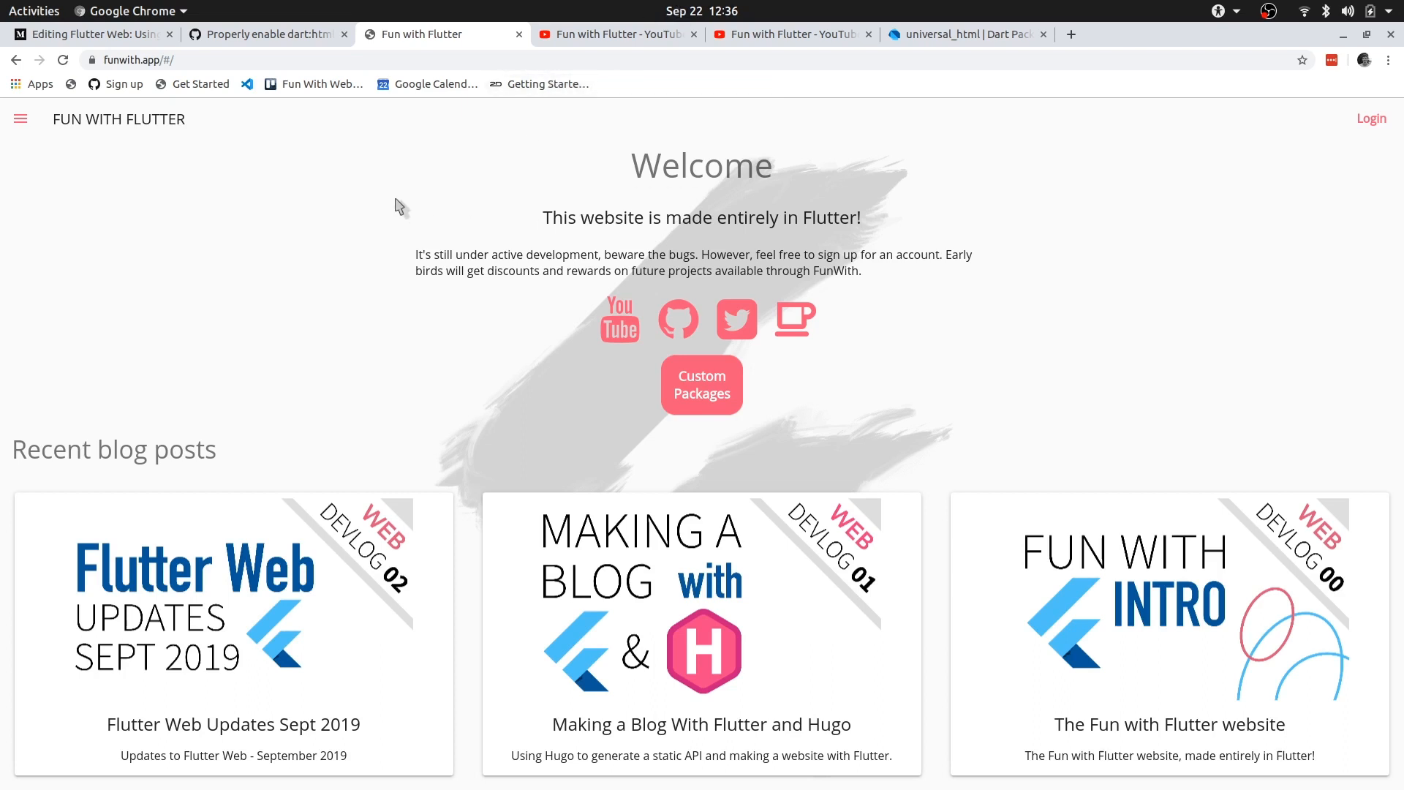
mouse_move(349, 196)
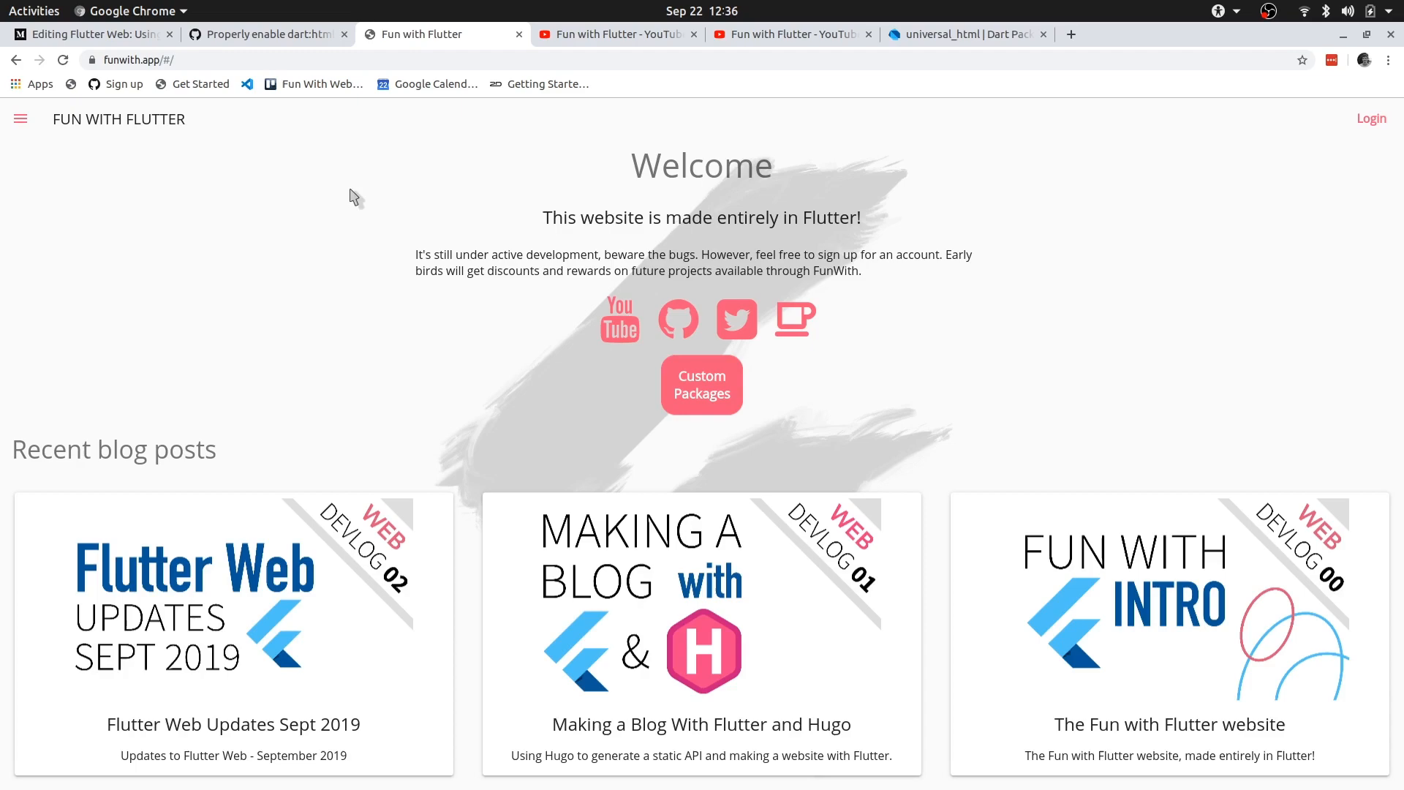
mouse_move(307, 185)
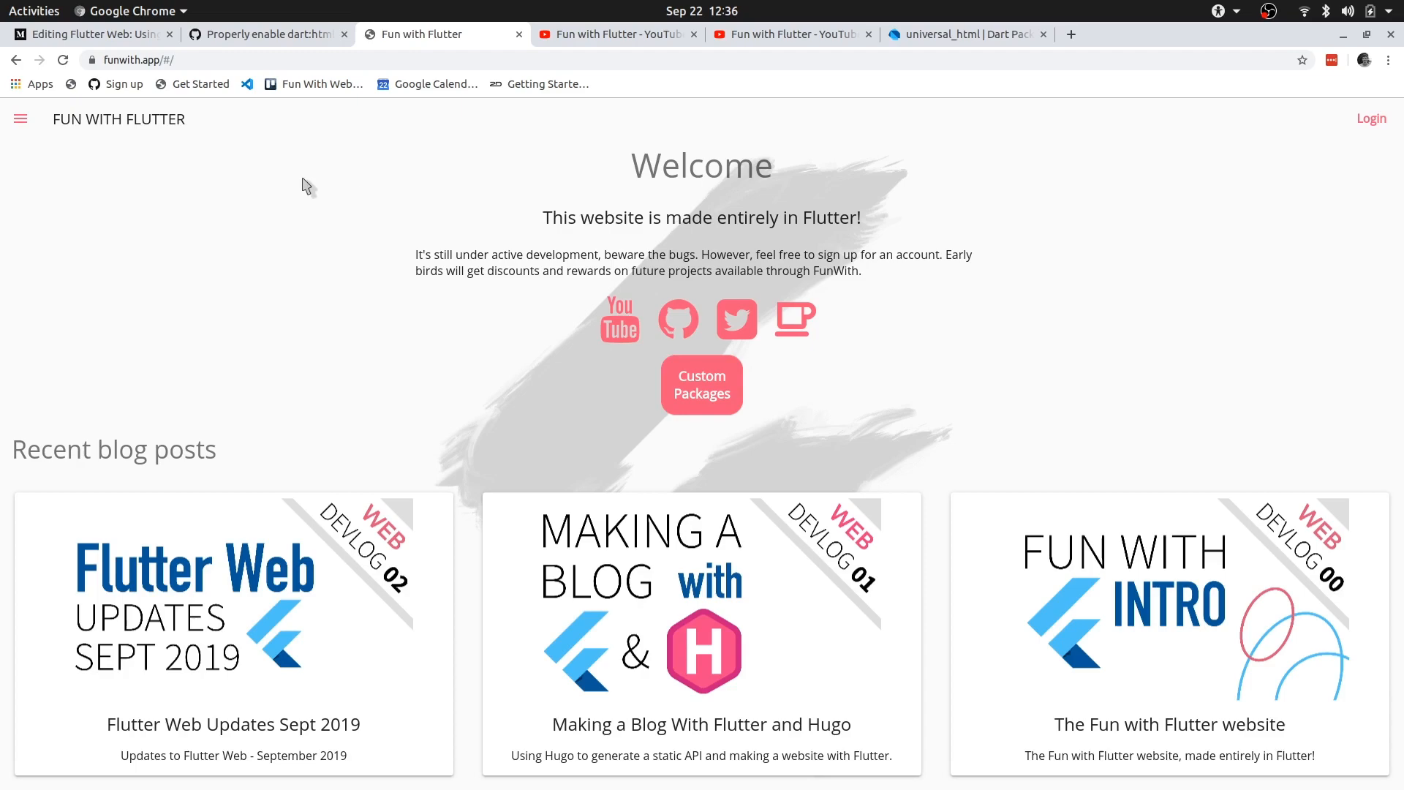
Read the dart:html imports GitHub issue down to the Flutter Analyzer SDK update, then scroll back up
click(266, 35)
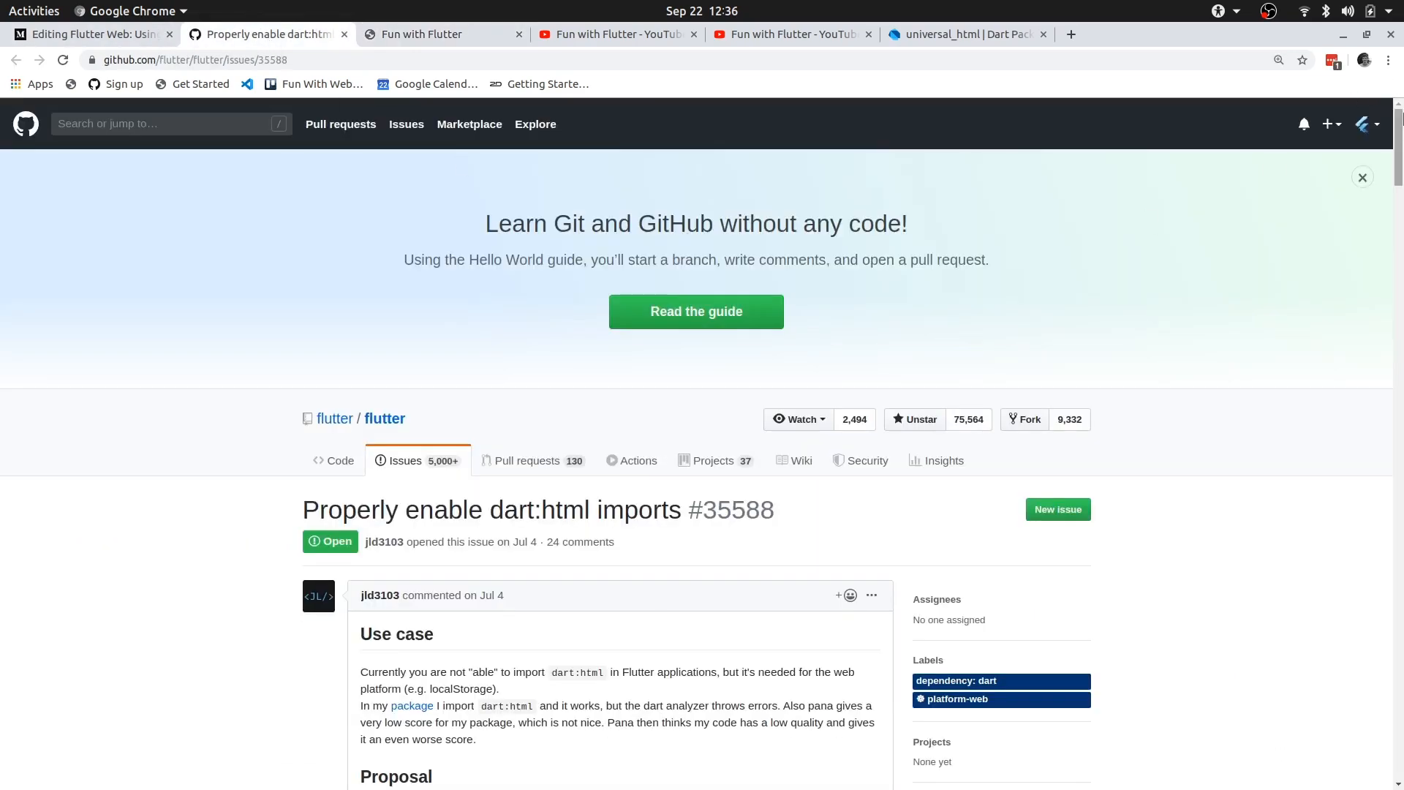
scroll(down, 3)
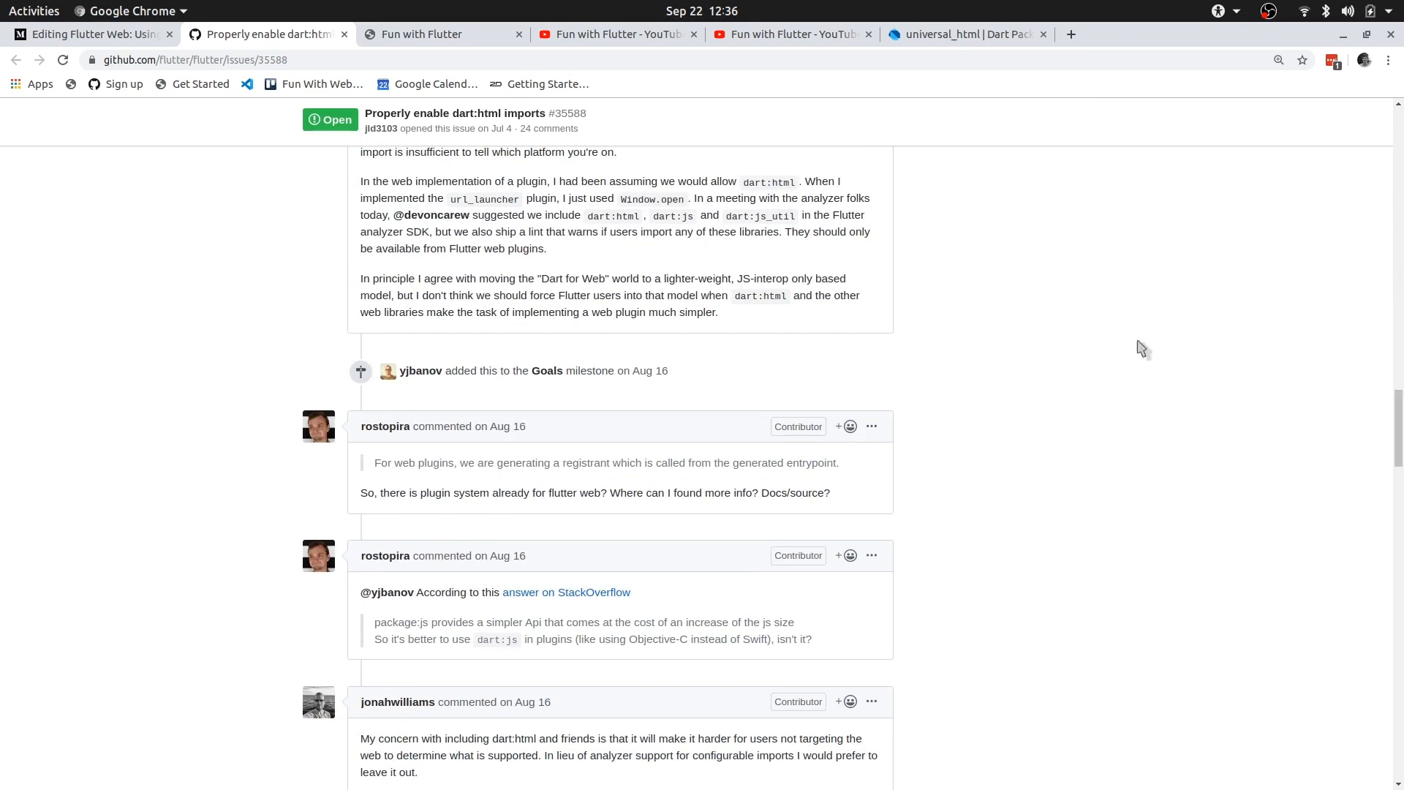
scroll(down, 3)
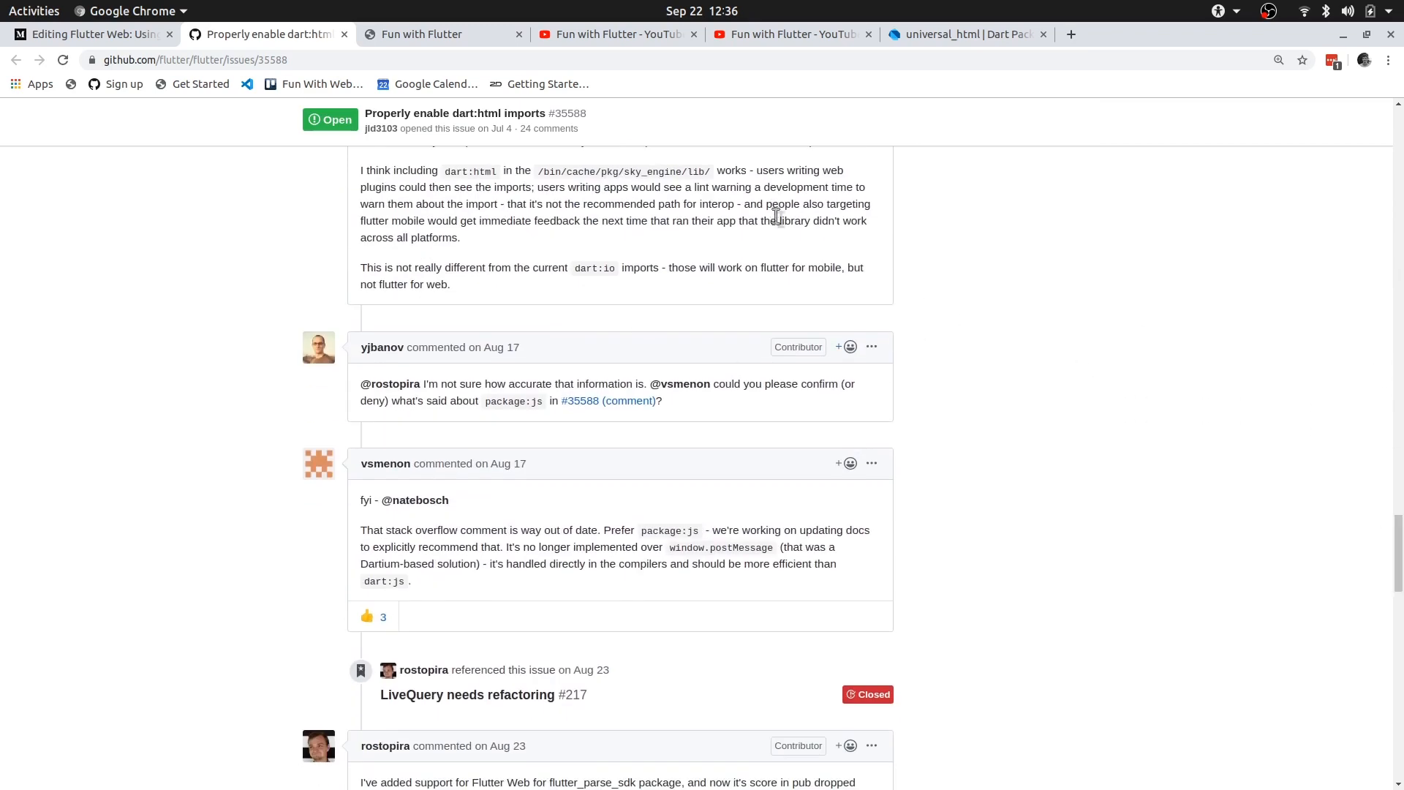
scroll(down, 3)
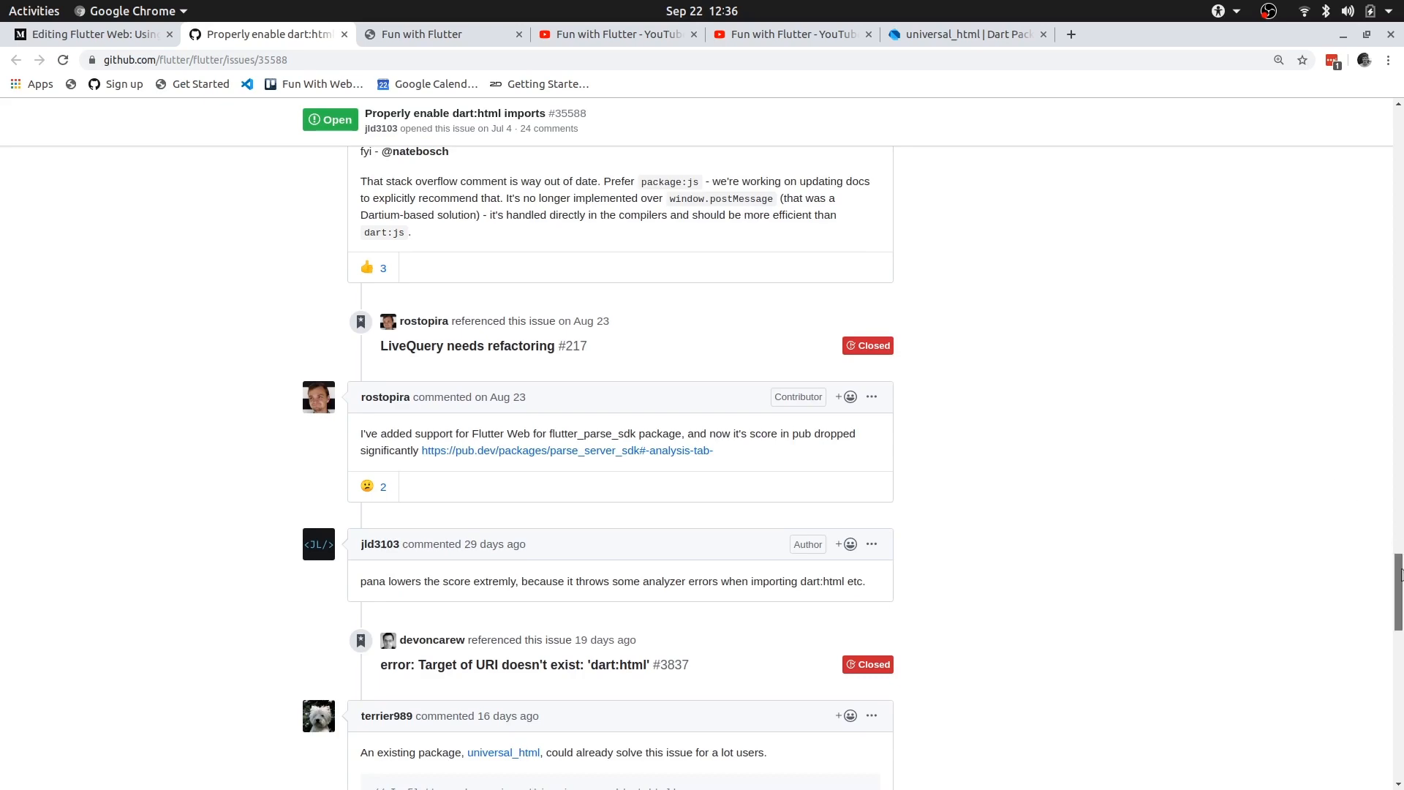
scroll(down, 3)
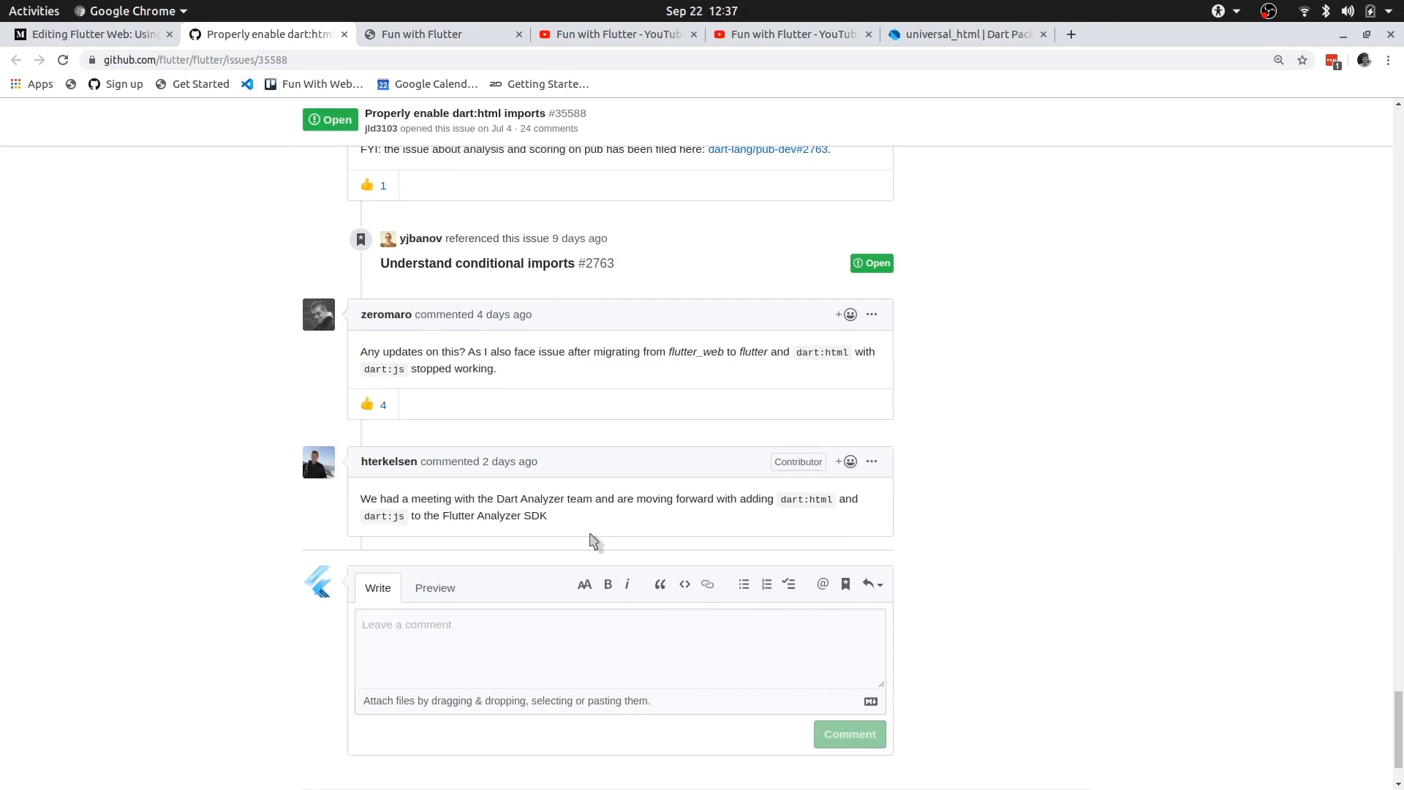
mouse_move(627, 522)
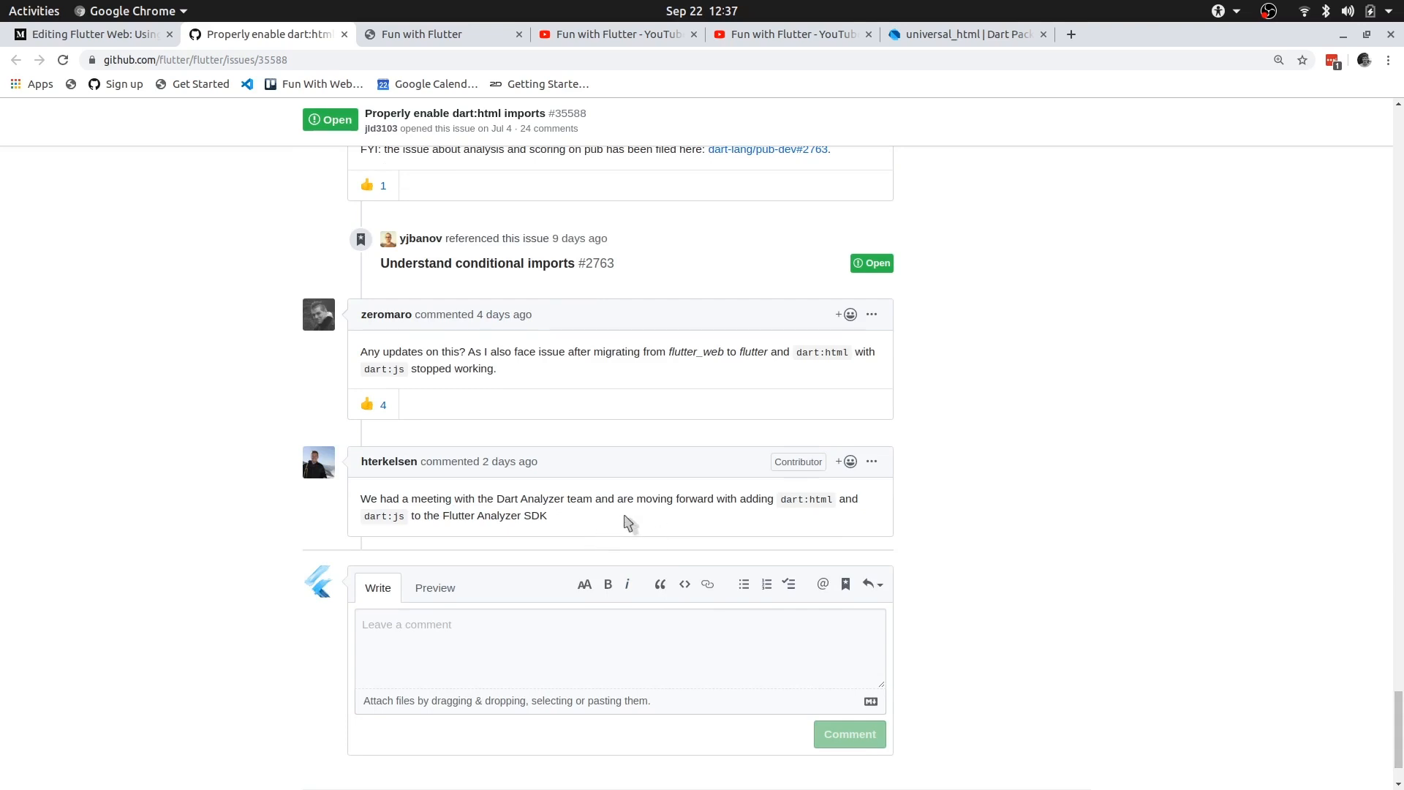
mouse_move(613, 528)
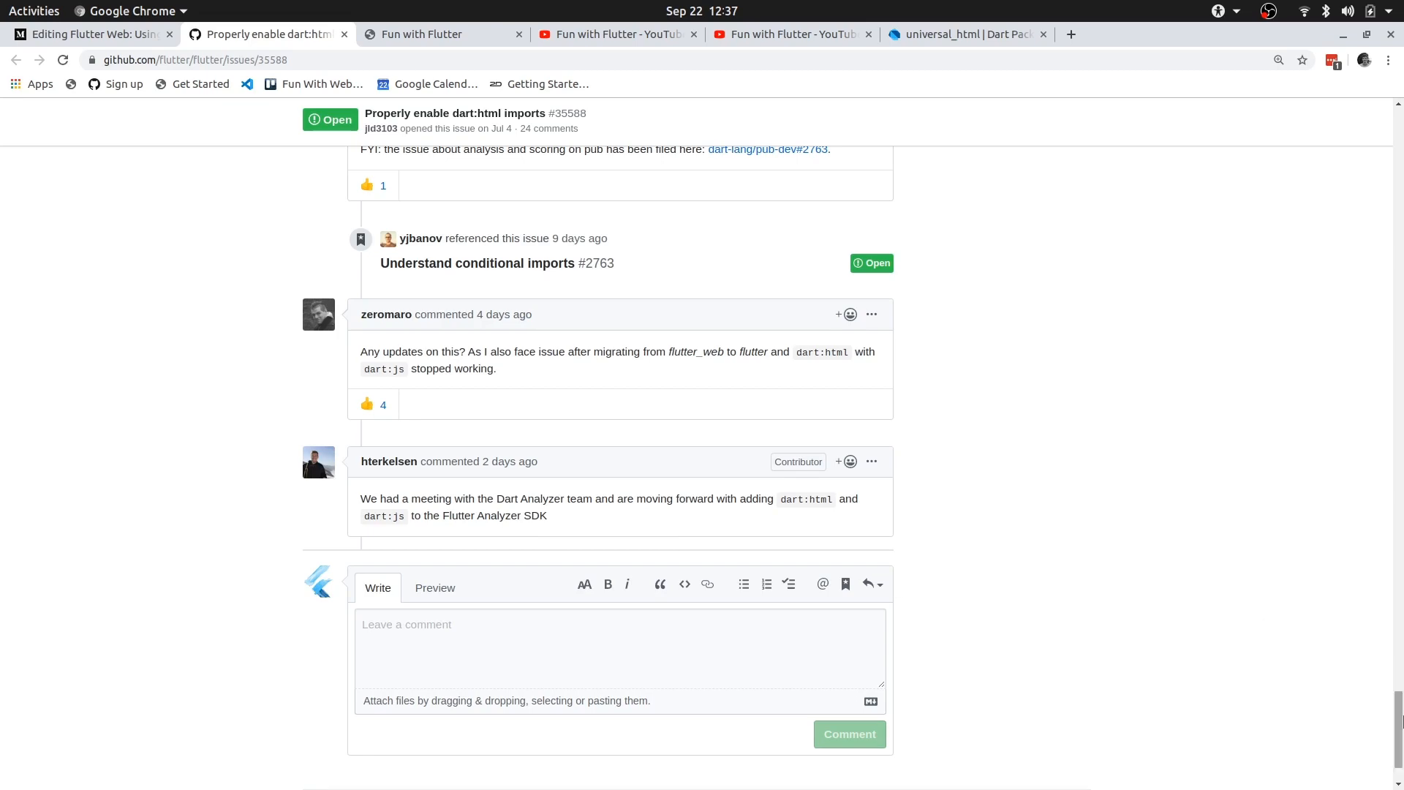
scroll(up, 3)
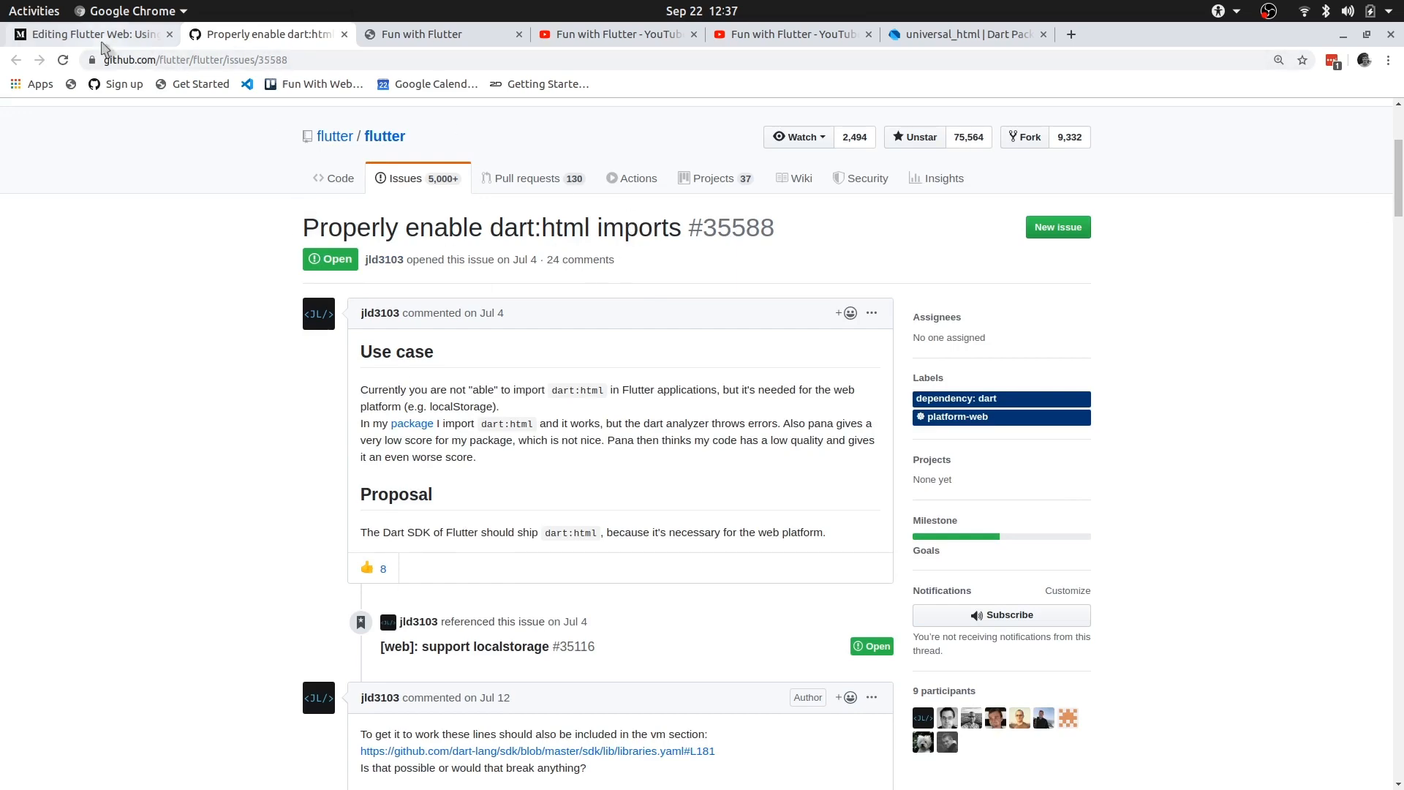
Skim the Medium draft 'Flutter Web: Using HTML and JavaScript — Flutter 1.9' and return to its top
click(89, 35)
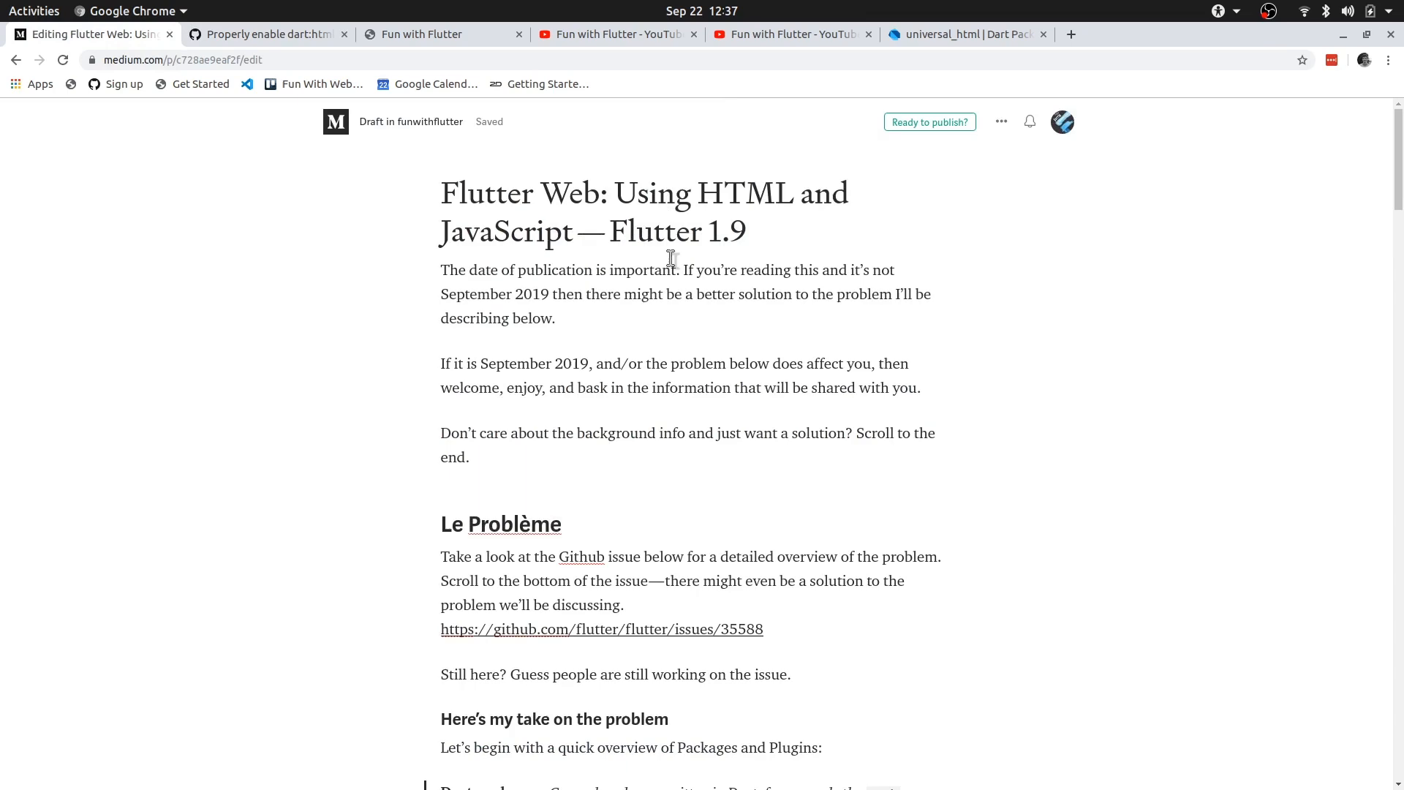
mouse_move(898, 282)
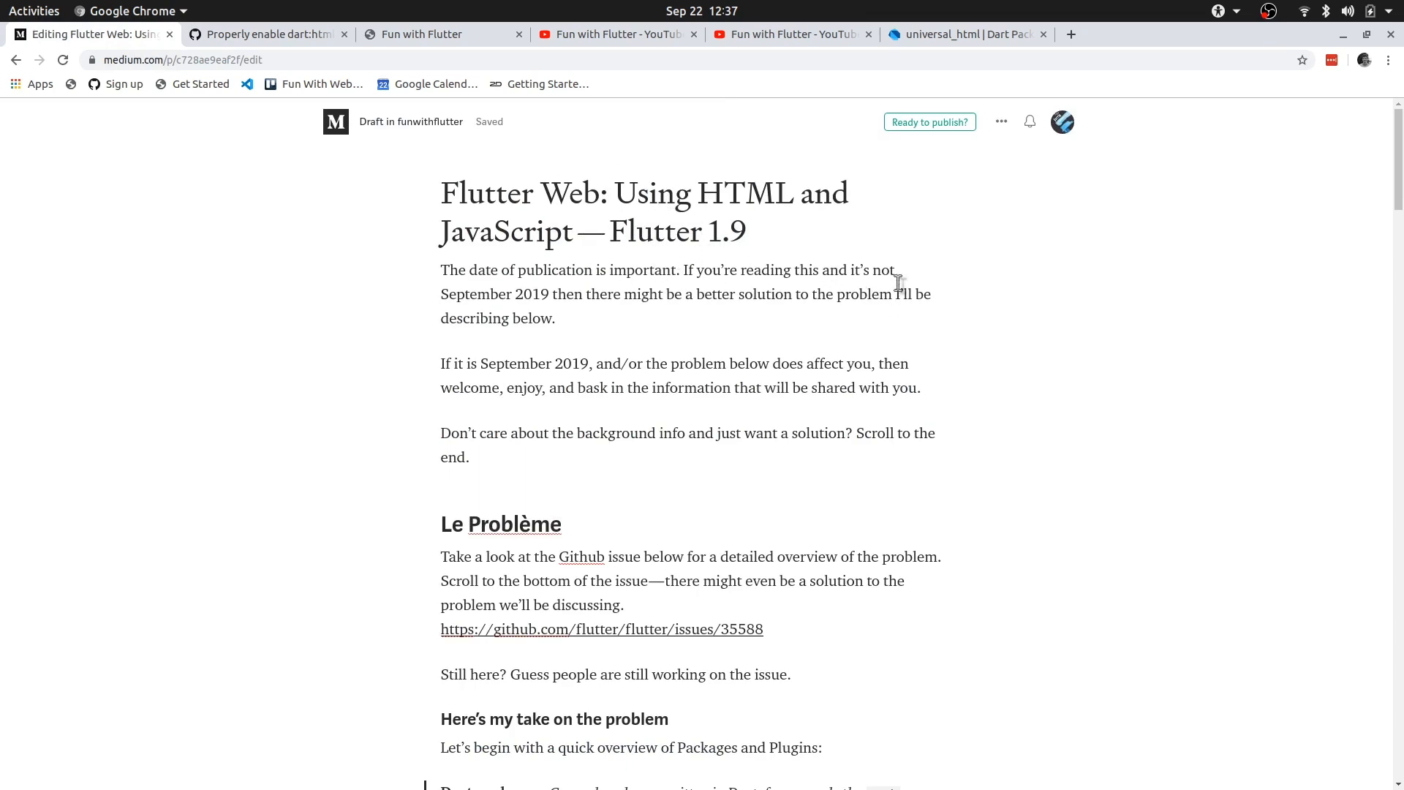
mouse_move(716, 479)
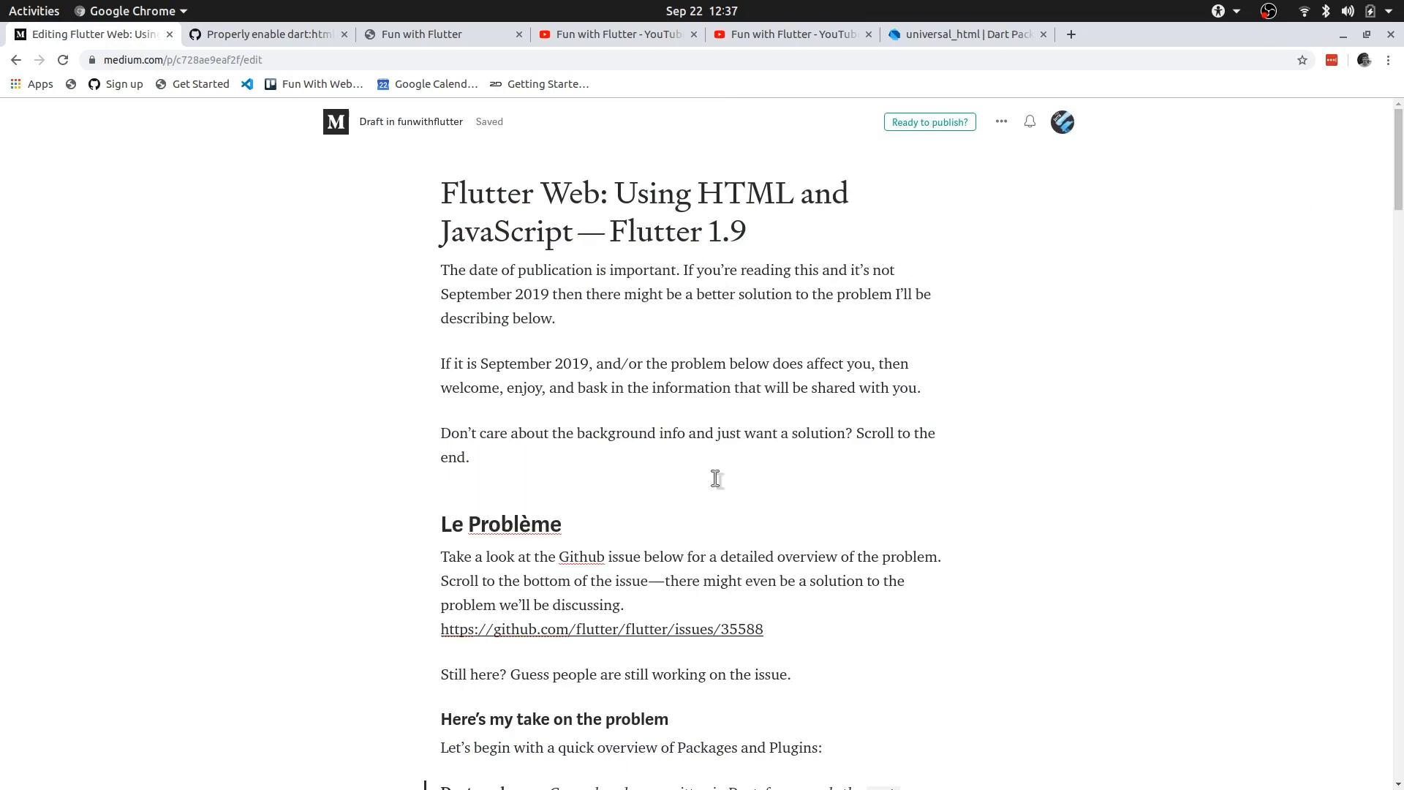
scroll(down, 3)
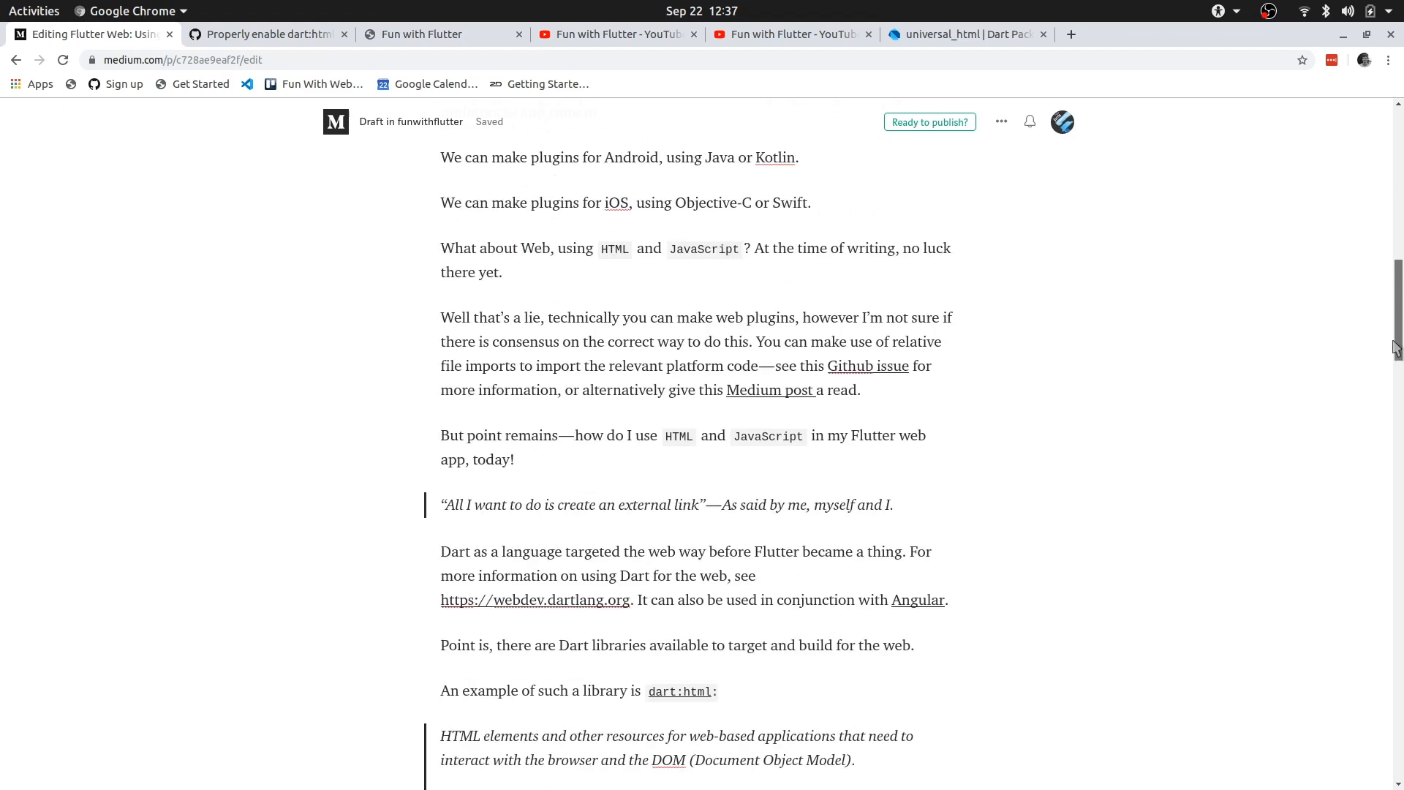
scroll(up, 3)
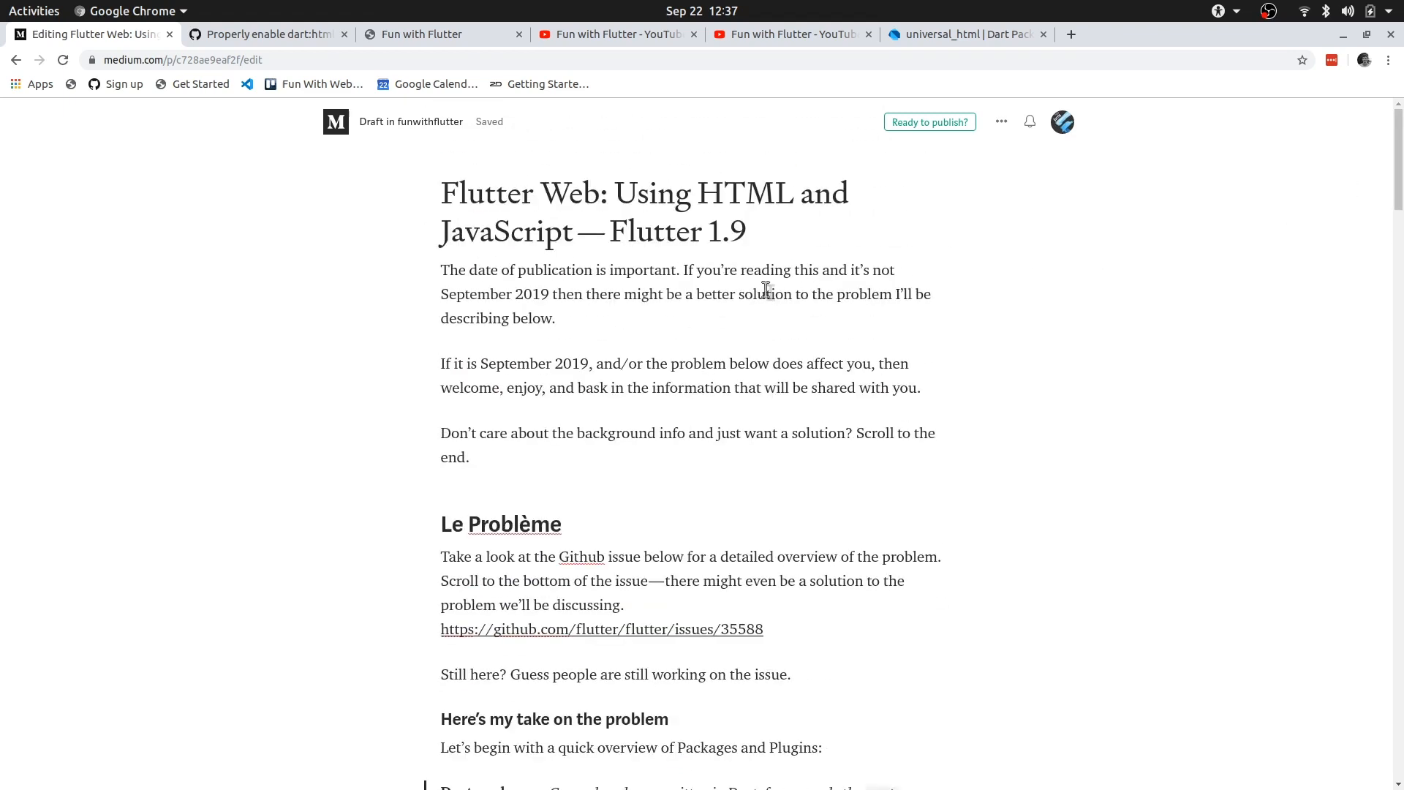
mouse_move(858, 231)
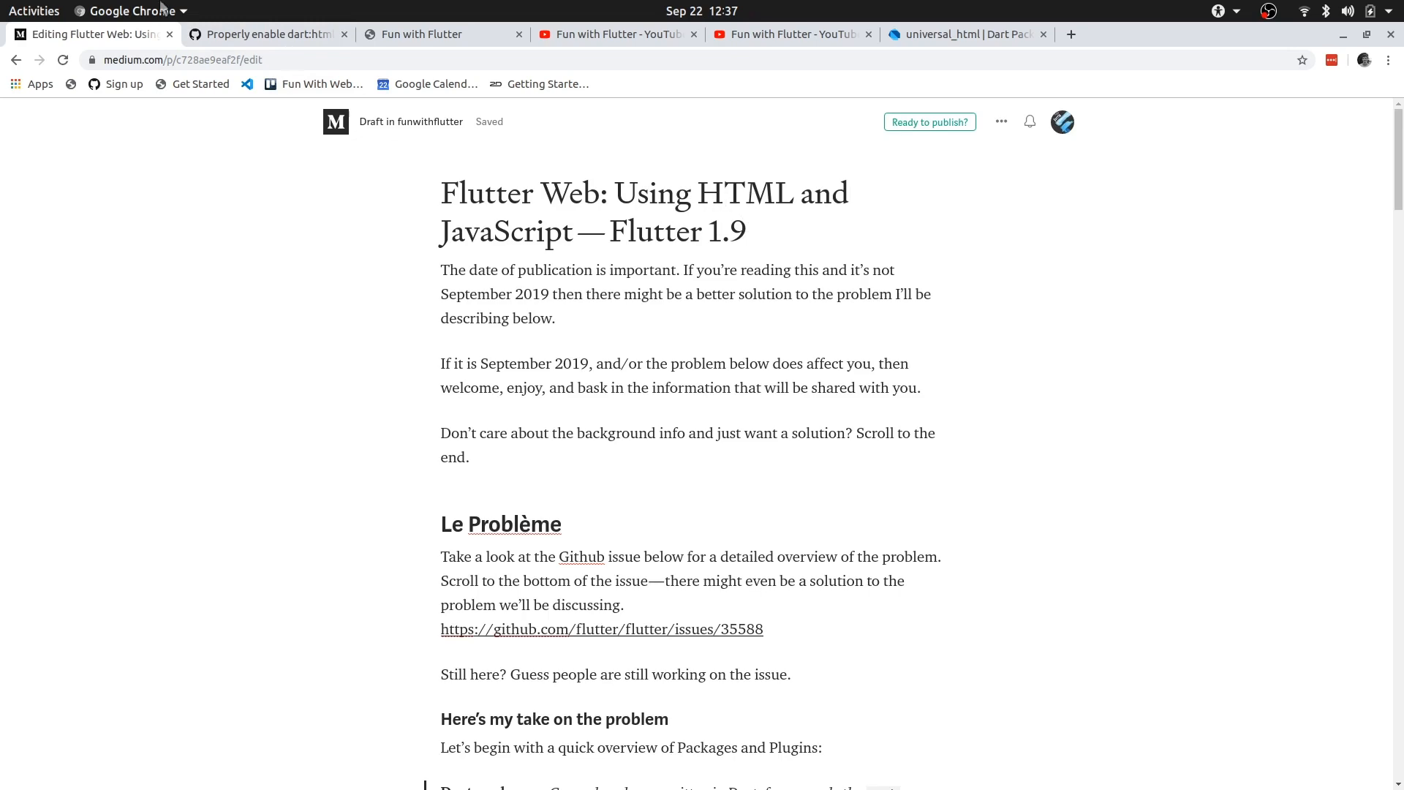
Skim the 'Properly enable dart:html imports' issue comments again, ending back at the top
click(268, 35)
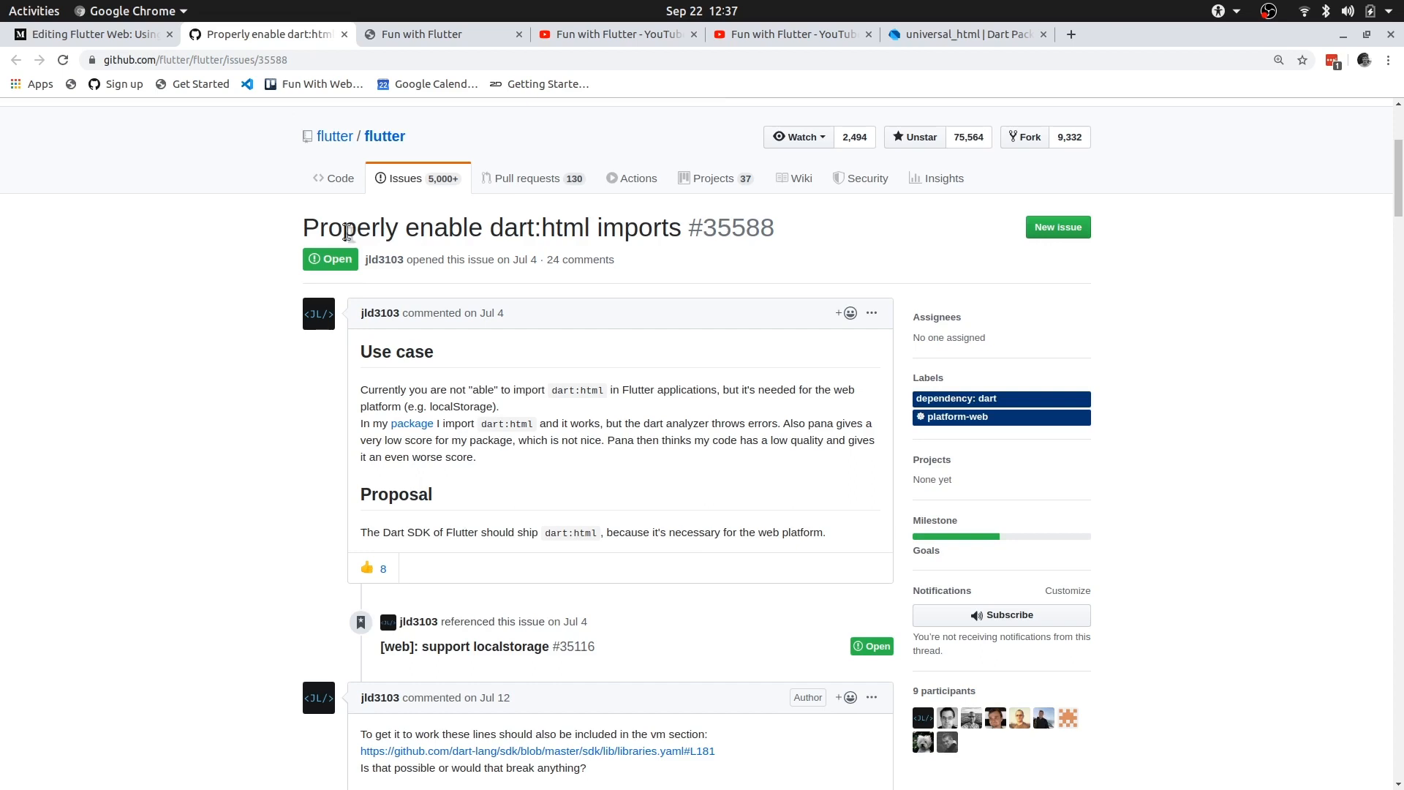
mouse_move(428, 281)
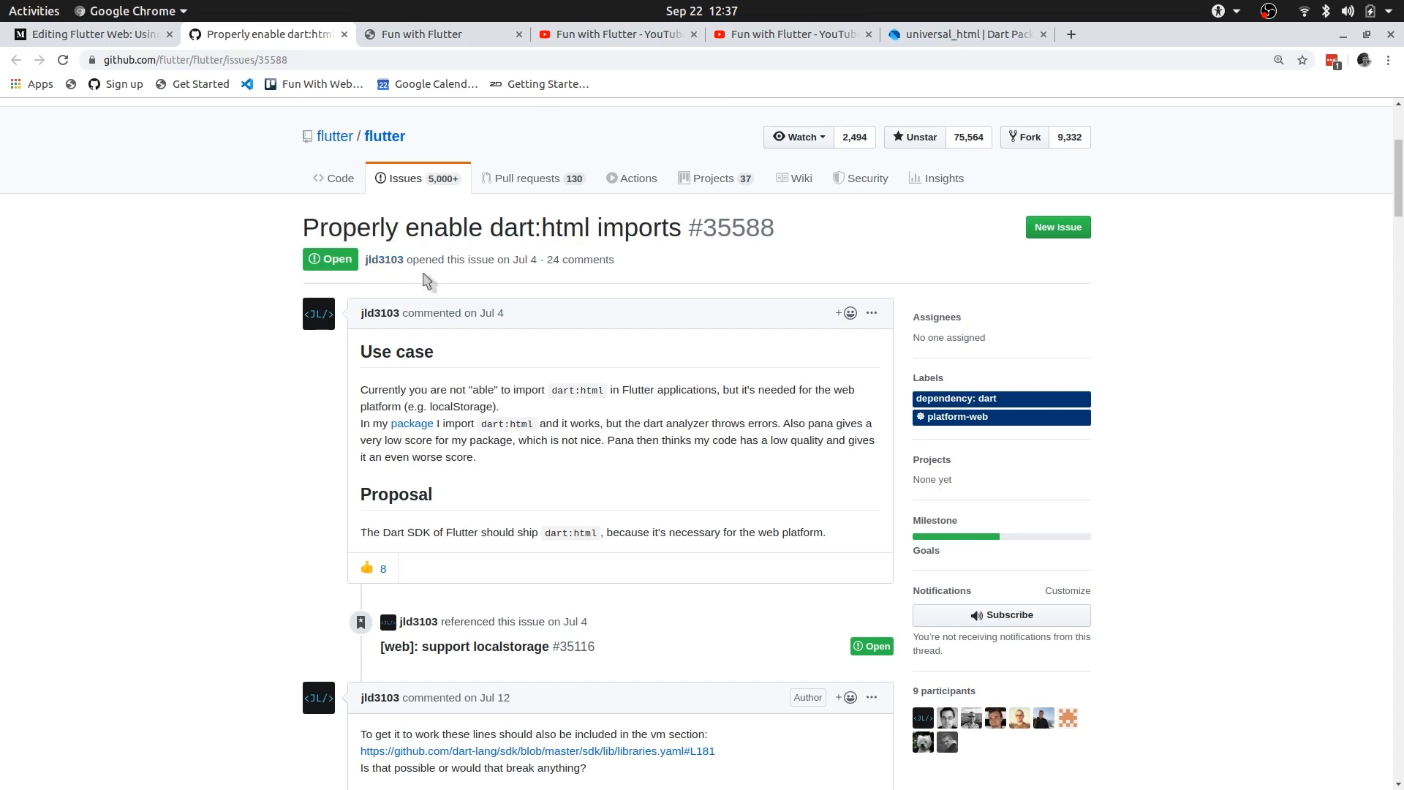
scroll(down, 3)
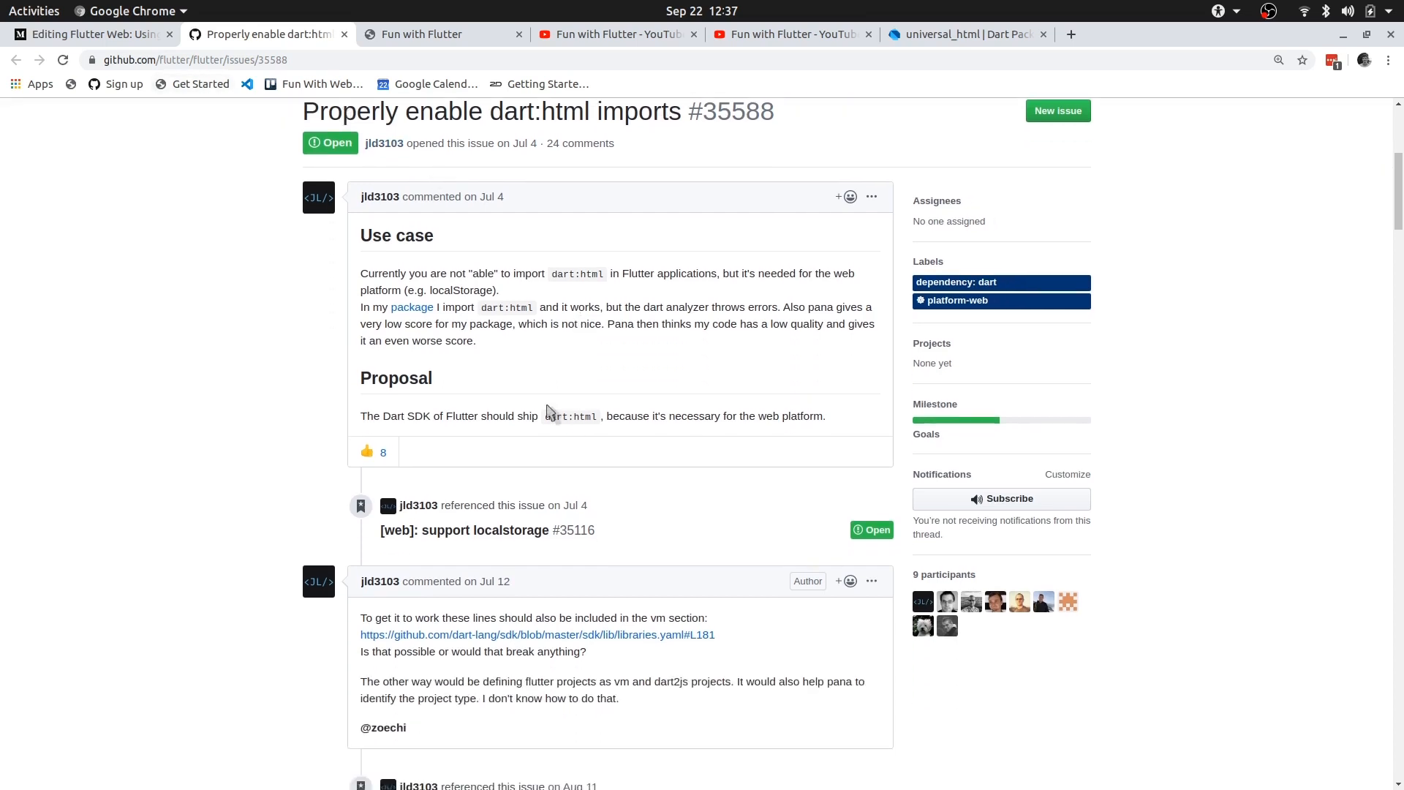
mouse_move(618, 383)
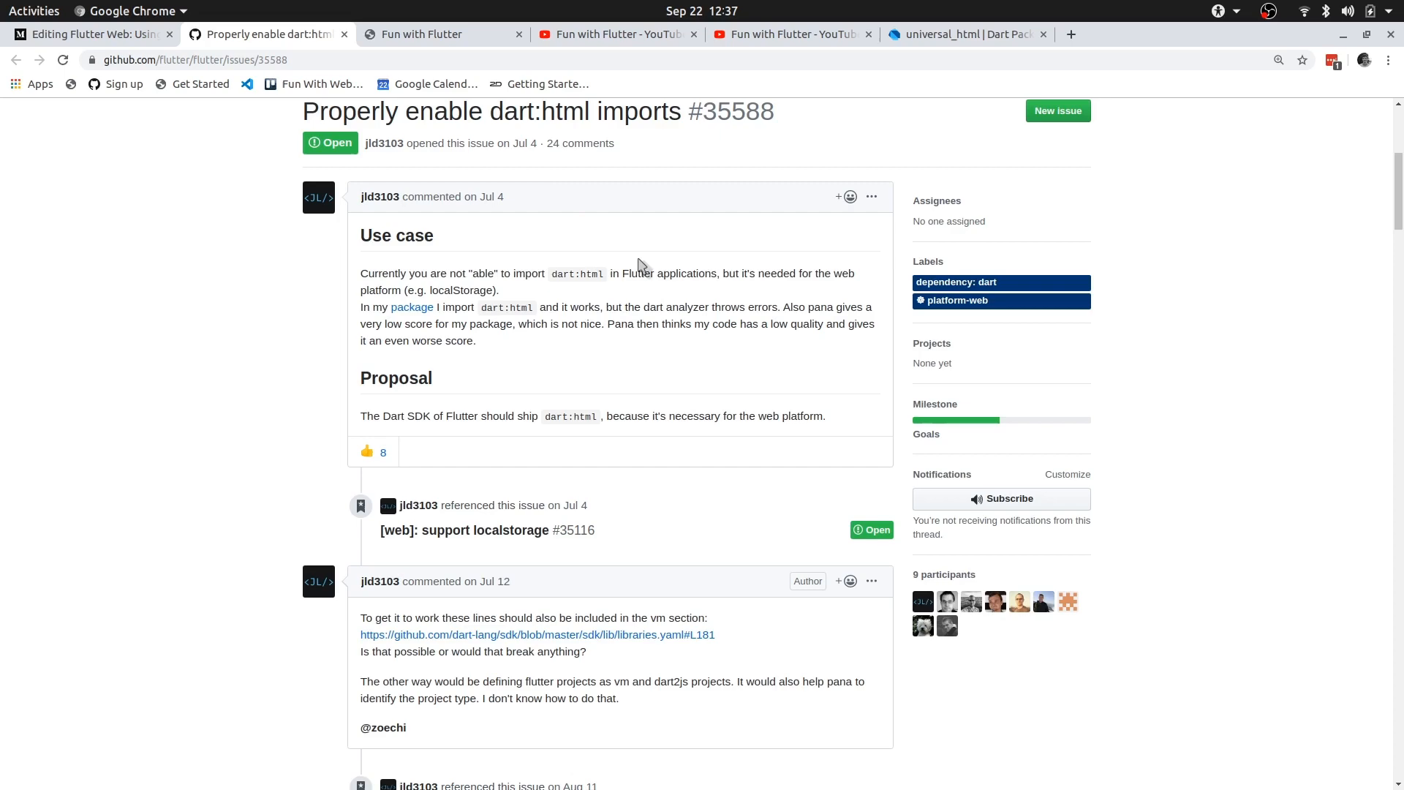
scroll(down, 3)
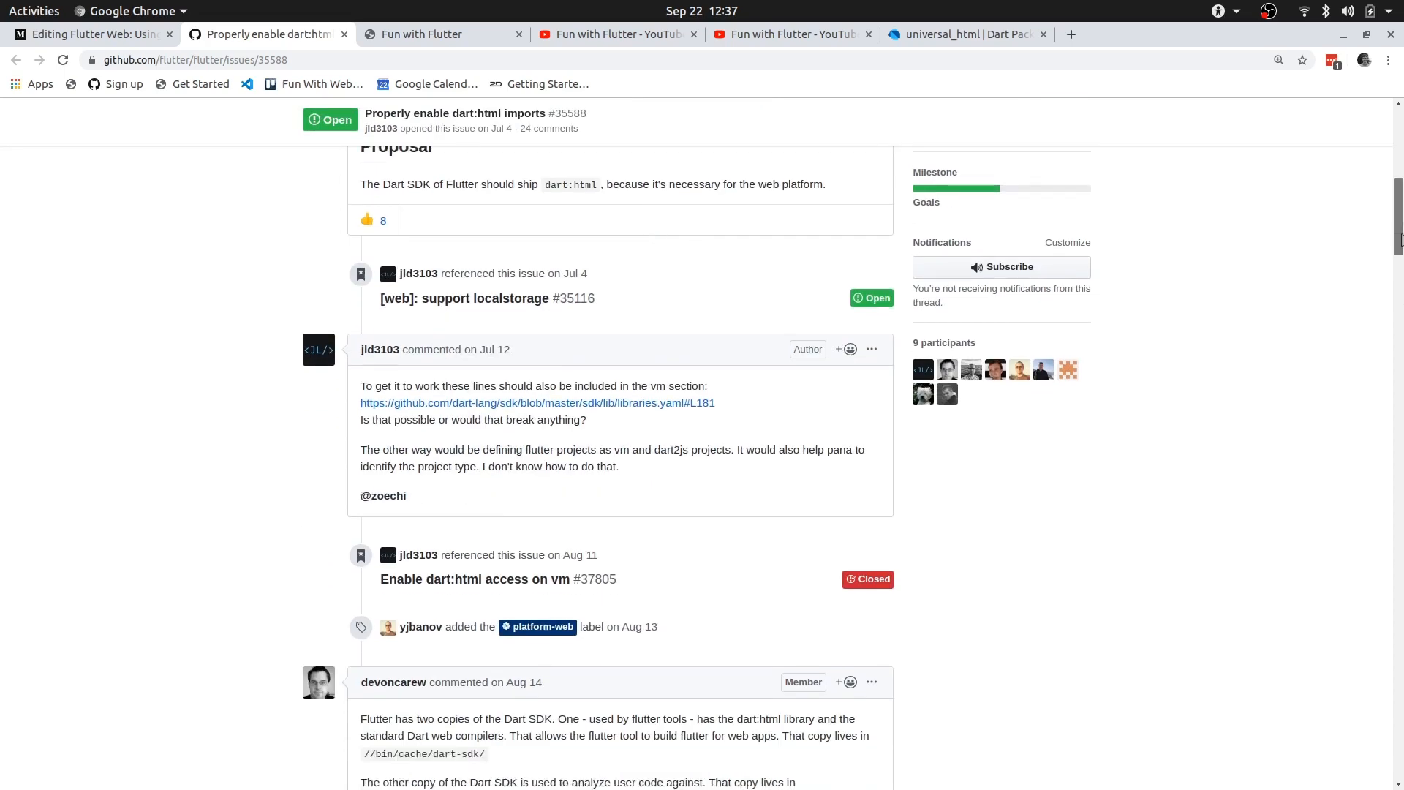
scroll(down, 3)
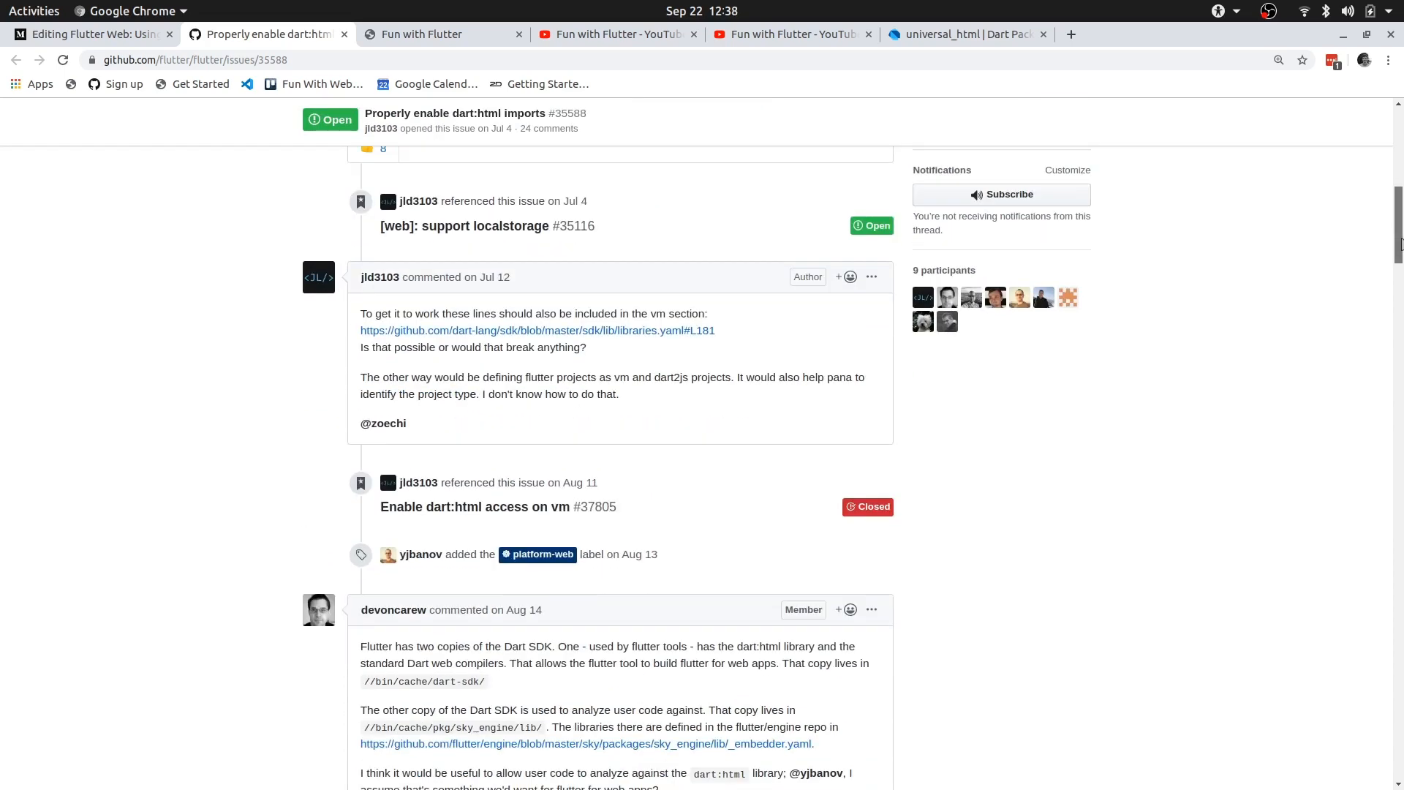
scroll(down, 3)
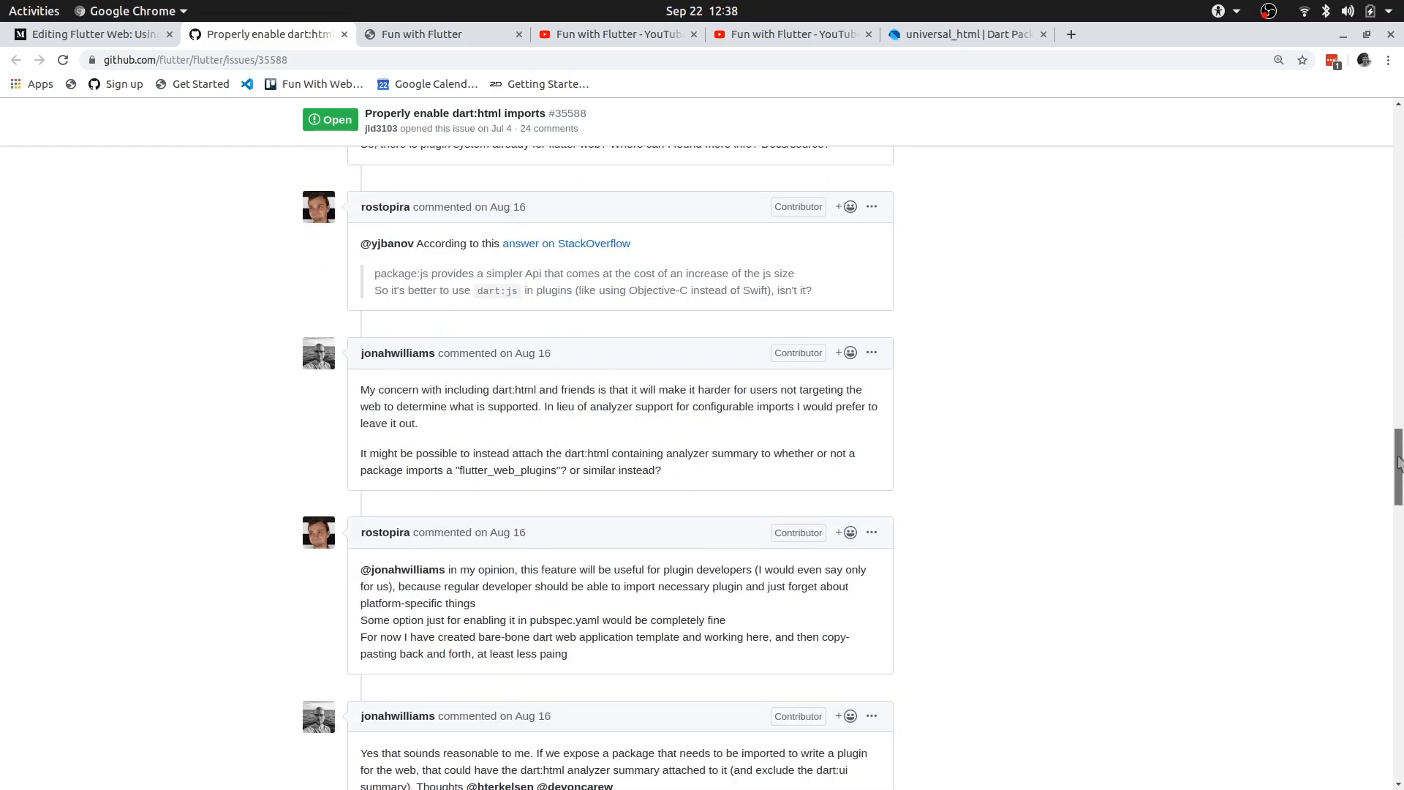
scroll(down, 3)
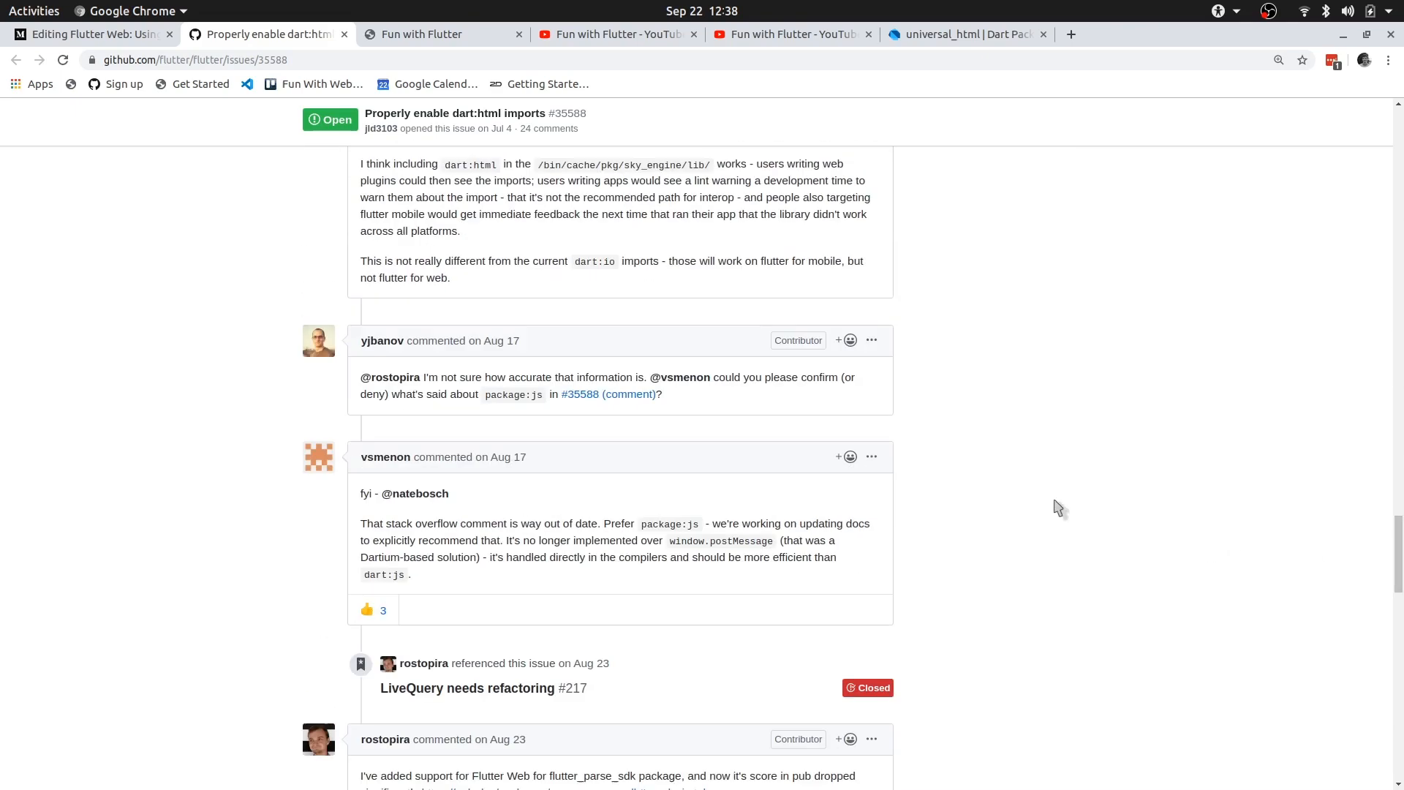
scroll(down, 3)
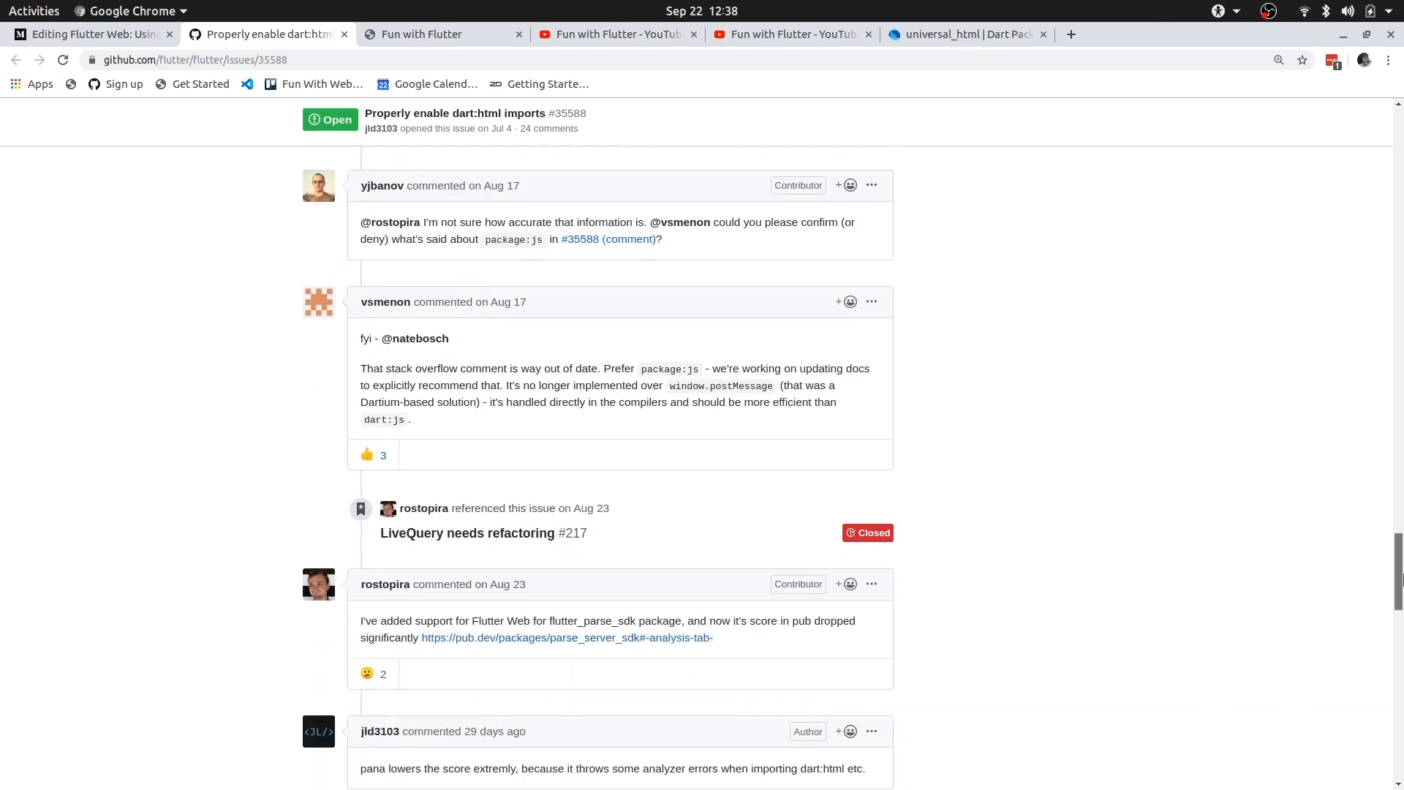
scroll(up, 3)
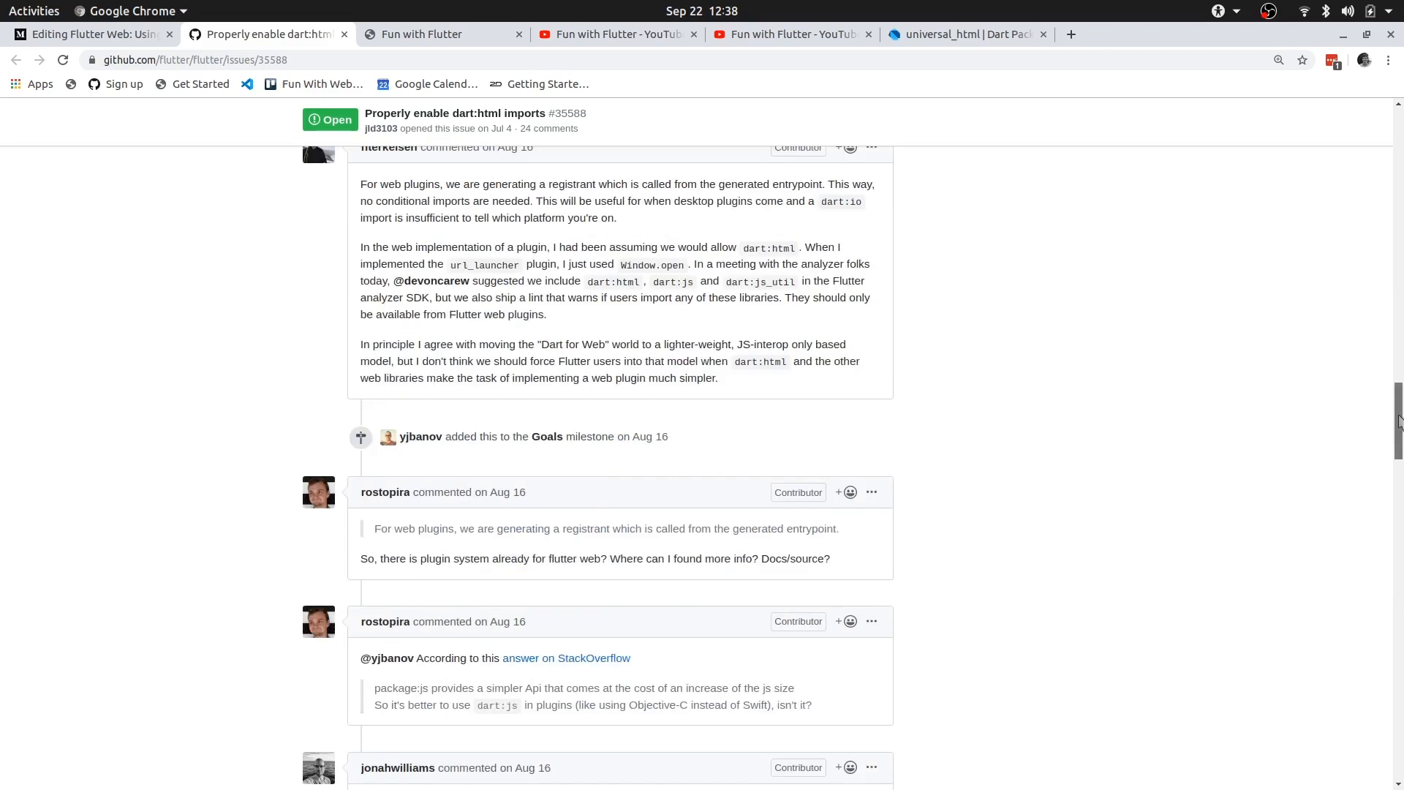
scroll(up, 3)
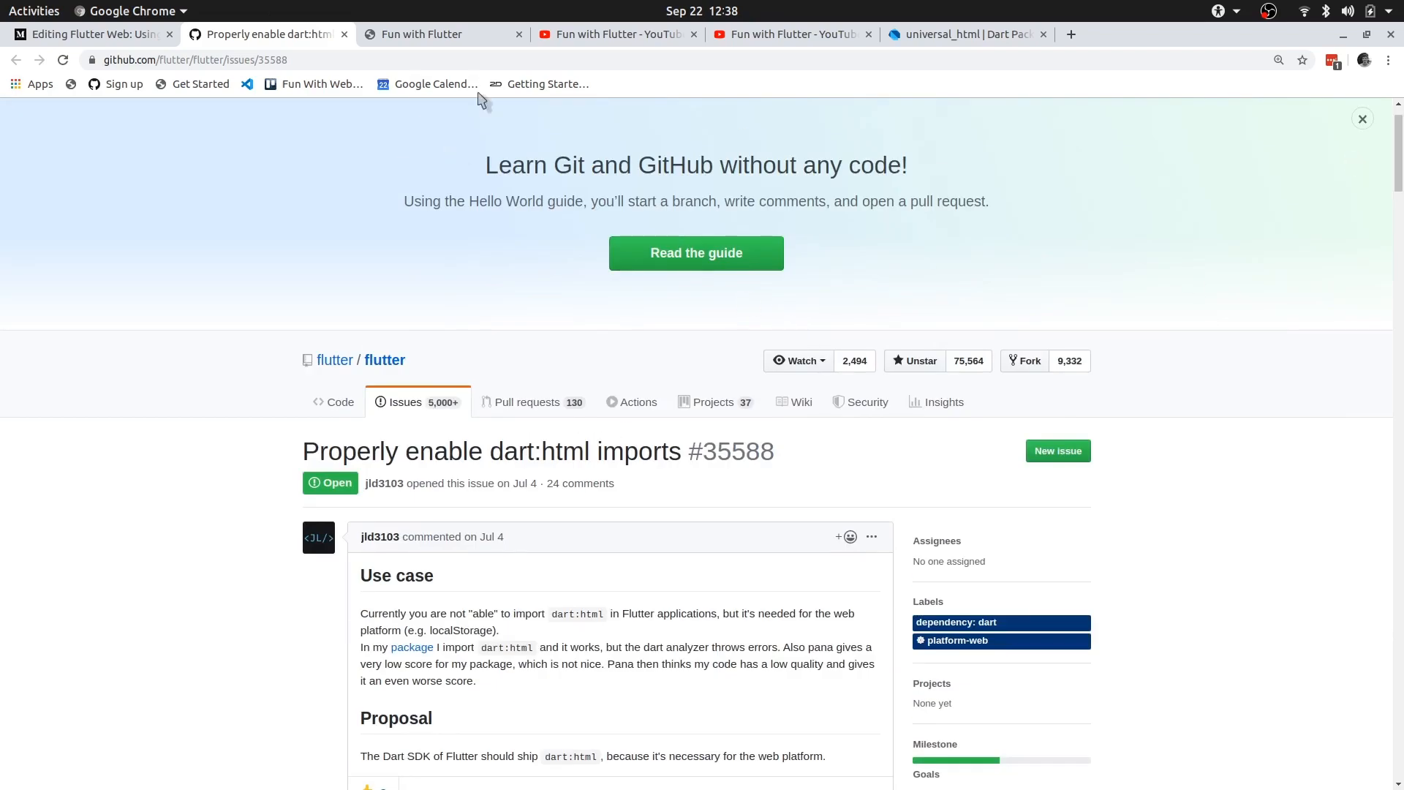
mouse_move(296, 171)
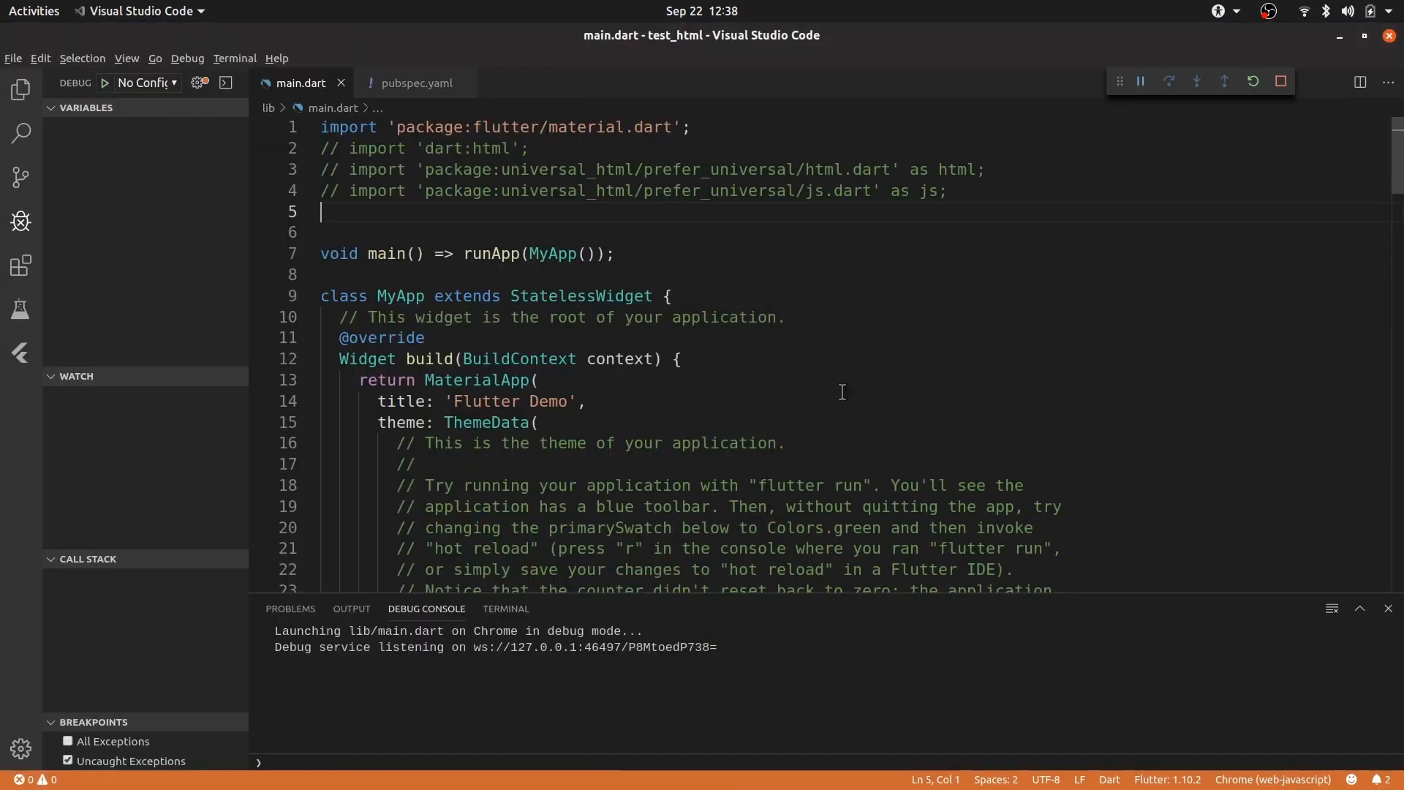
mouse_move(773, 454)
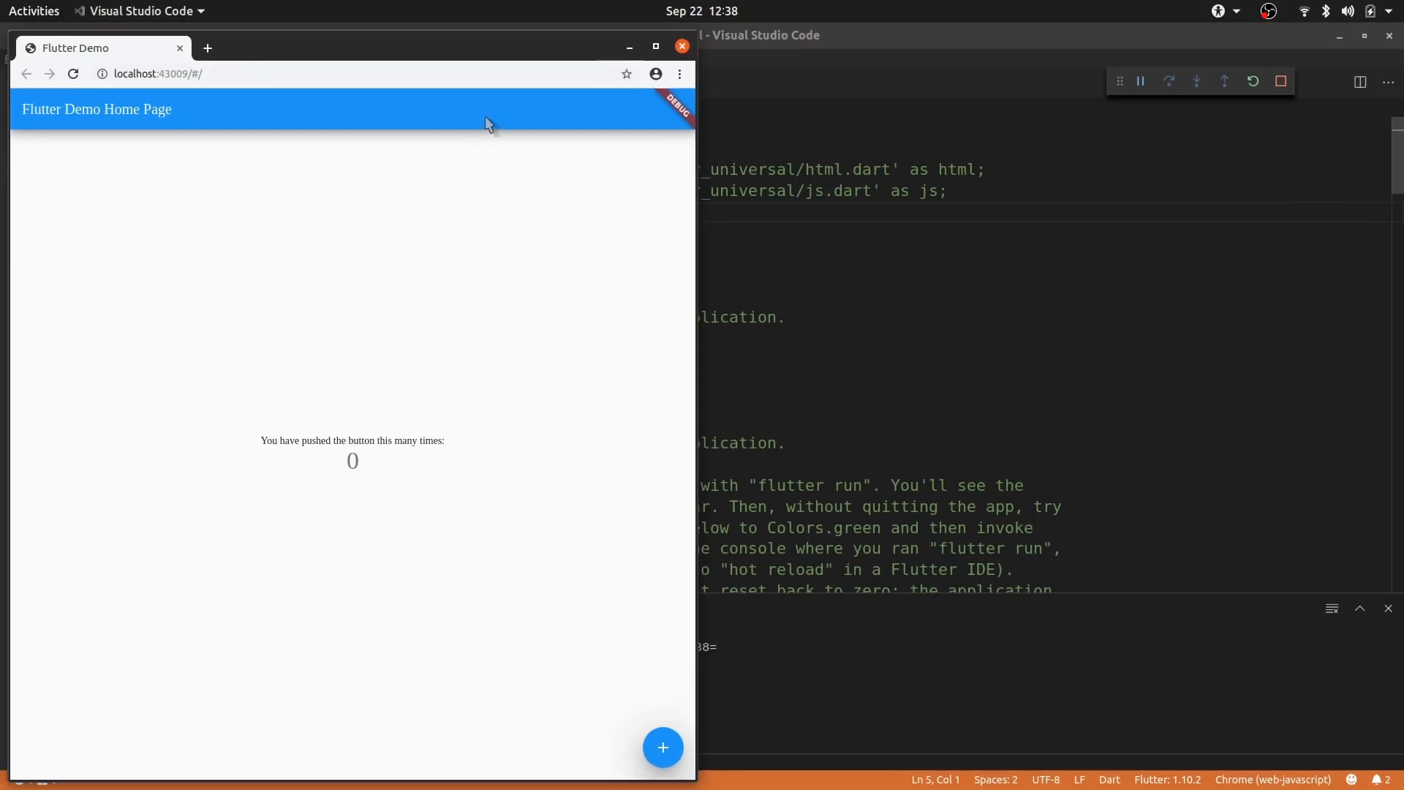
mouse_move(815, 16)
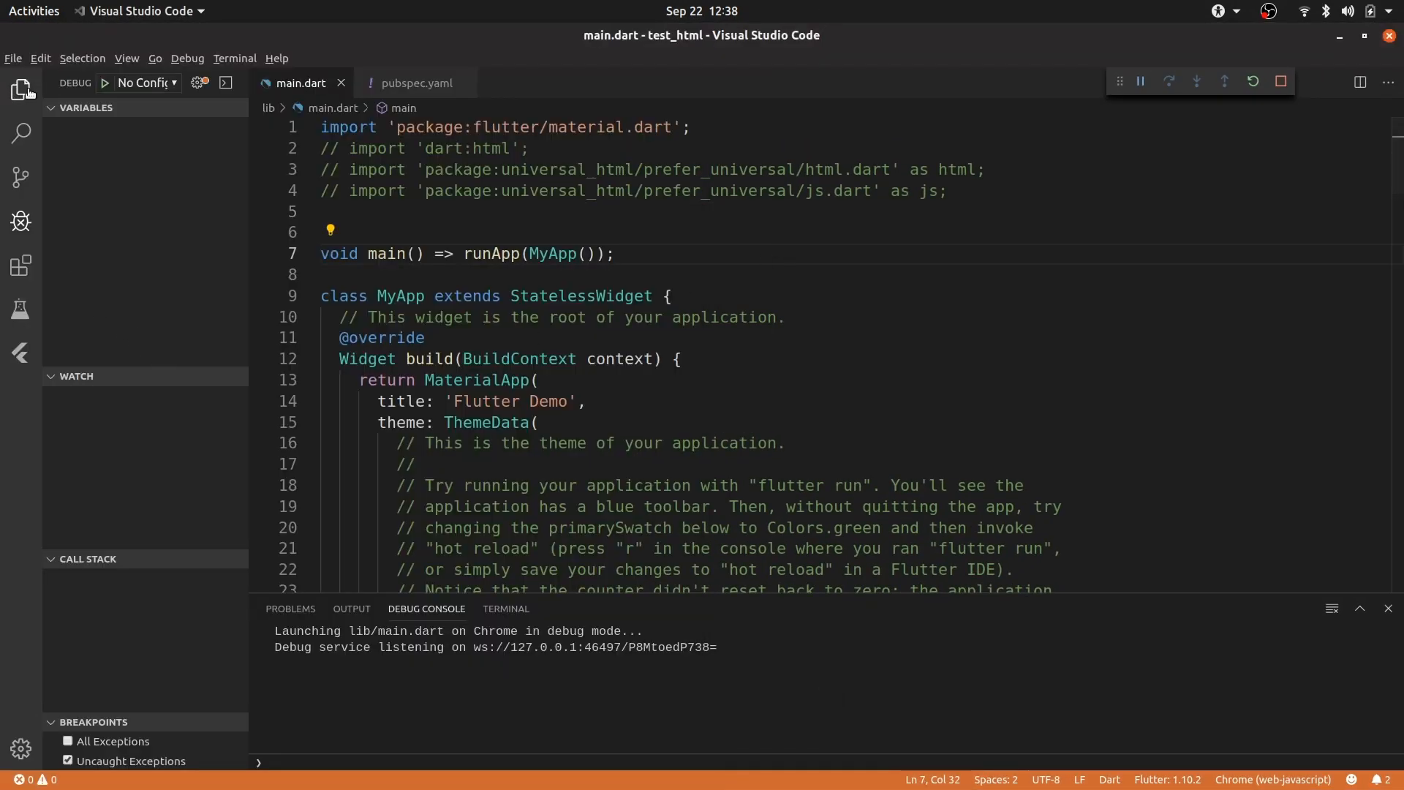
Uncomment import 'dart:html' on line 2 and inspect its URI-does-not-exist error
click(21, 89)
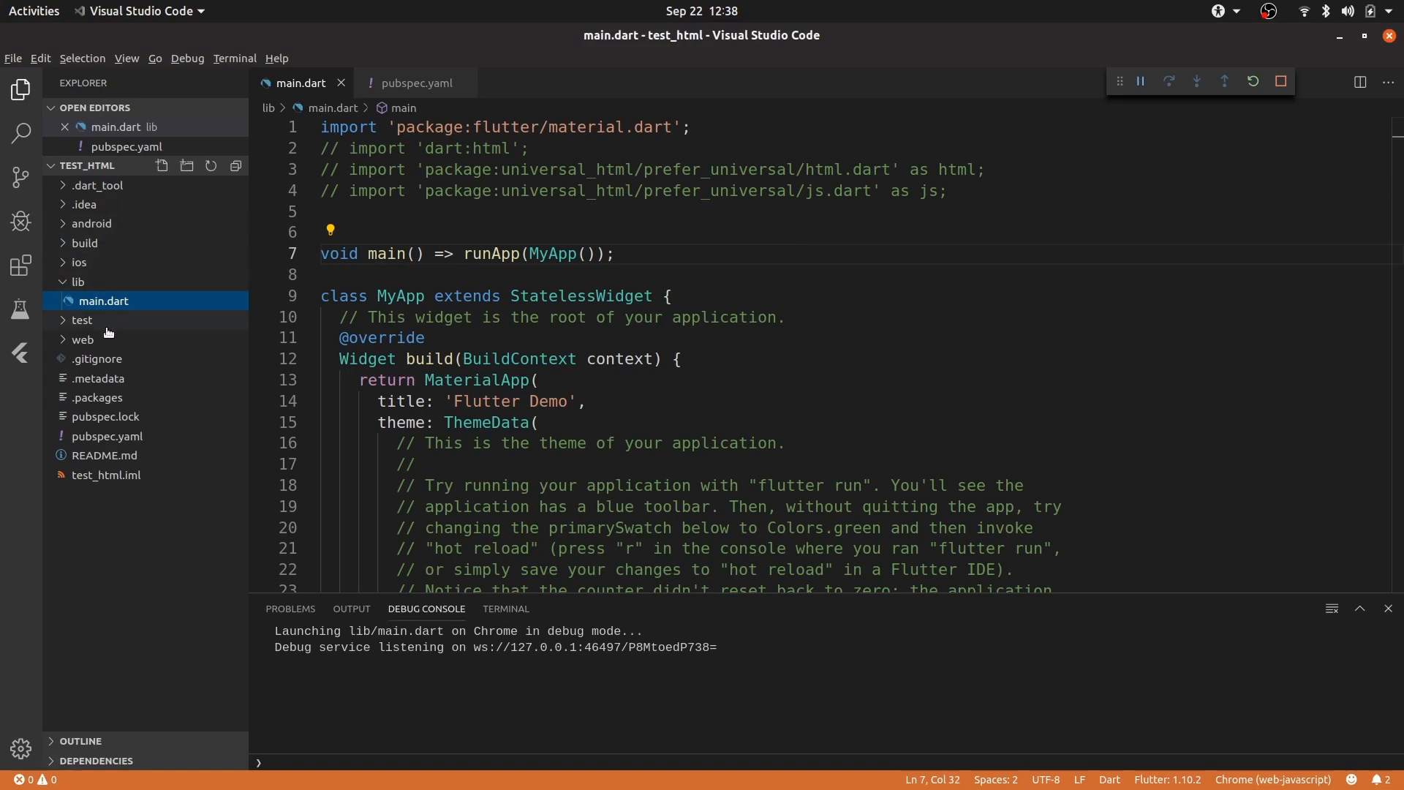
mouse_move(579, 202)
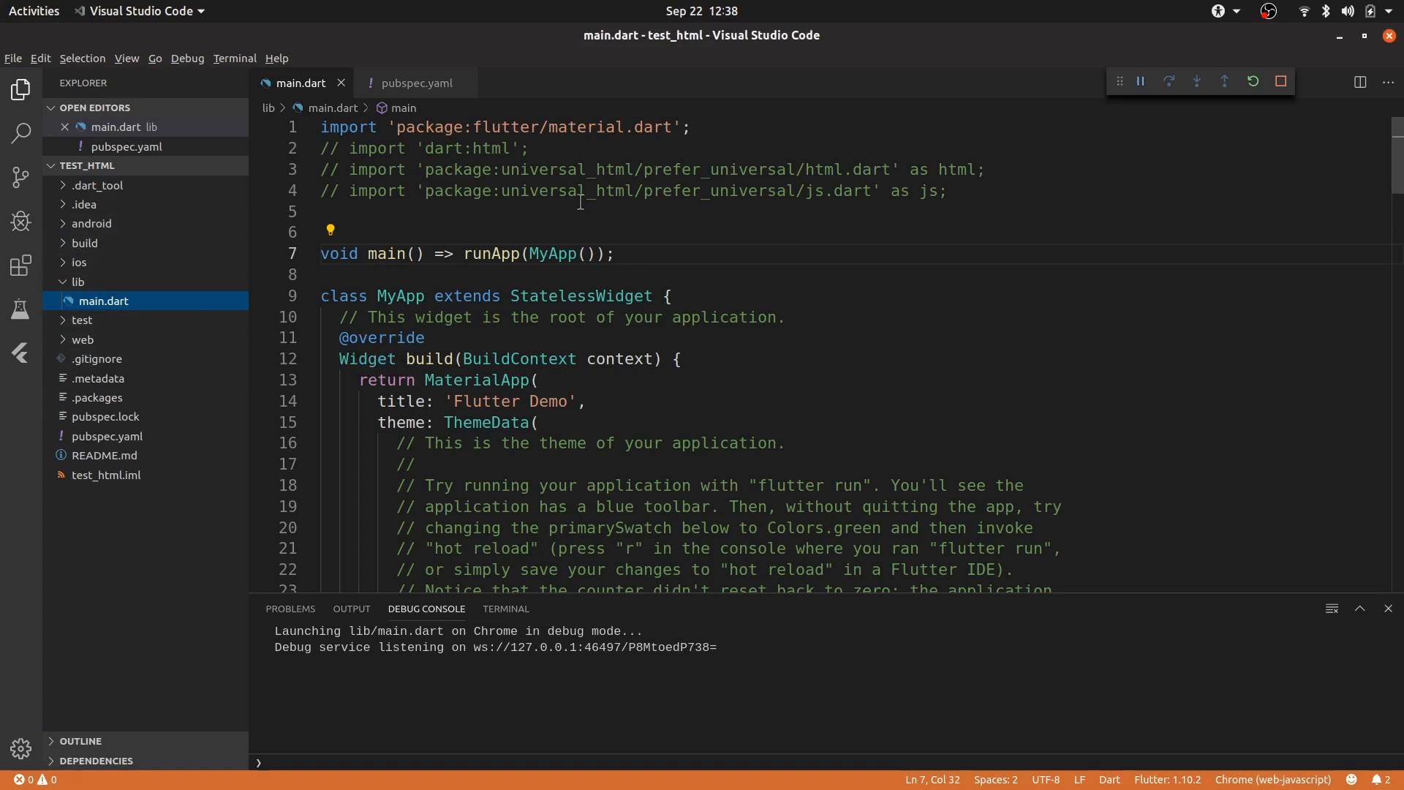
mouse_move(552, 120)
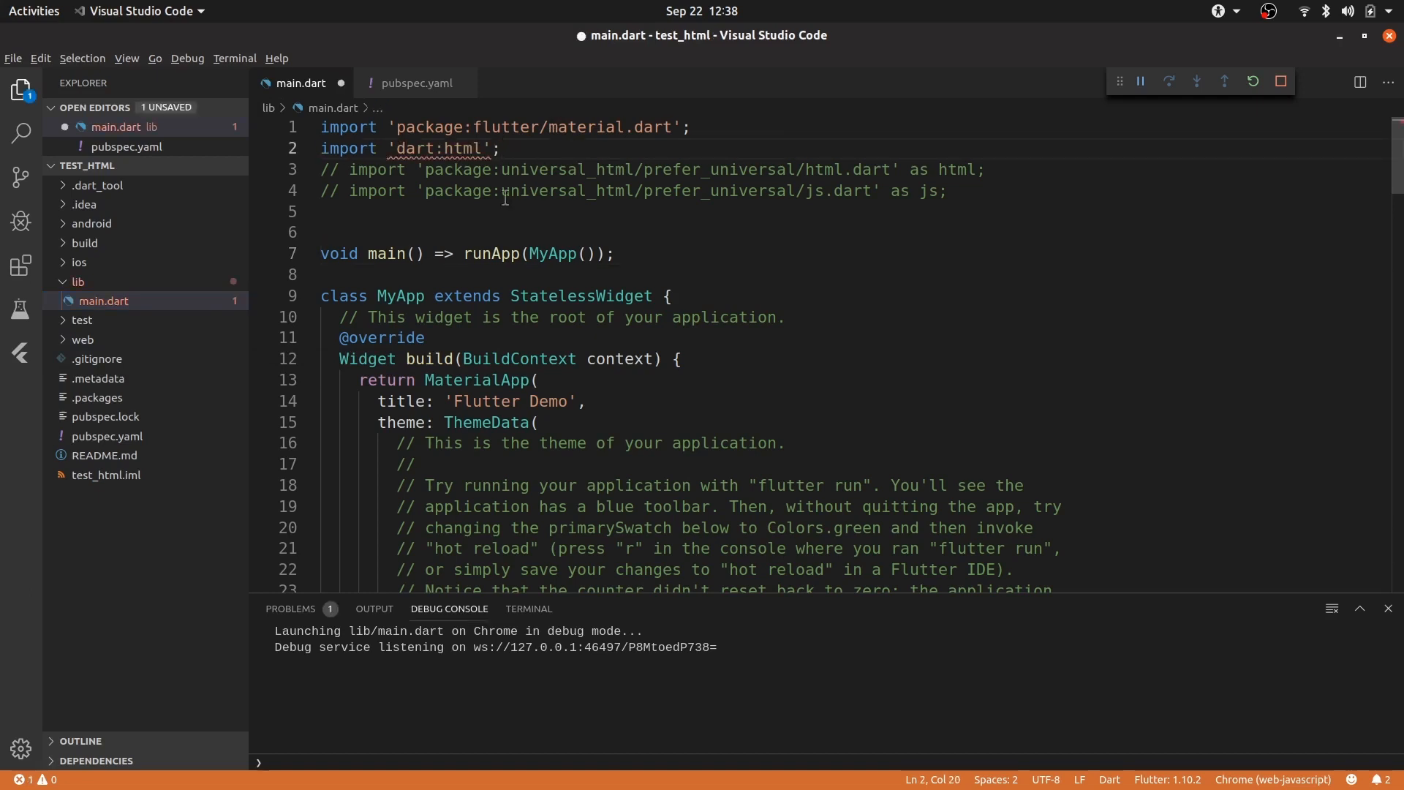
mouse_move(452, 148)
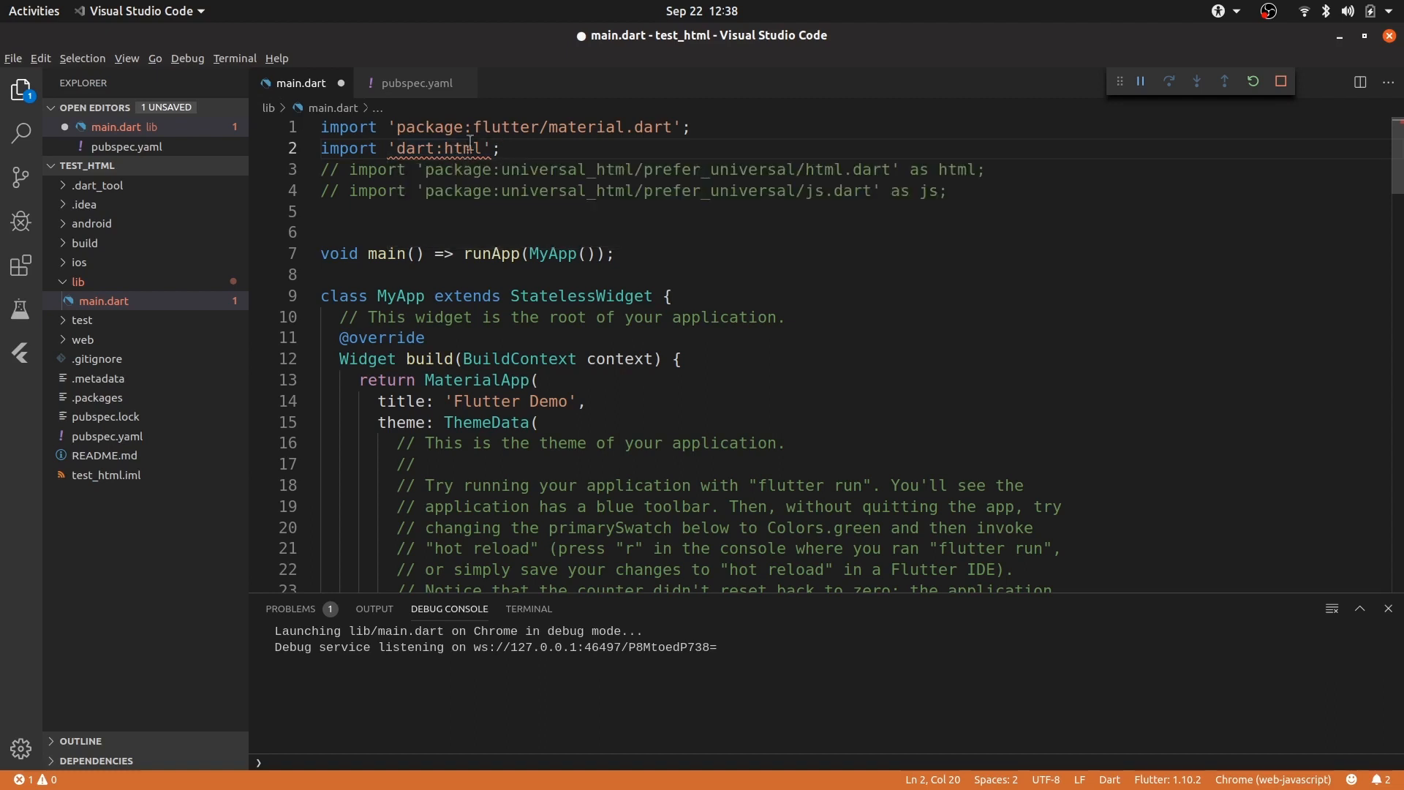
mouse_move(459, 147)
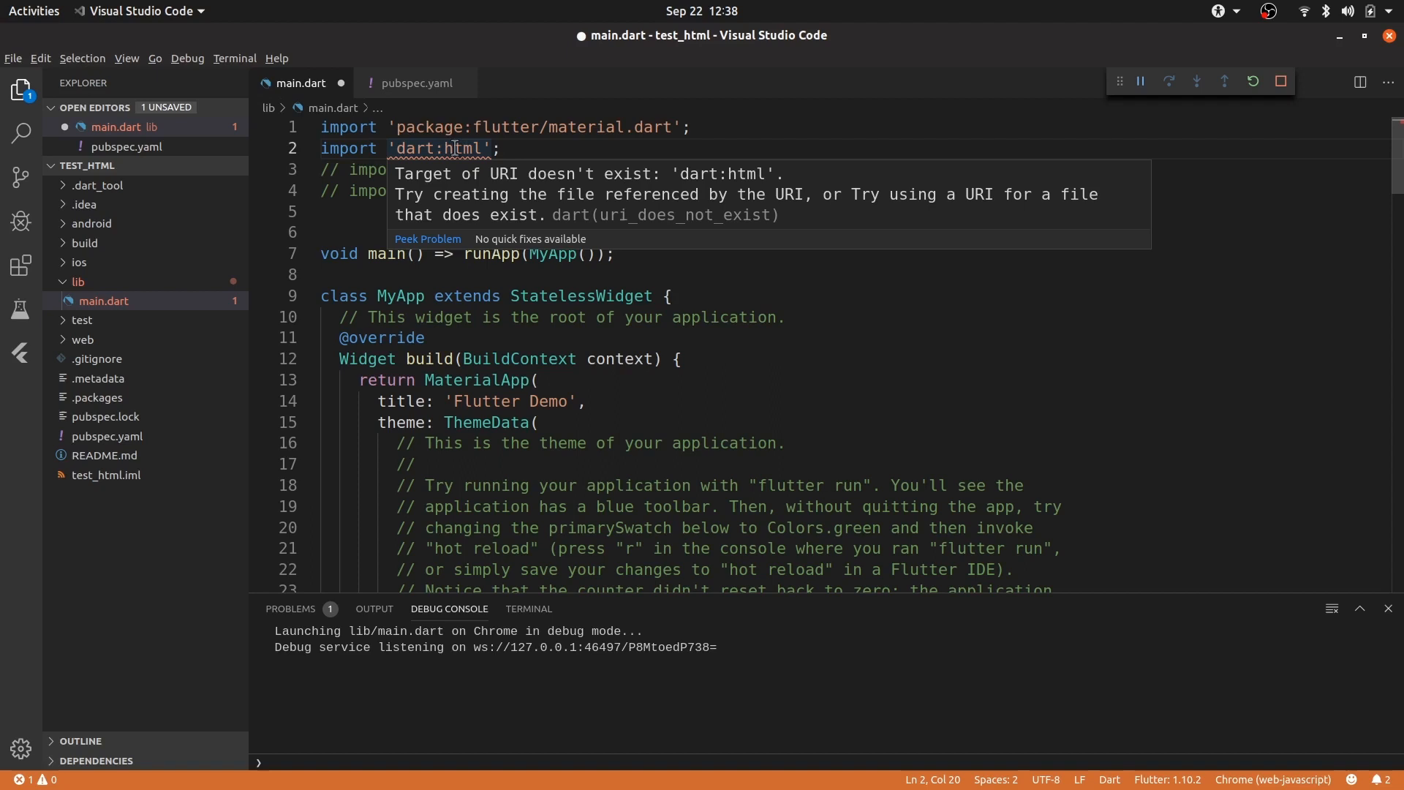
mouse_move(613, 195)
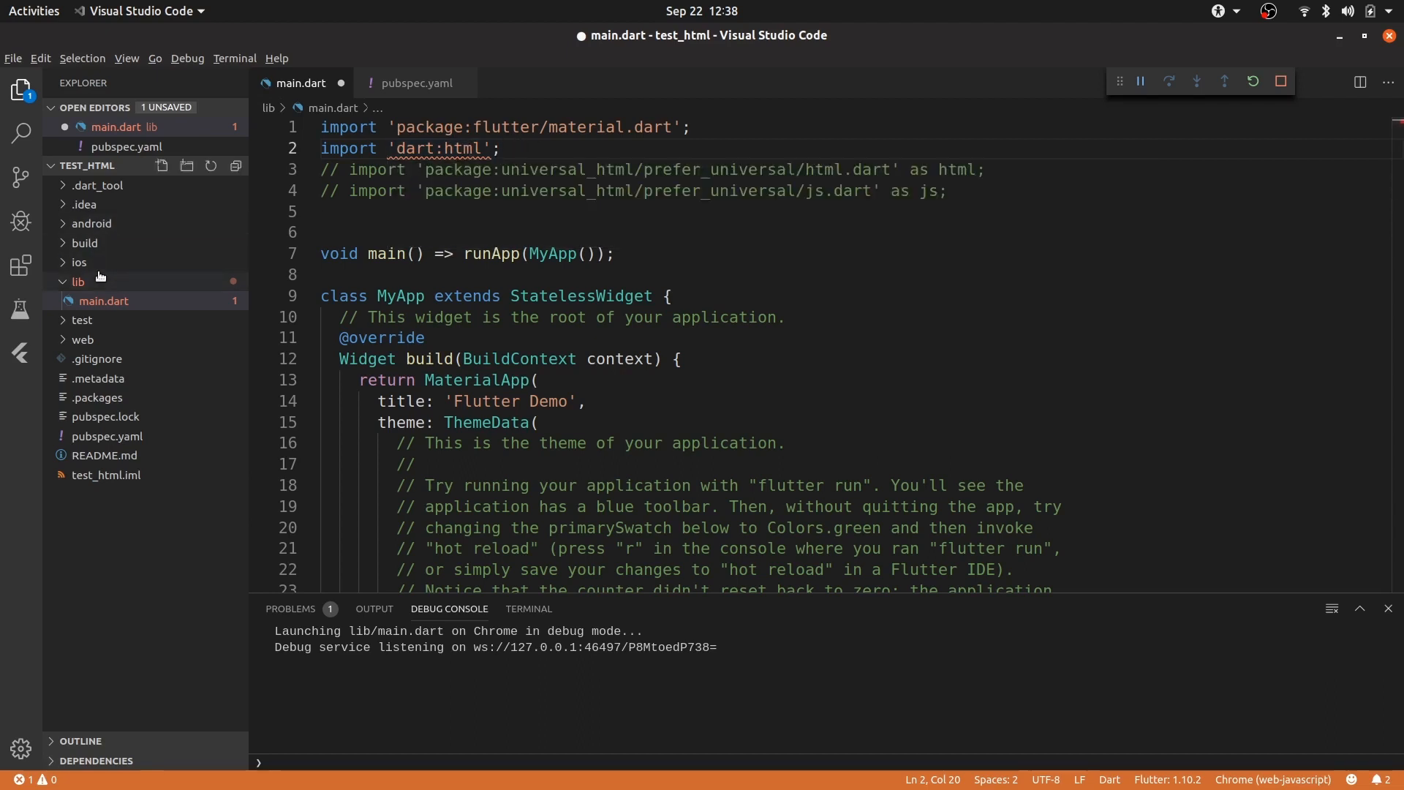
click(403, 232)
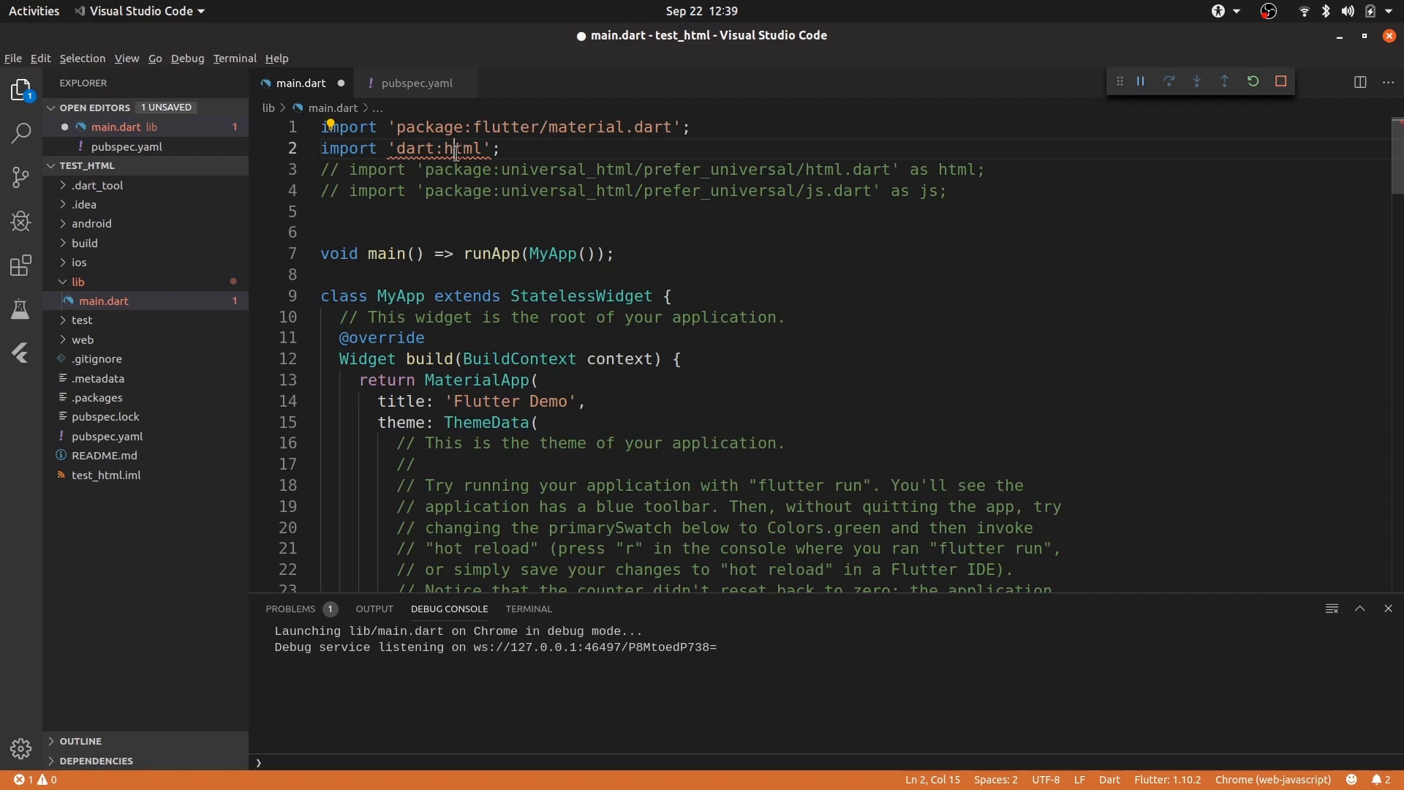
mouse_move(455, 149)
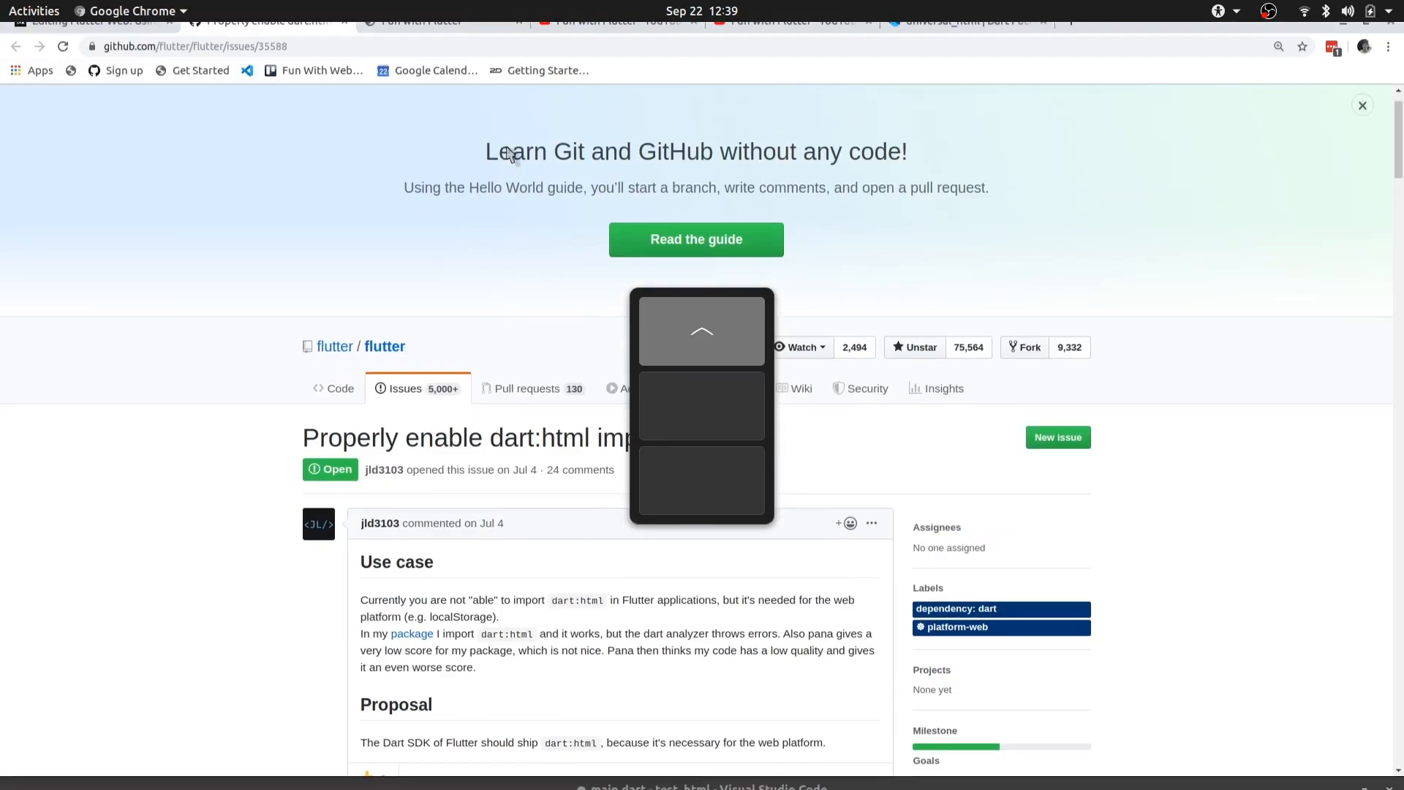
Read the GitHub issue's latest comment, then review the universal_html package page on pub.dev
scroll(down, 3)
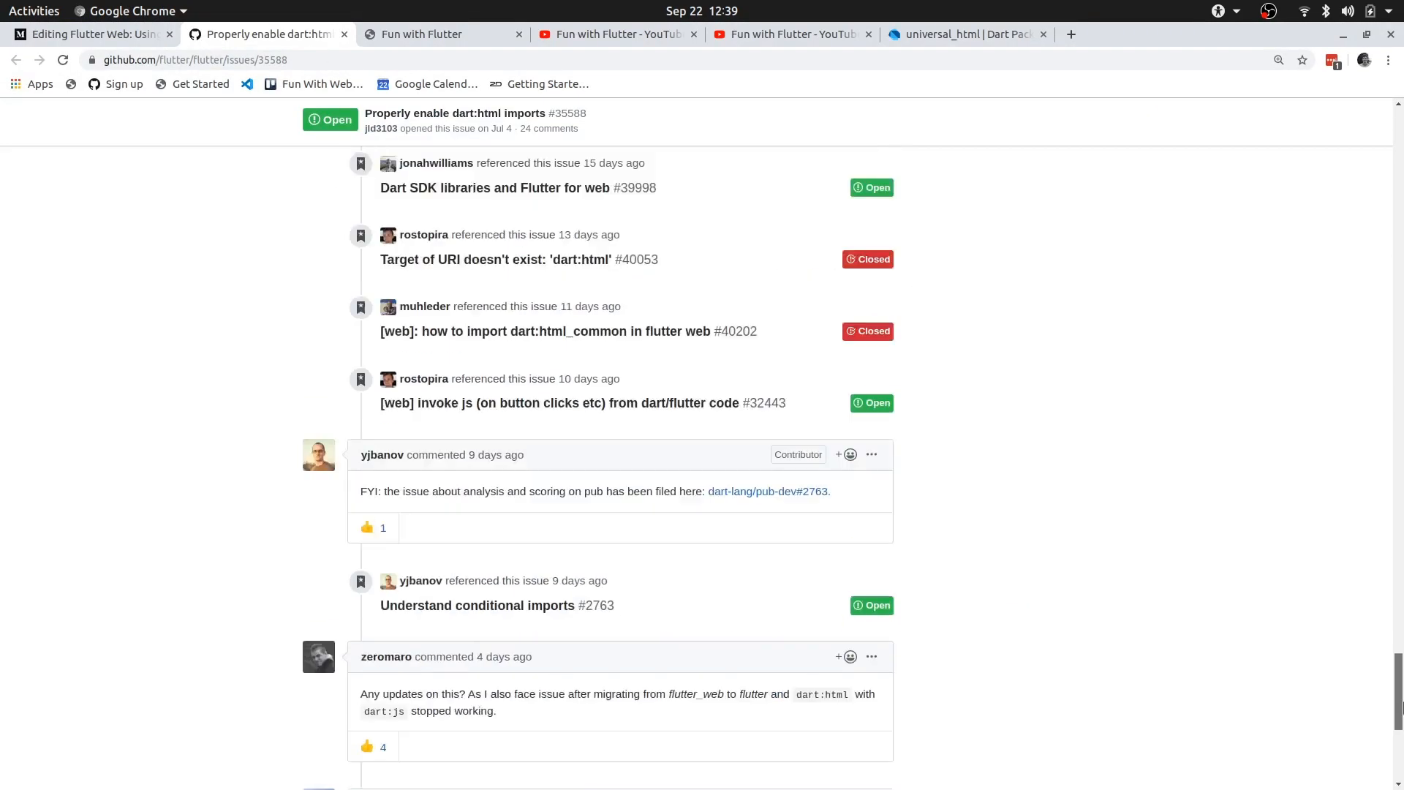
scroll(down, 3)
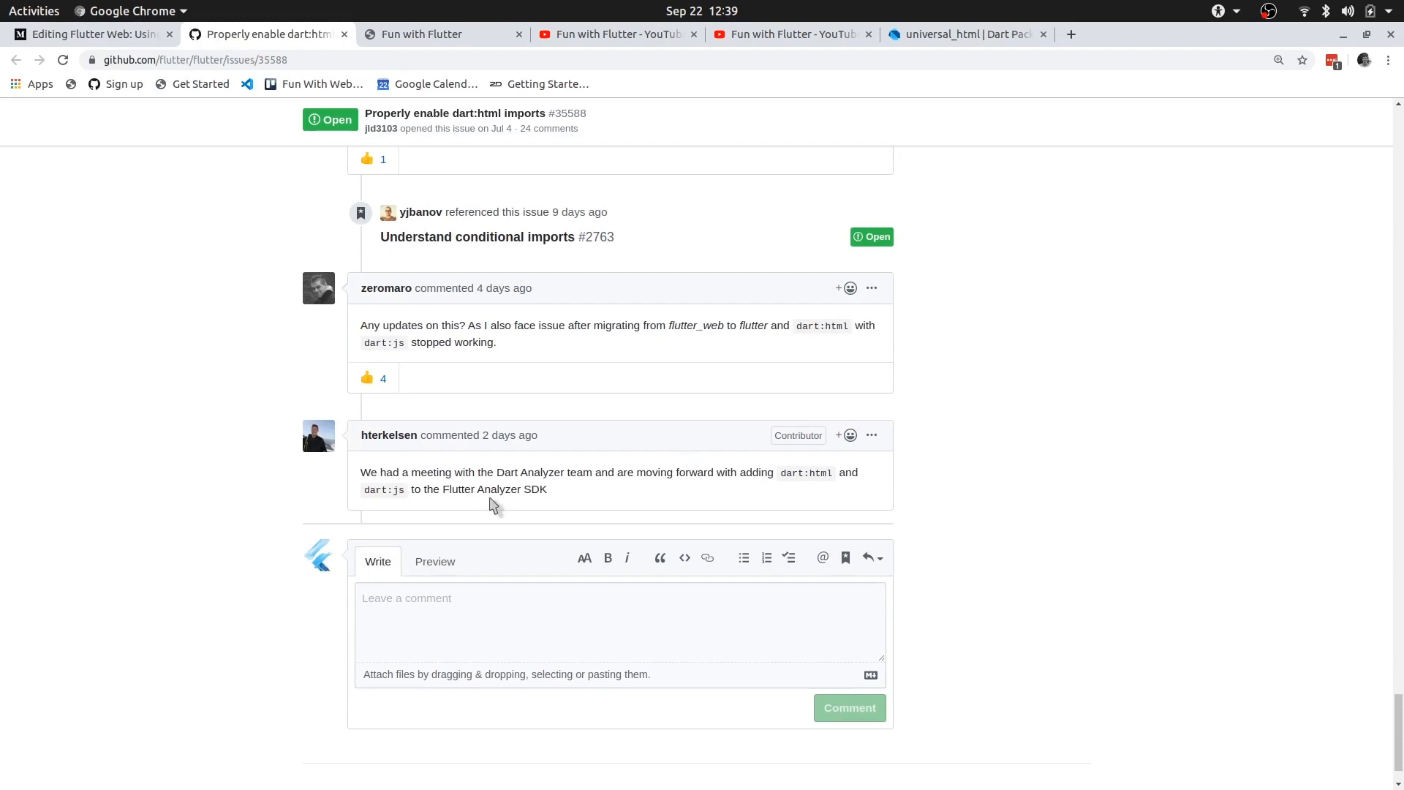
mouse_move(384, 283)
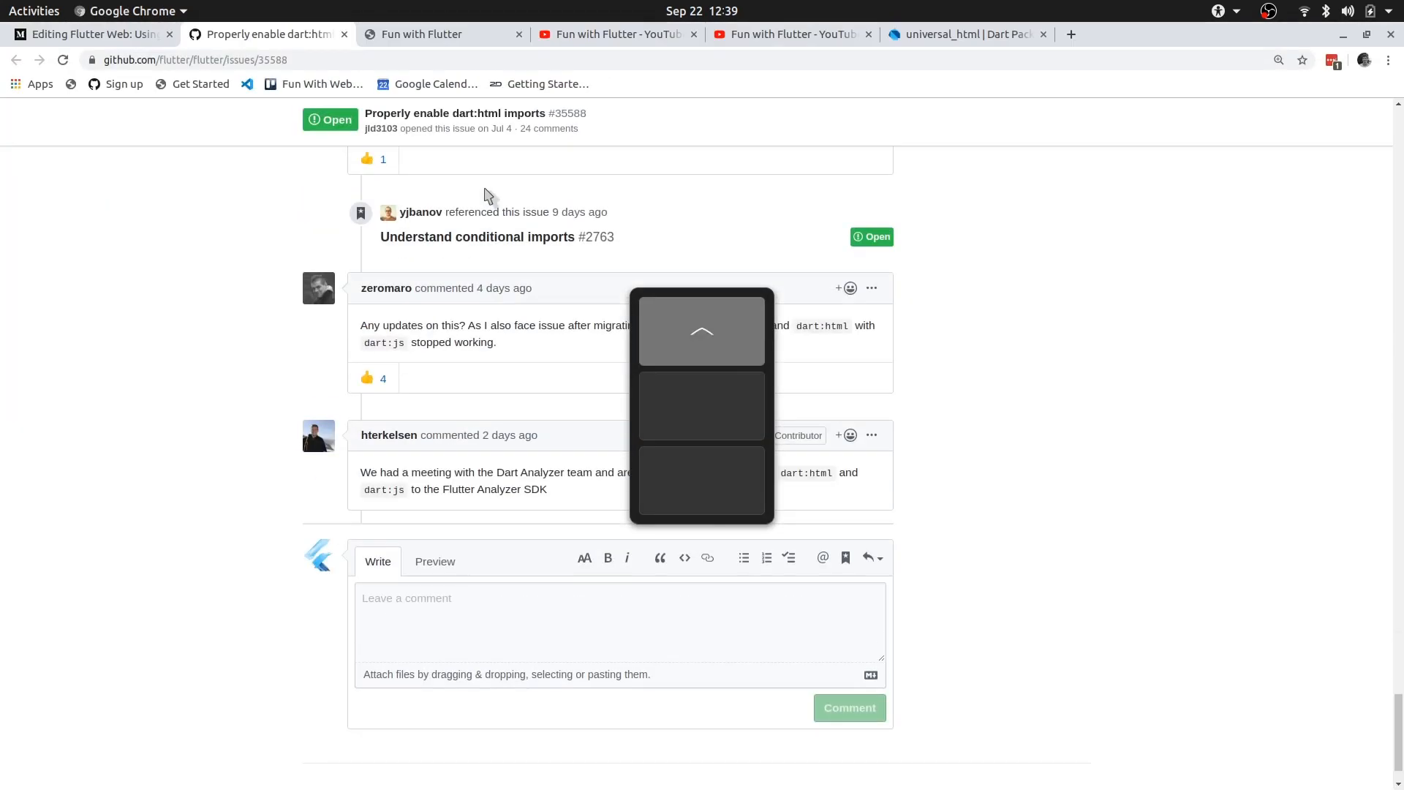
click(966, 34)
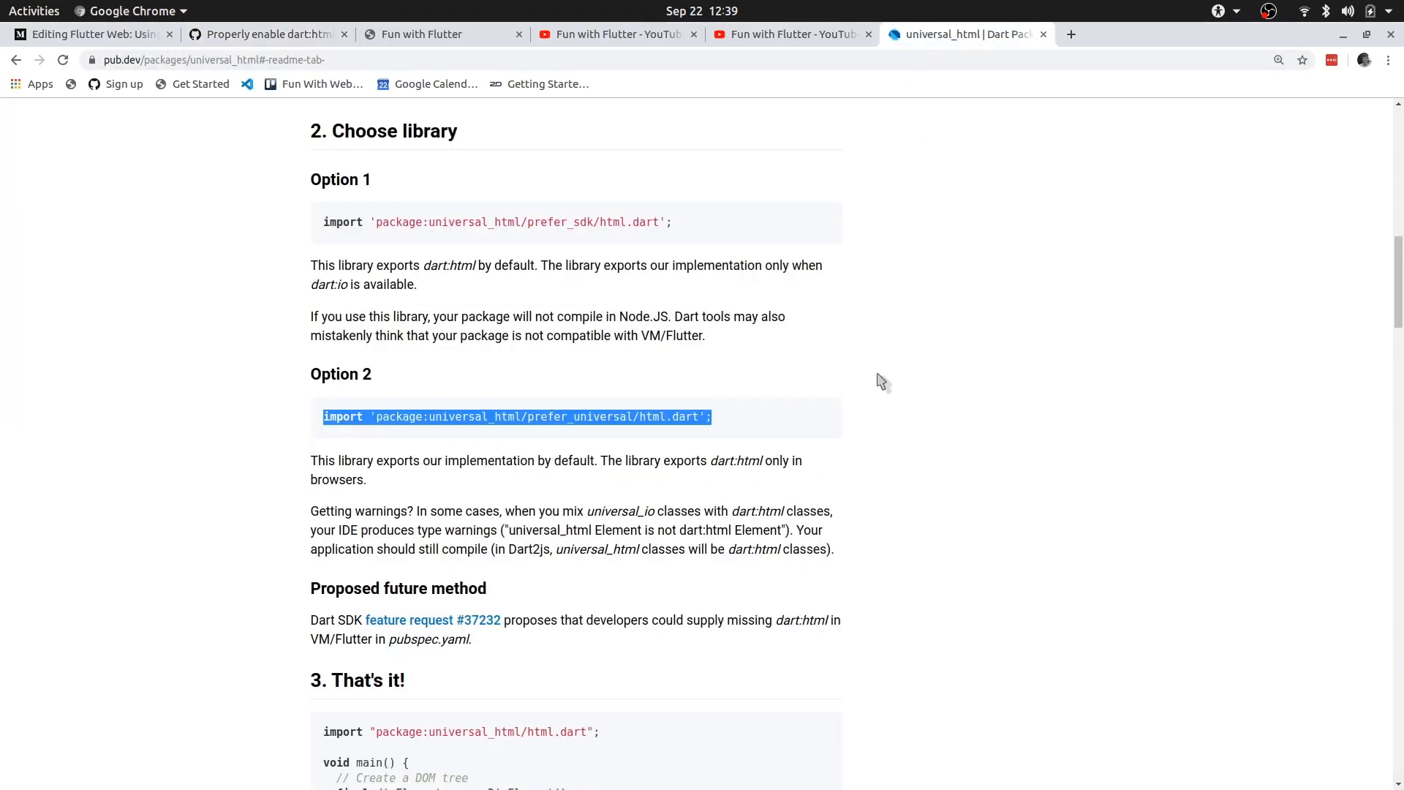
scroll(up, 3)
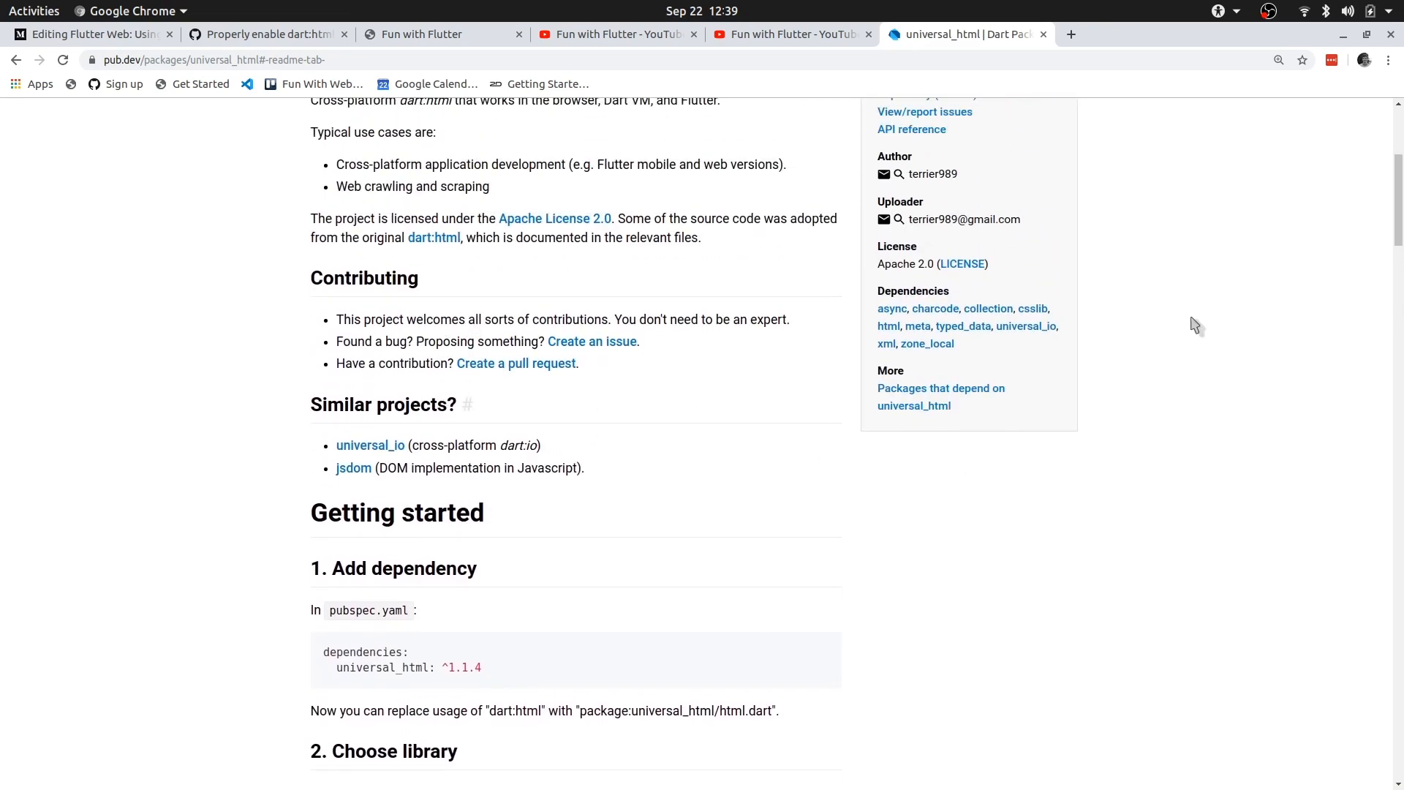
scroll(up, 3)
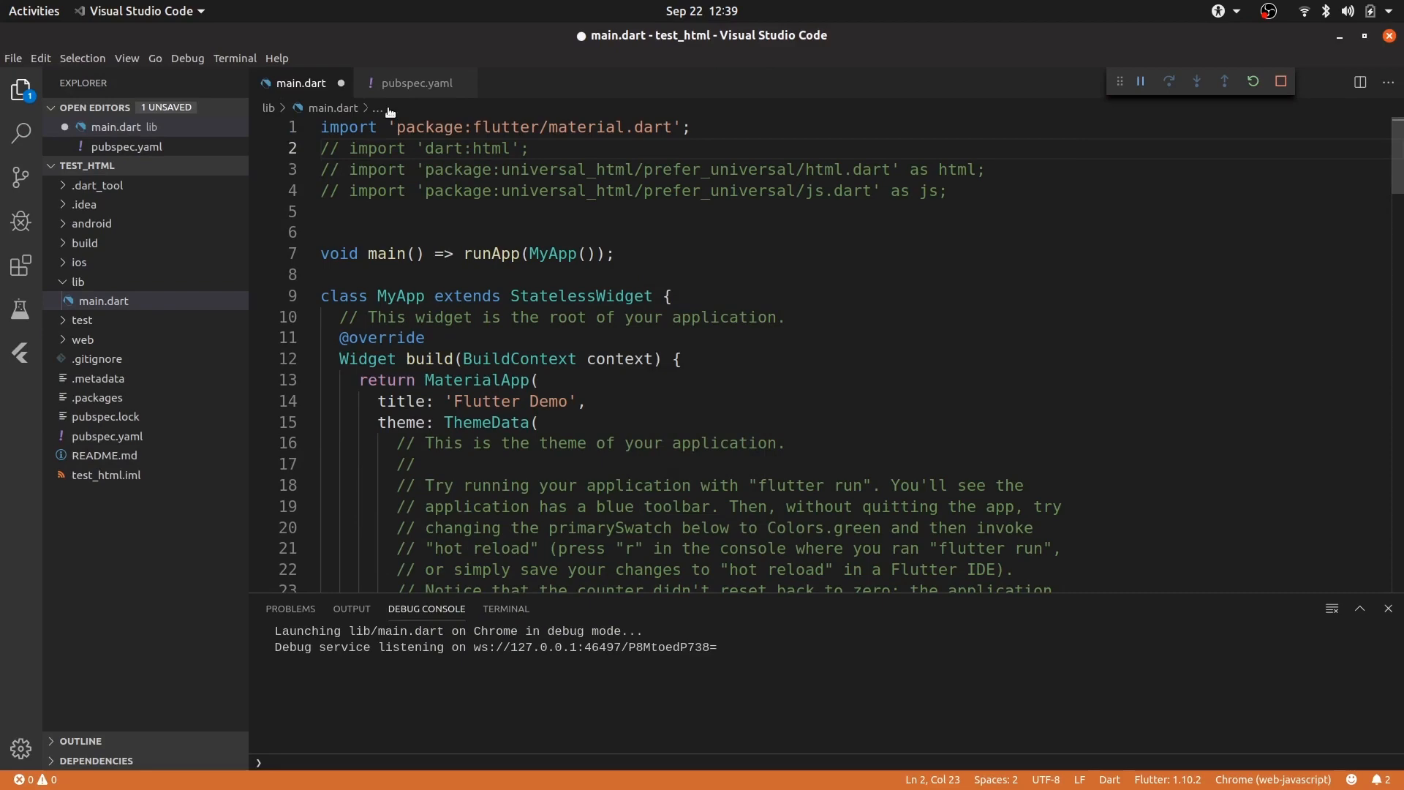
Confirm pubspec.yaml lists universal_html ^1.1.6, then select the universal_html import in main.dart
click(413, 83)
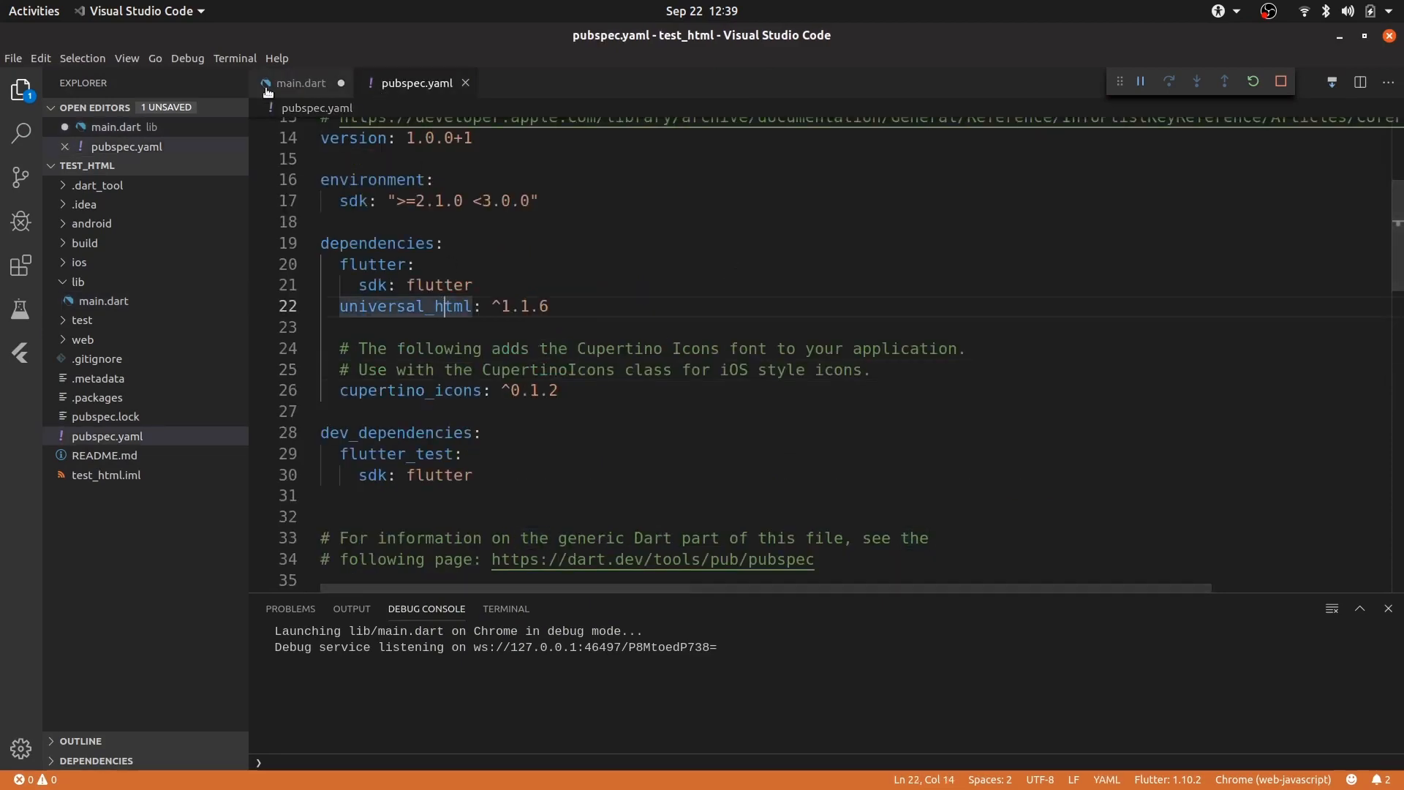
click(302, 83)
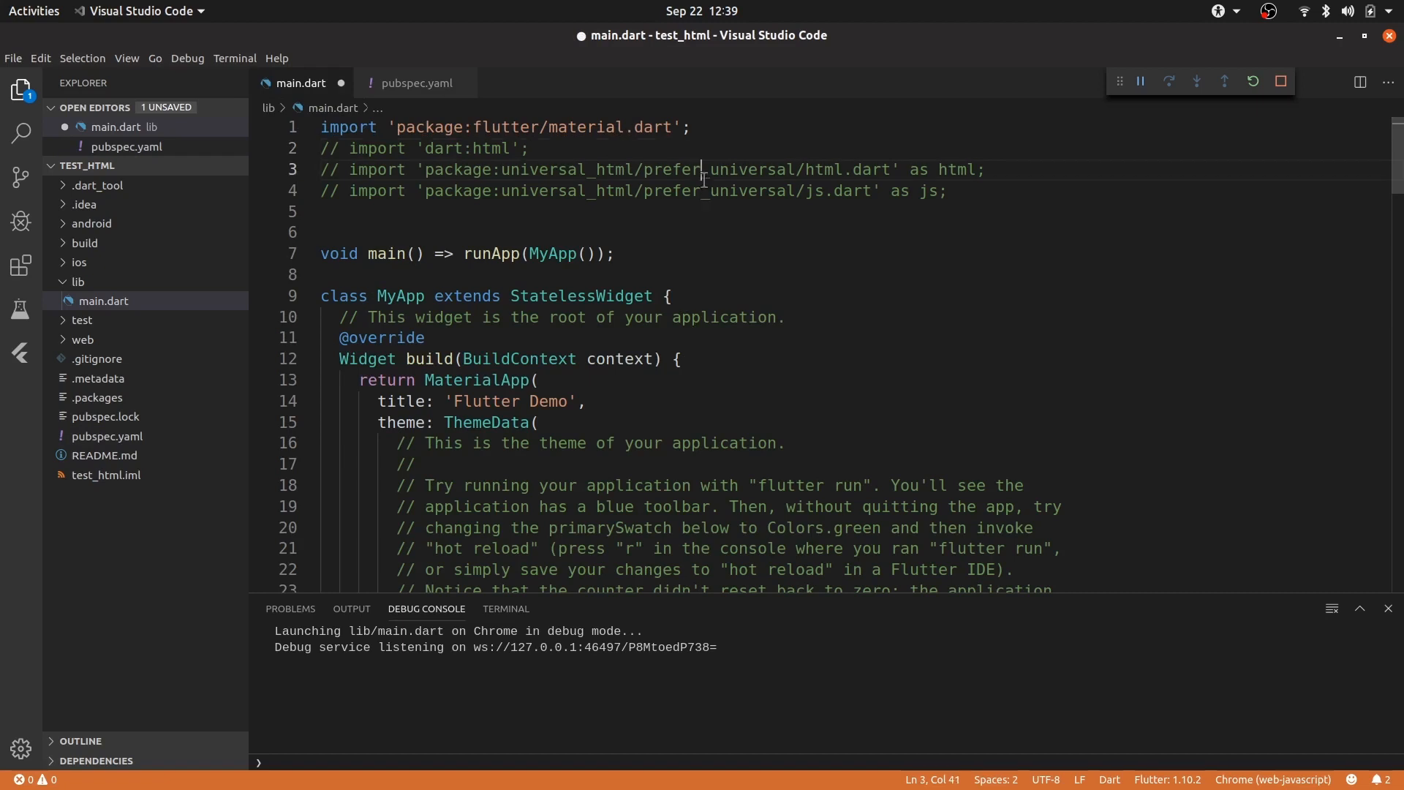
click(584, 169)
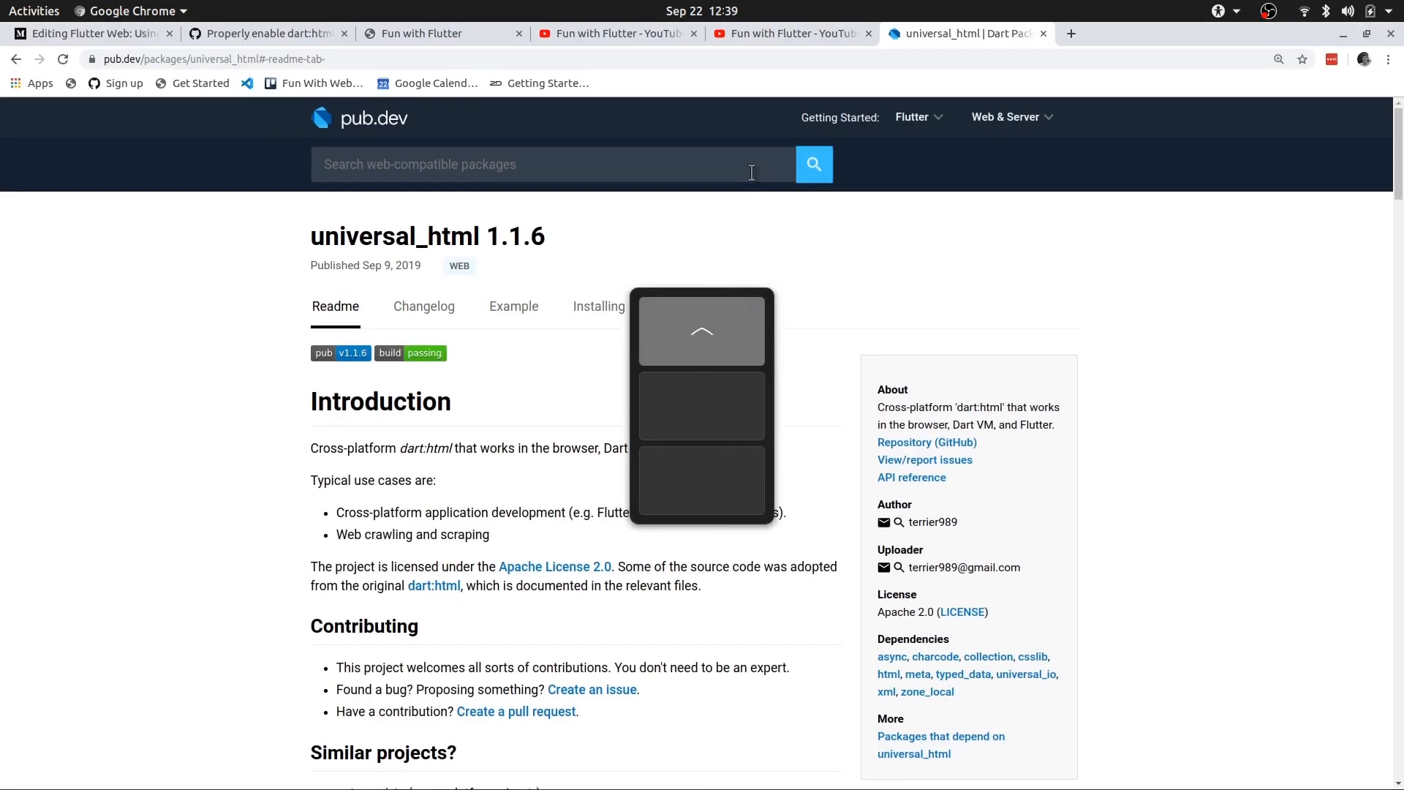
Read the universal_html readme's Choose library section, including Option 2's prefer_universal html.dart import
scroll(down, 3)
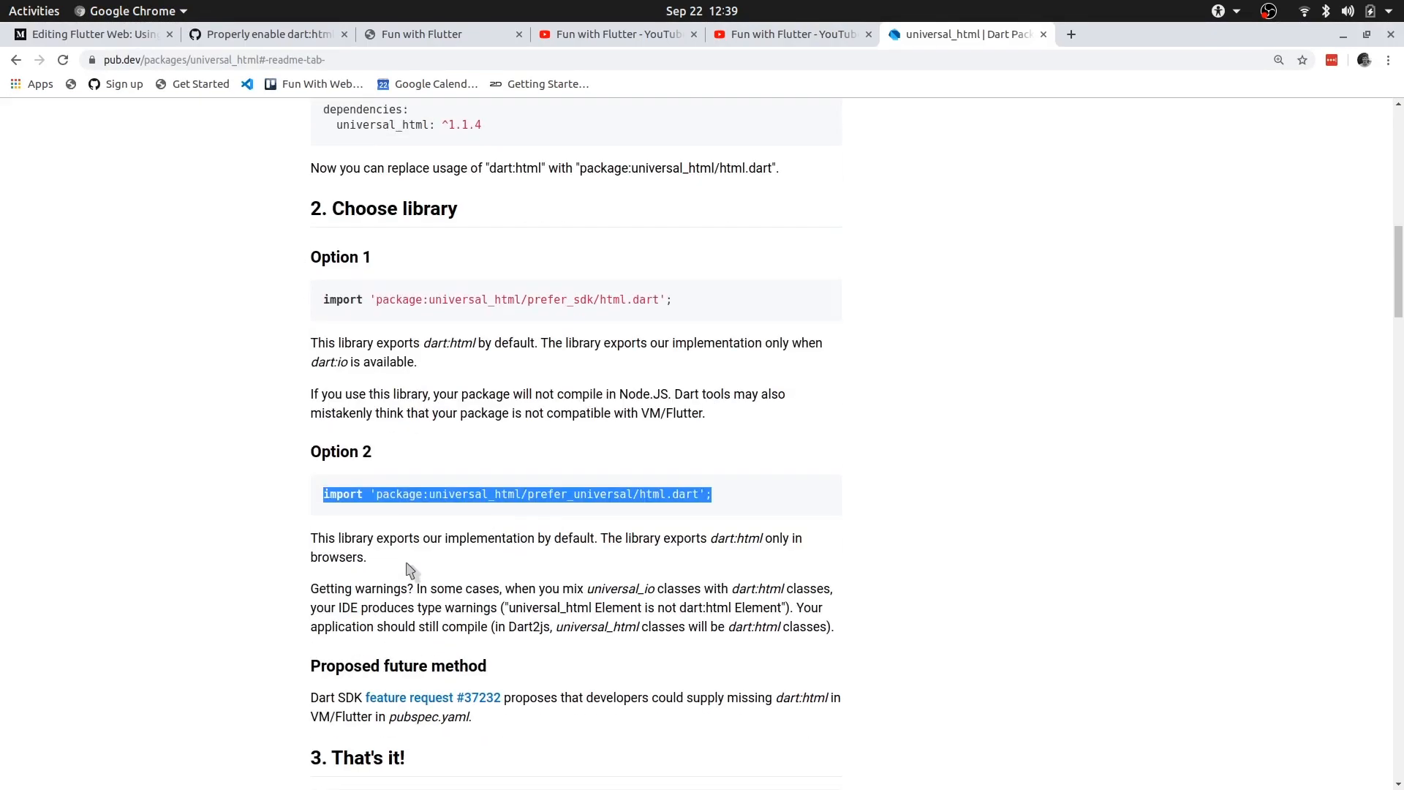
mouse_move(551, 380)
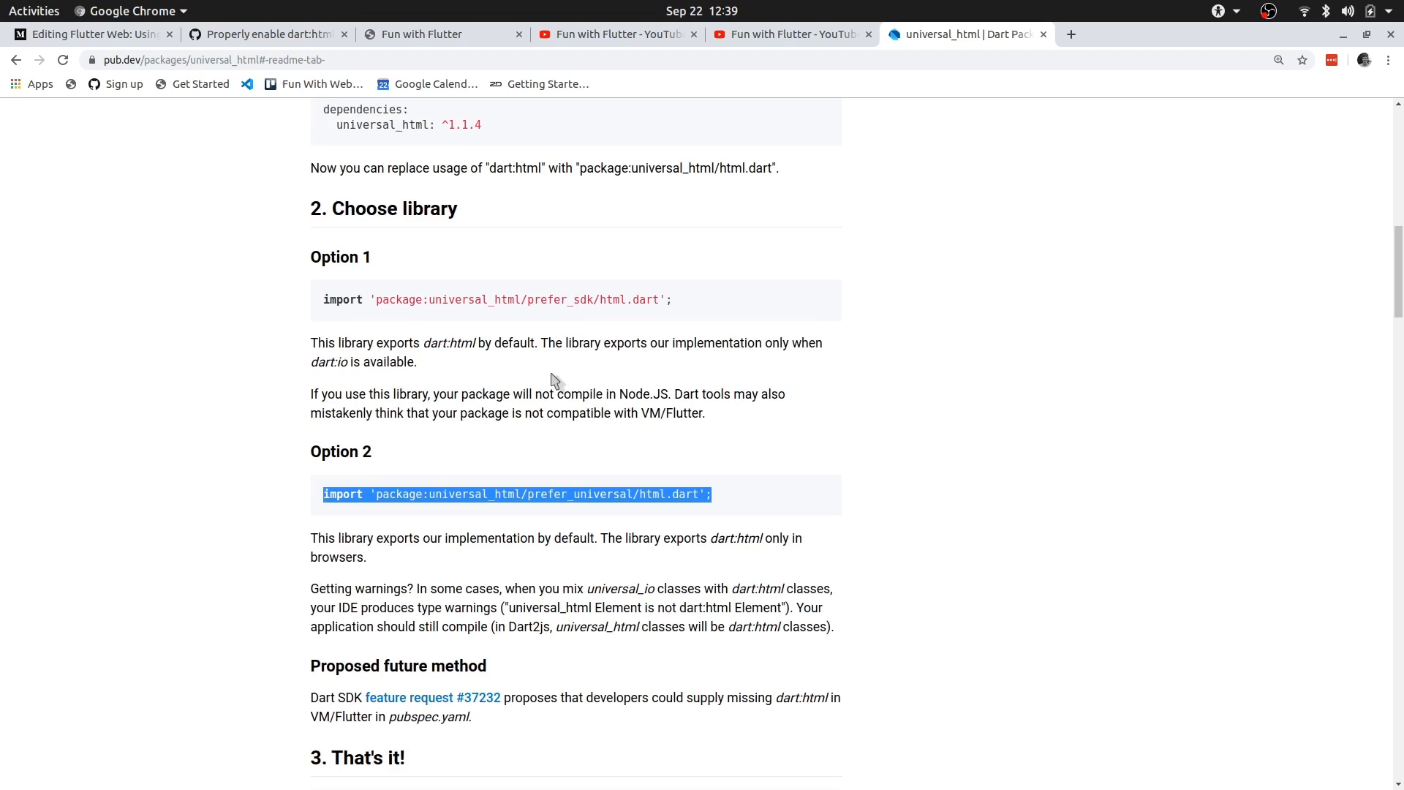
click(597, 513)
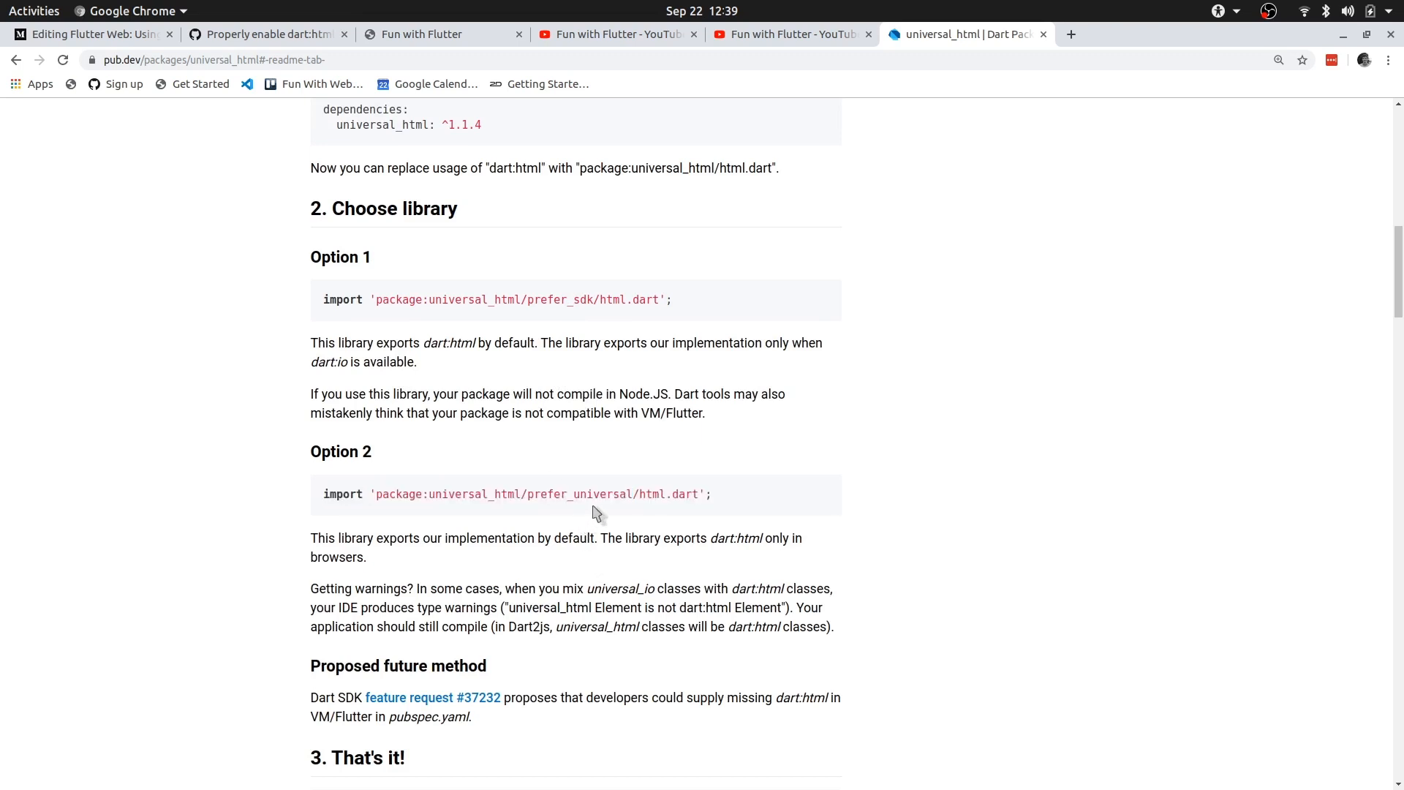
mouse_move(577, 501)
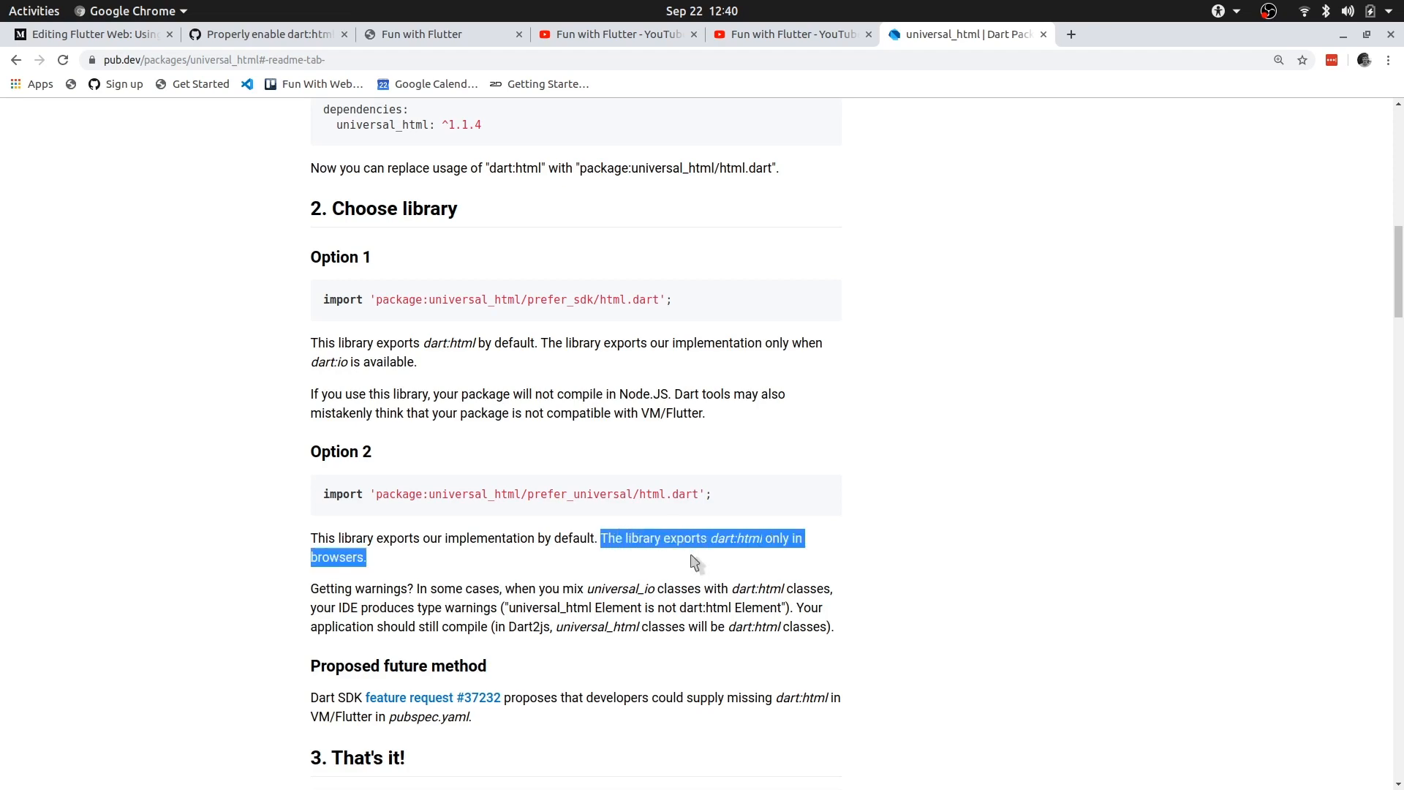
mouse_move(759, 544)
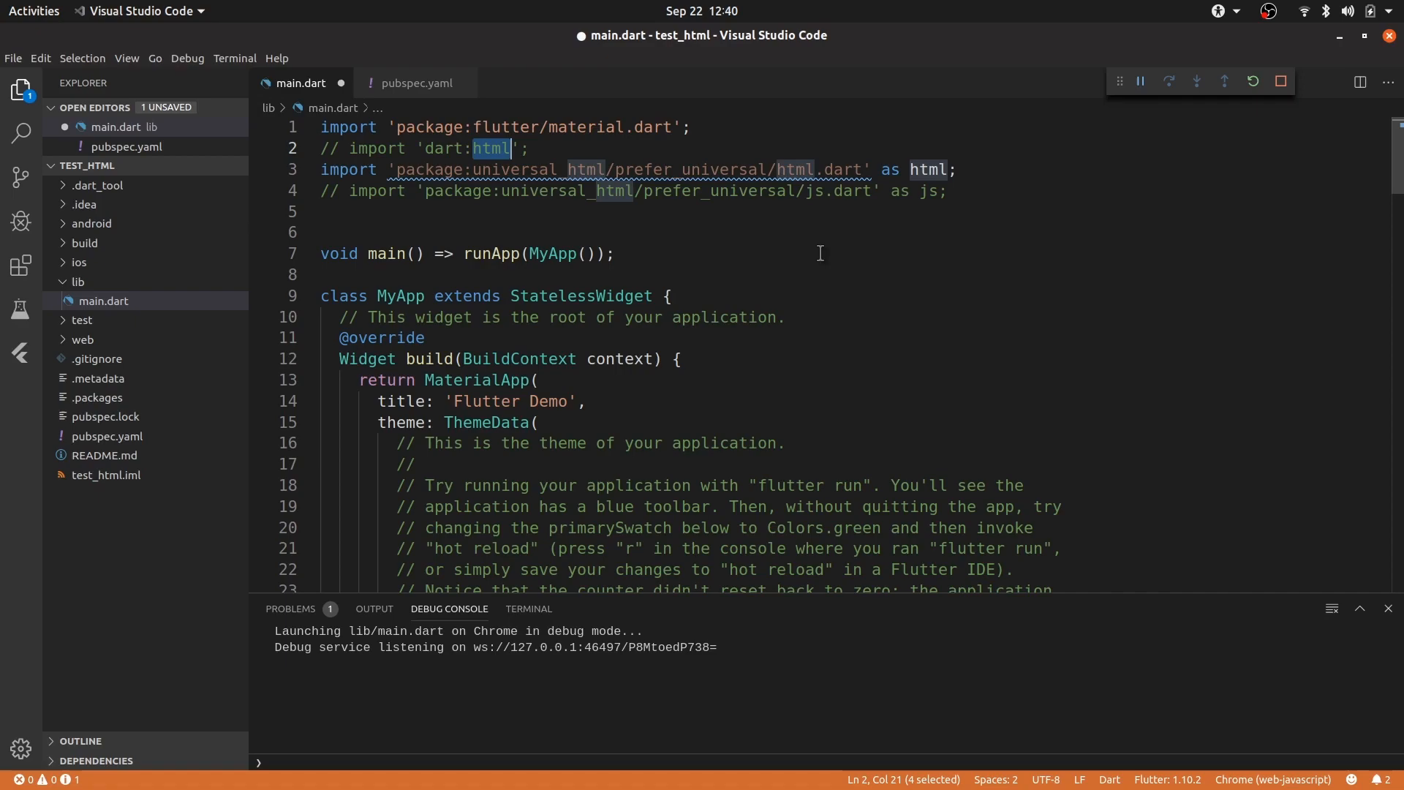
mouse_move(803, 220)
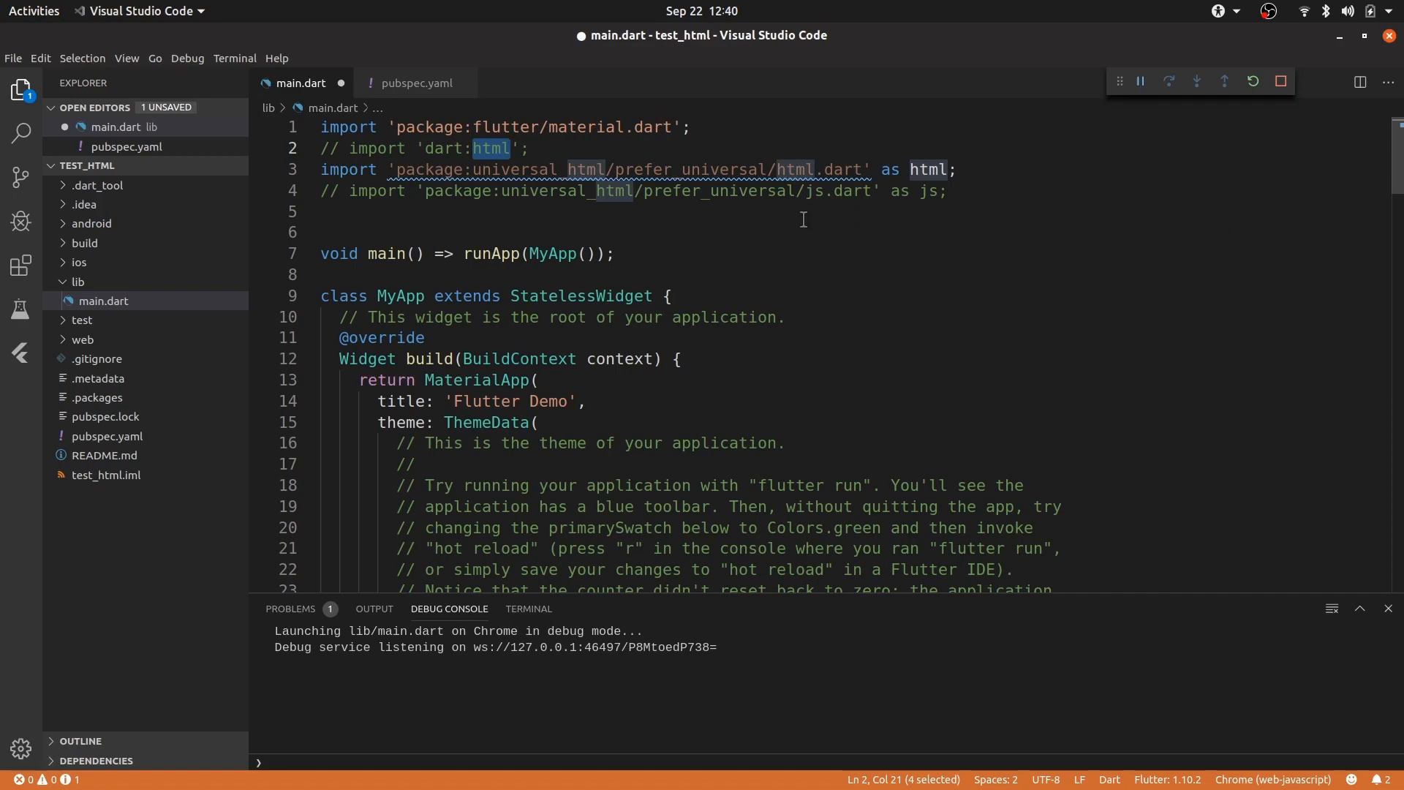
Review _incrementCounter and build in main.dart with prefer_universal/html.dart imported as html
scroll(down, 3)
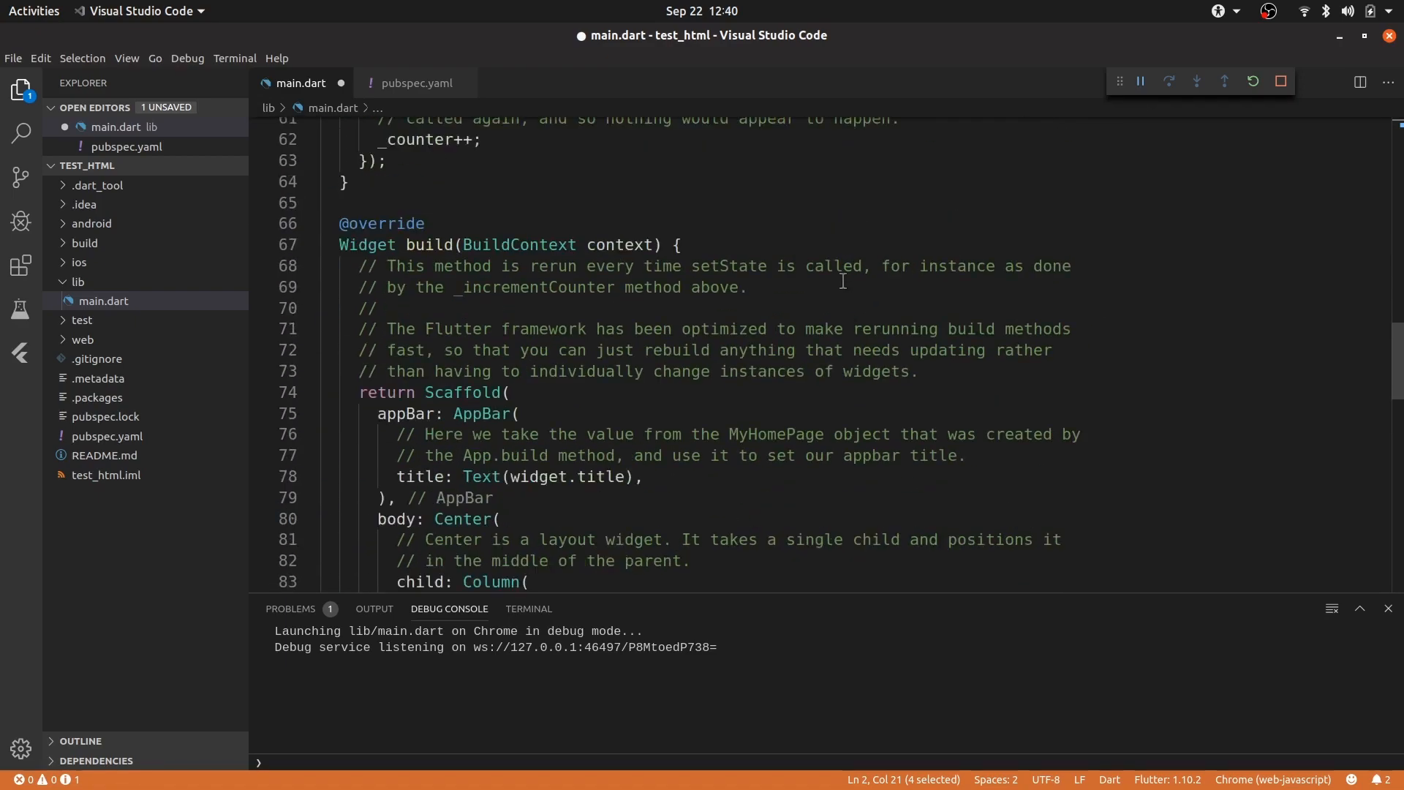
scroll(up, 3)
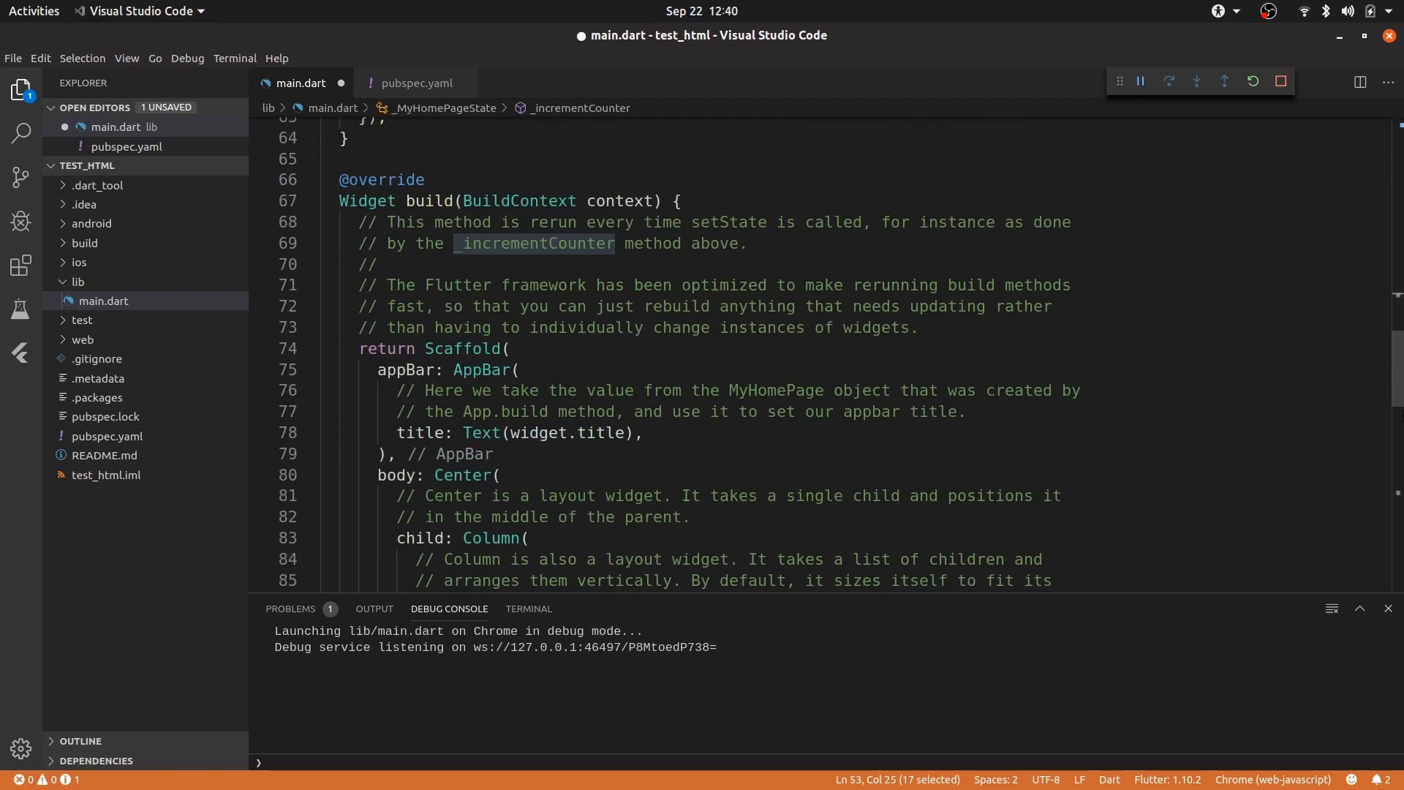
scroll(down, 3)
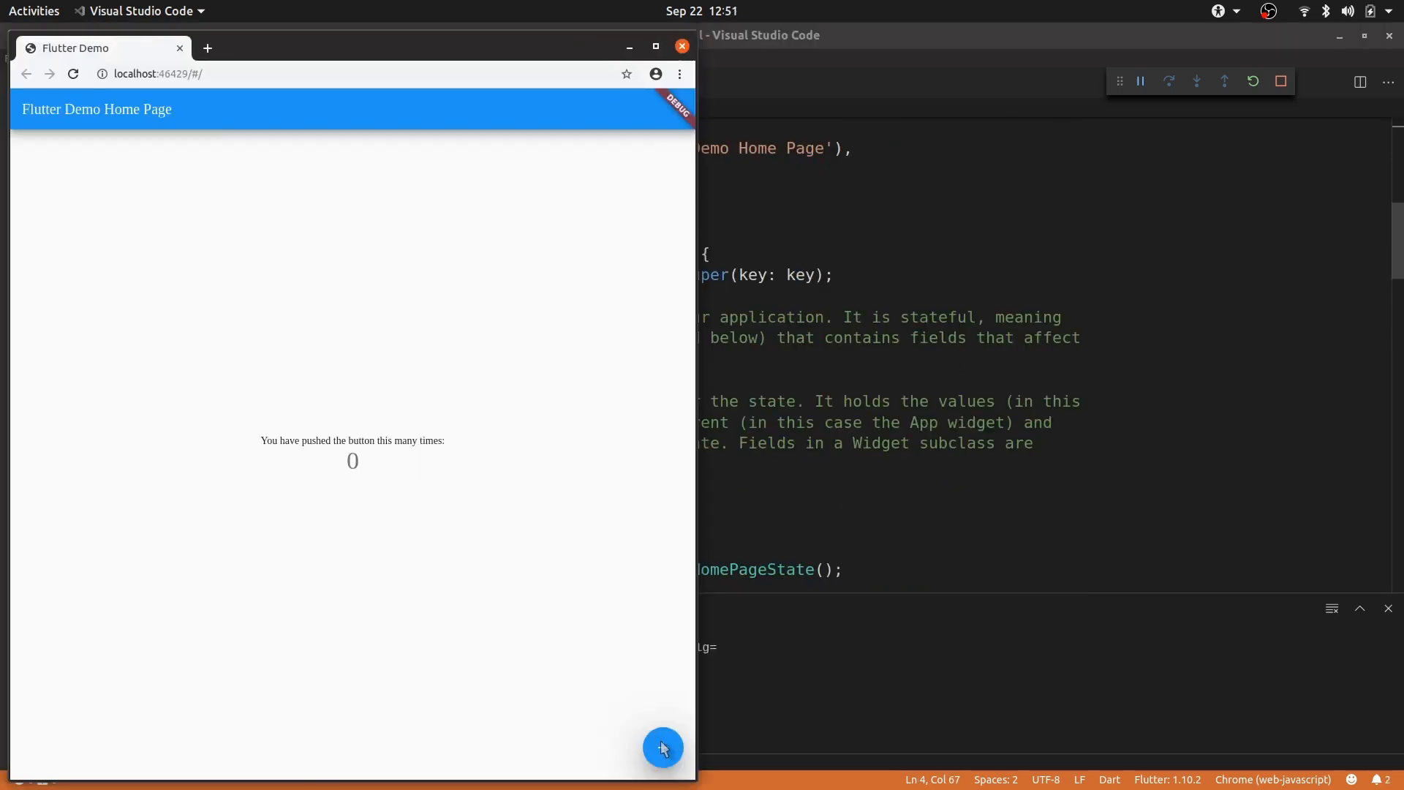
Press the Flutter Demo's + button to trigger the 'Hello, world!' alert
click(663, 747)
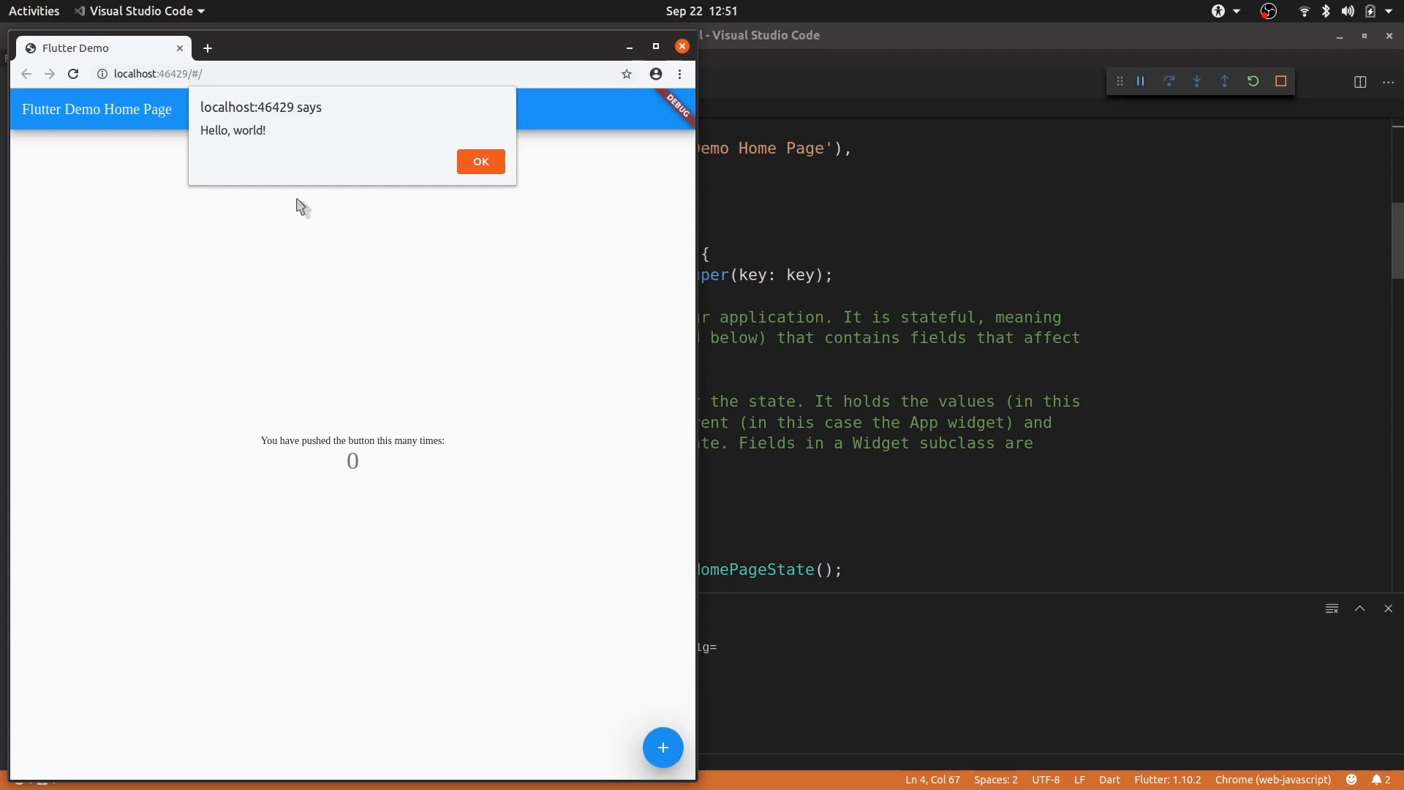
mouse_move(518, 169)
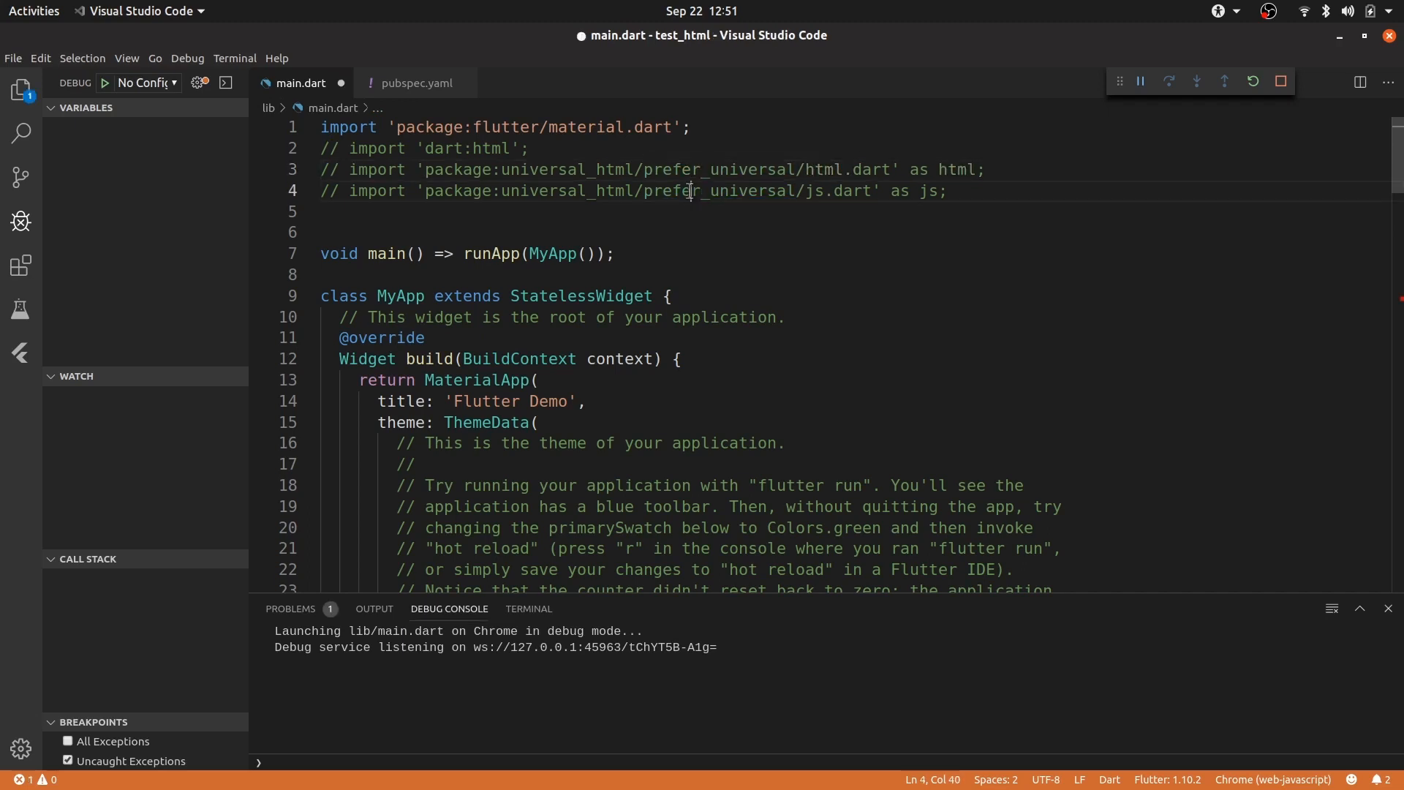
Uncomment the universal_html html and js imports in main.dart
double_click(797, 169)
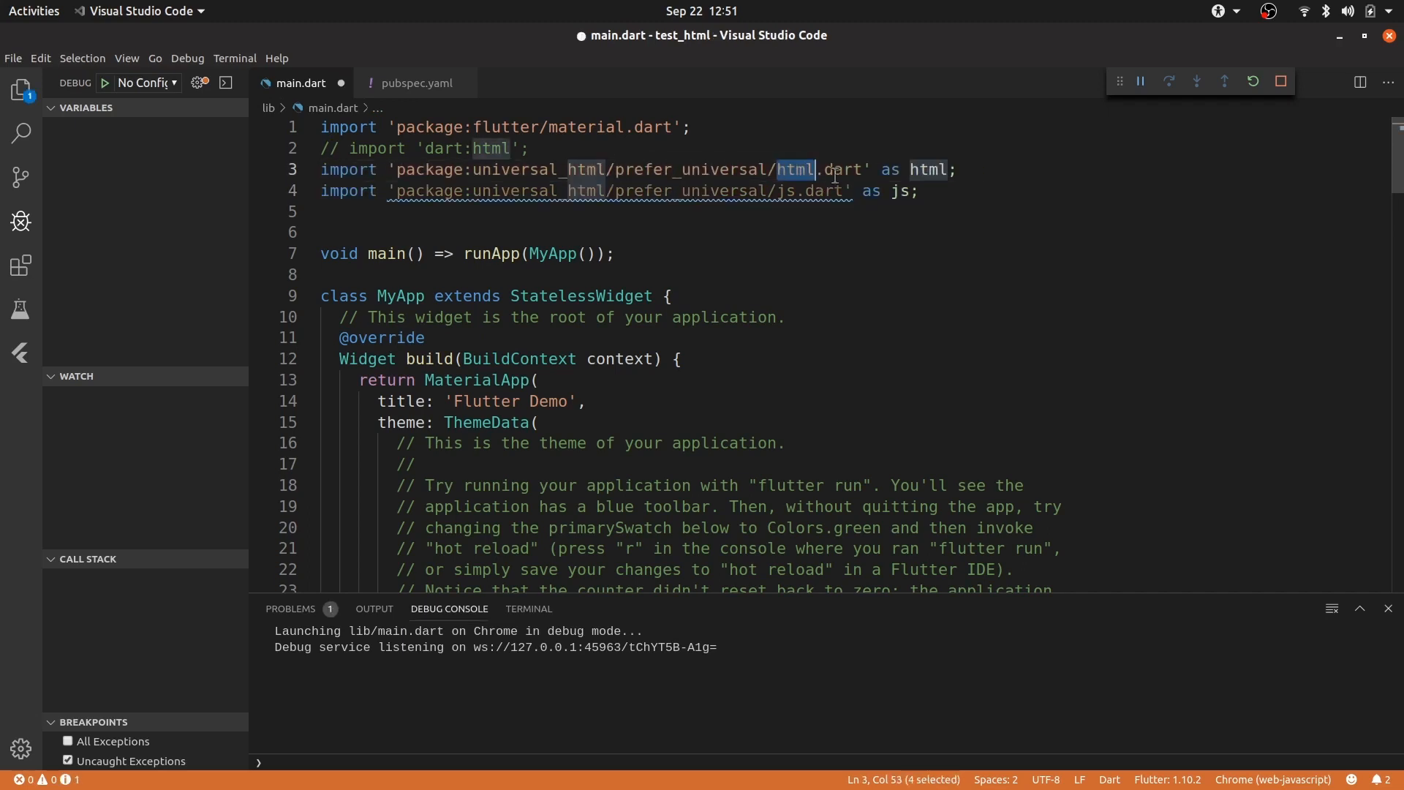
click(787, 191)
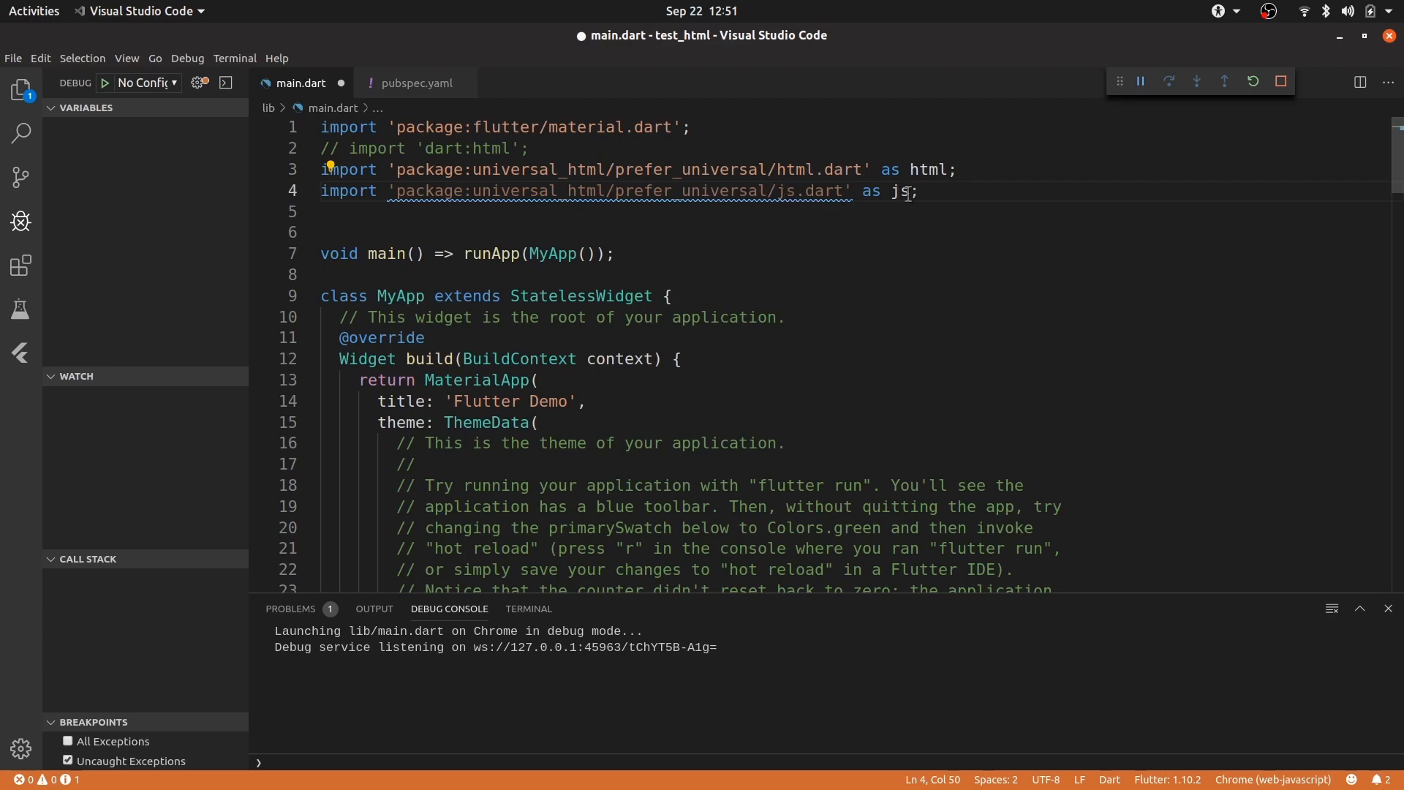
scroll(down, 3)
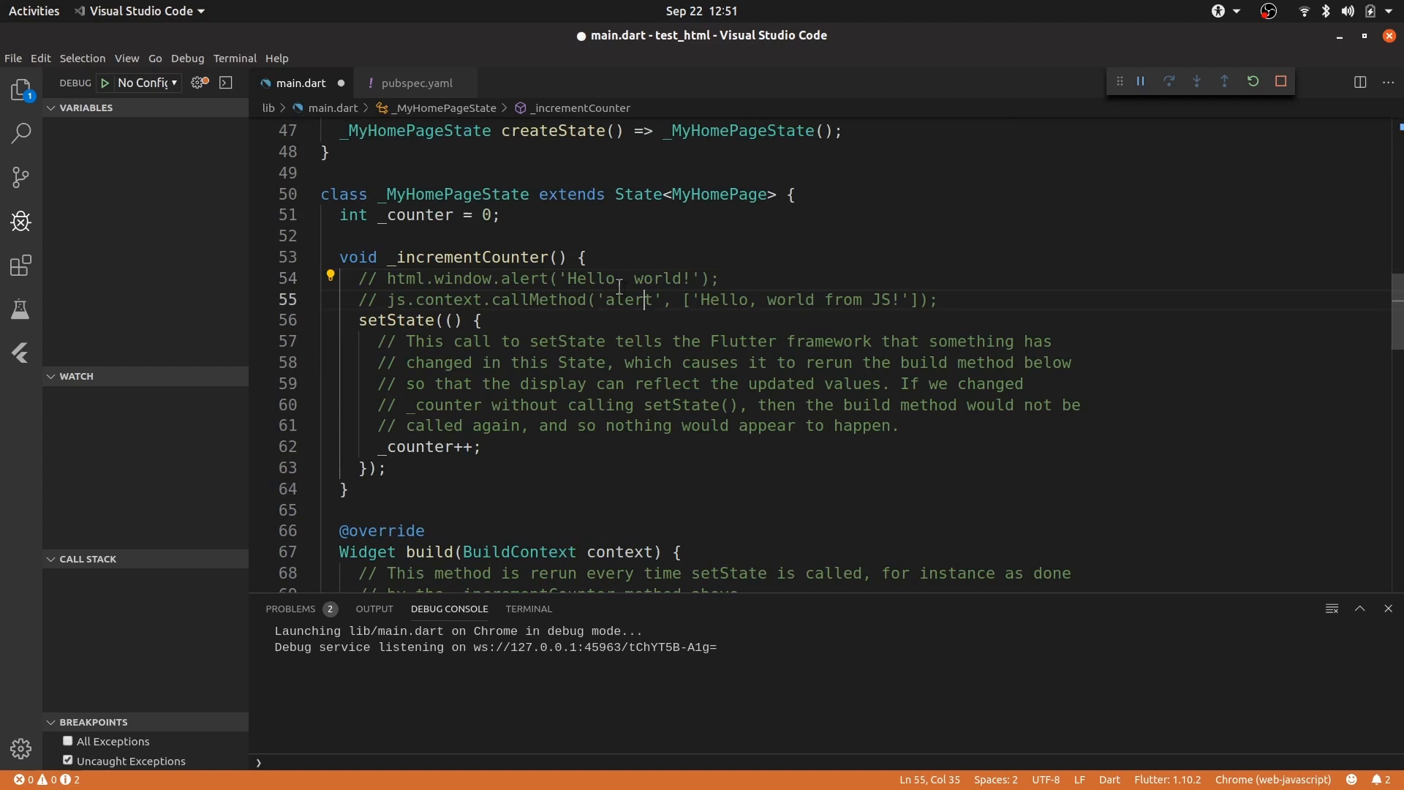
Switch the counter to the JS alert, reload, and show 'Hello, world from JS!' in Chrome
key(ctrl+/)
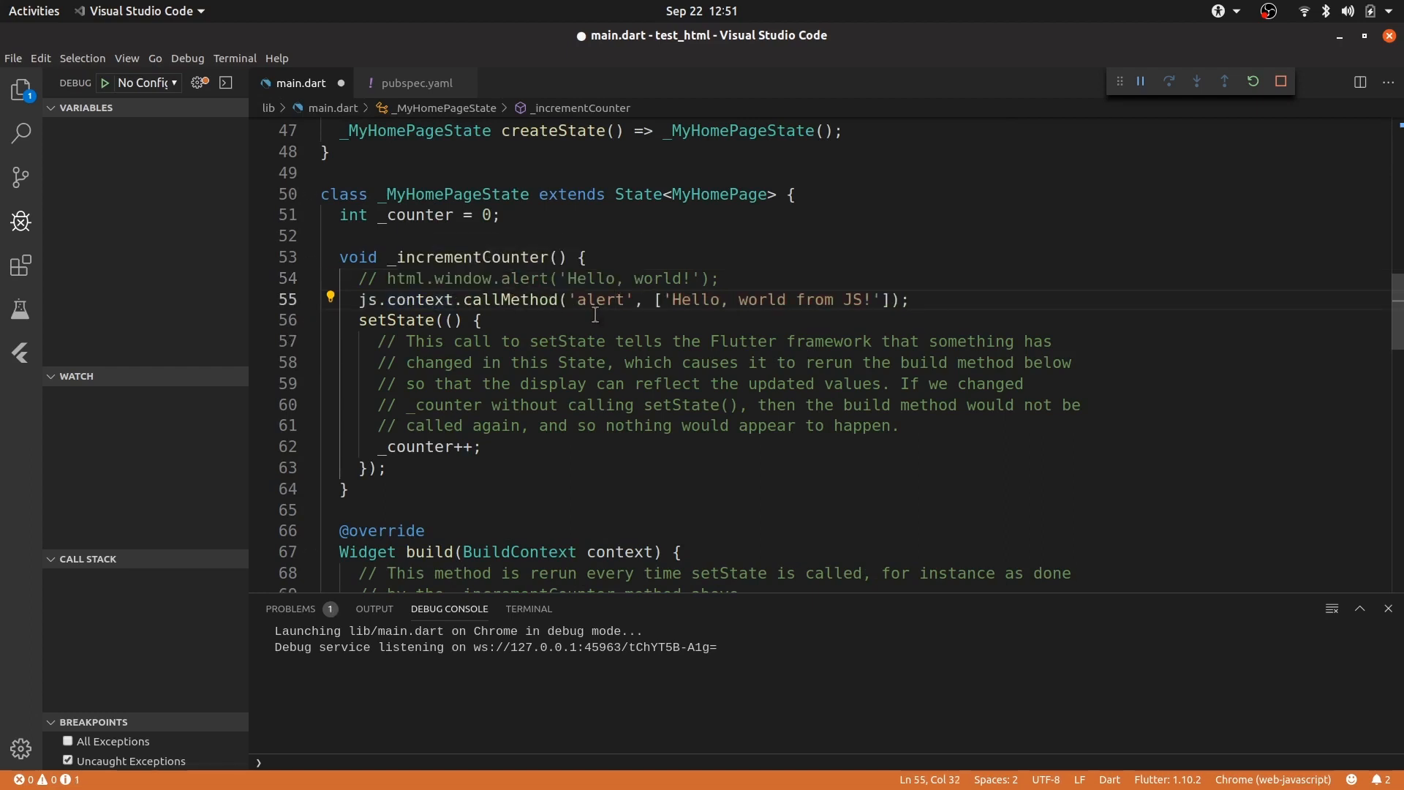
mouse_move(818, 311)
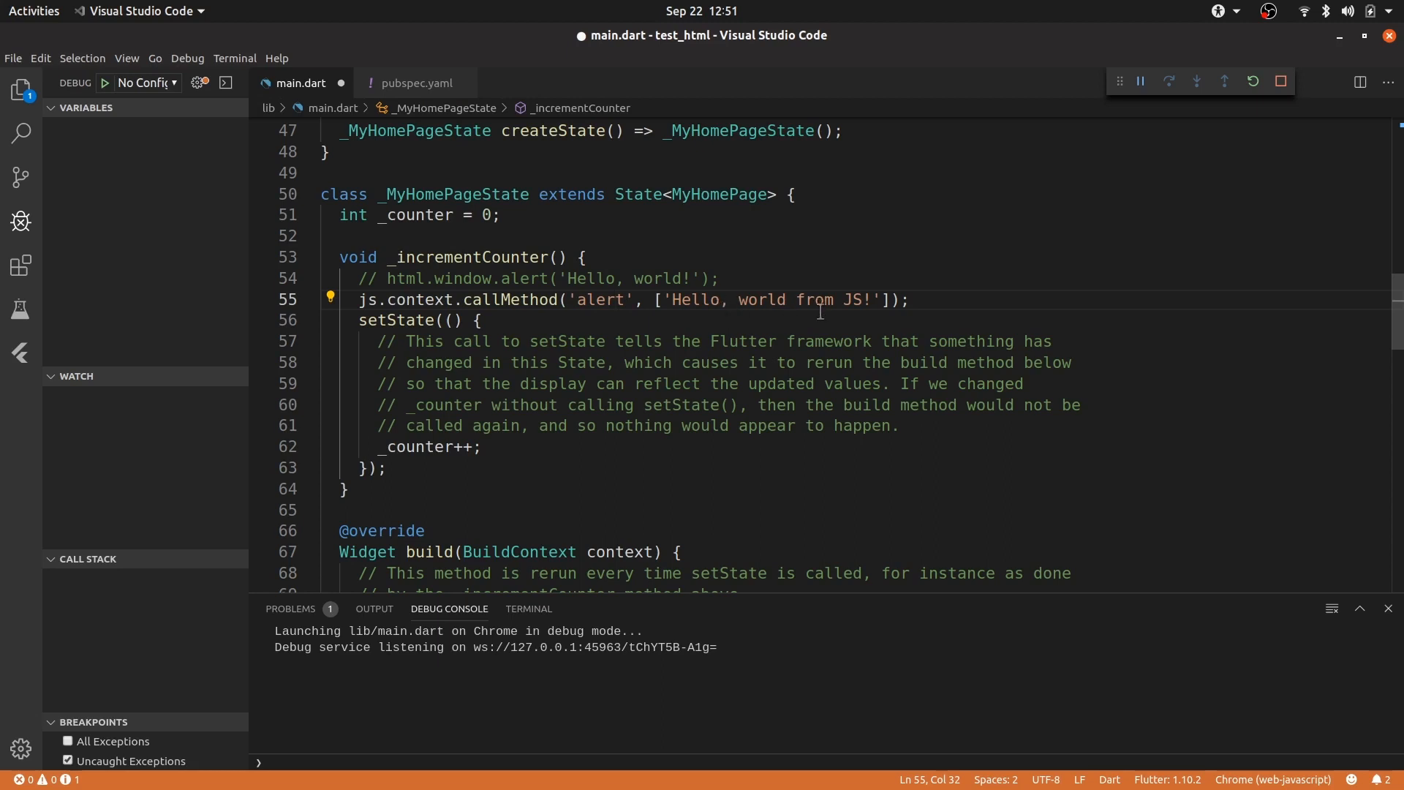
click(1251, 81)
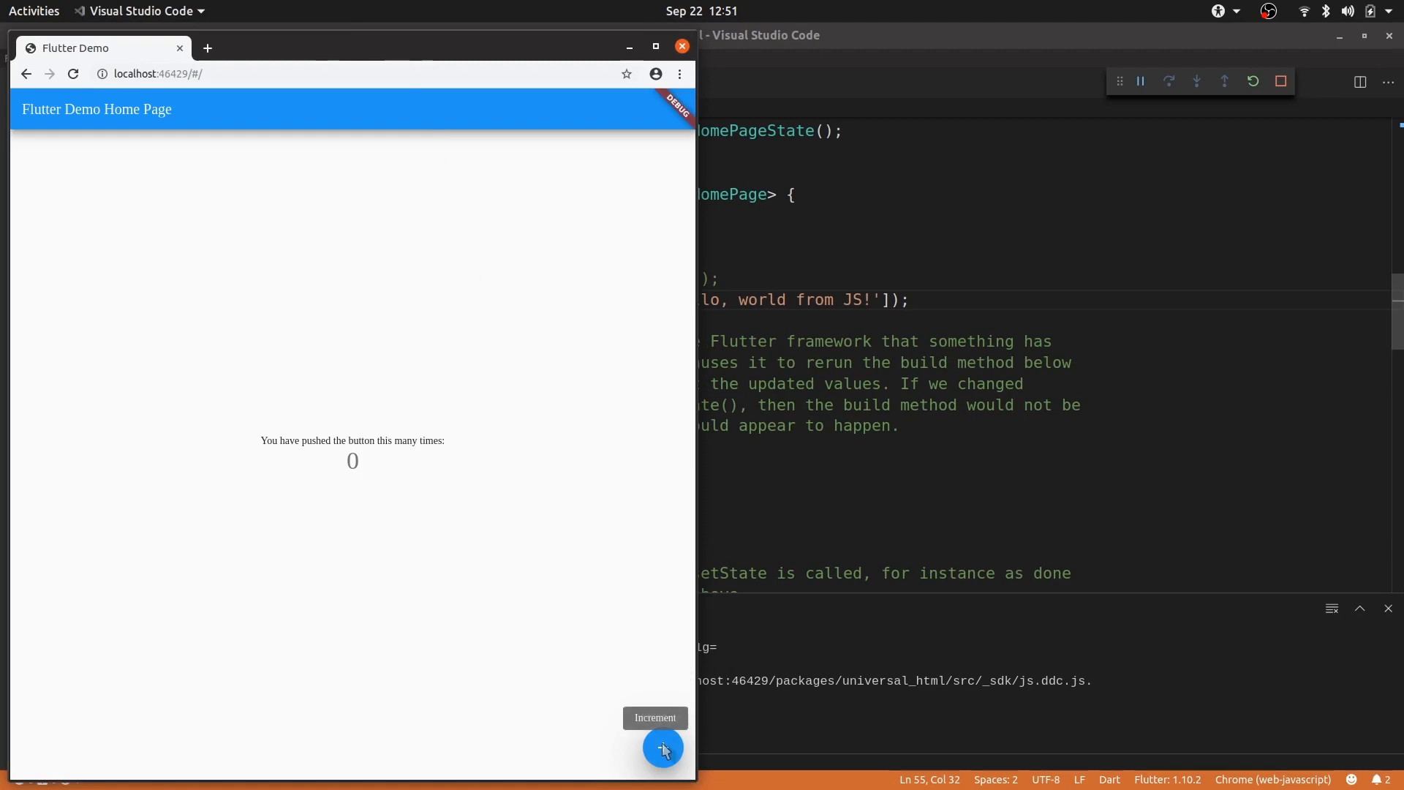
click(662, 747)
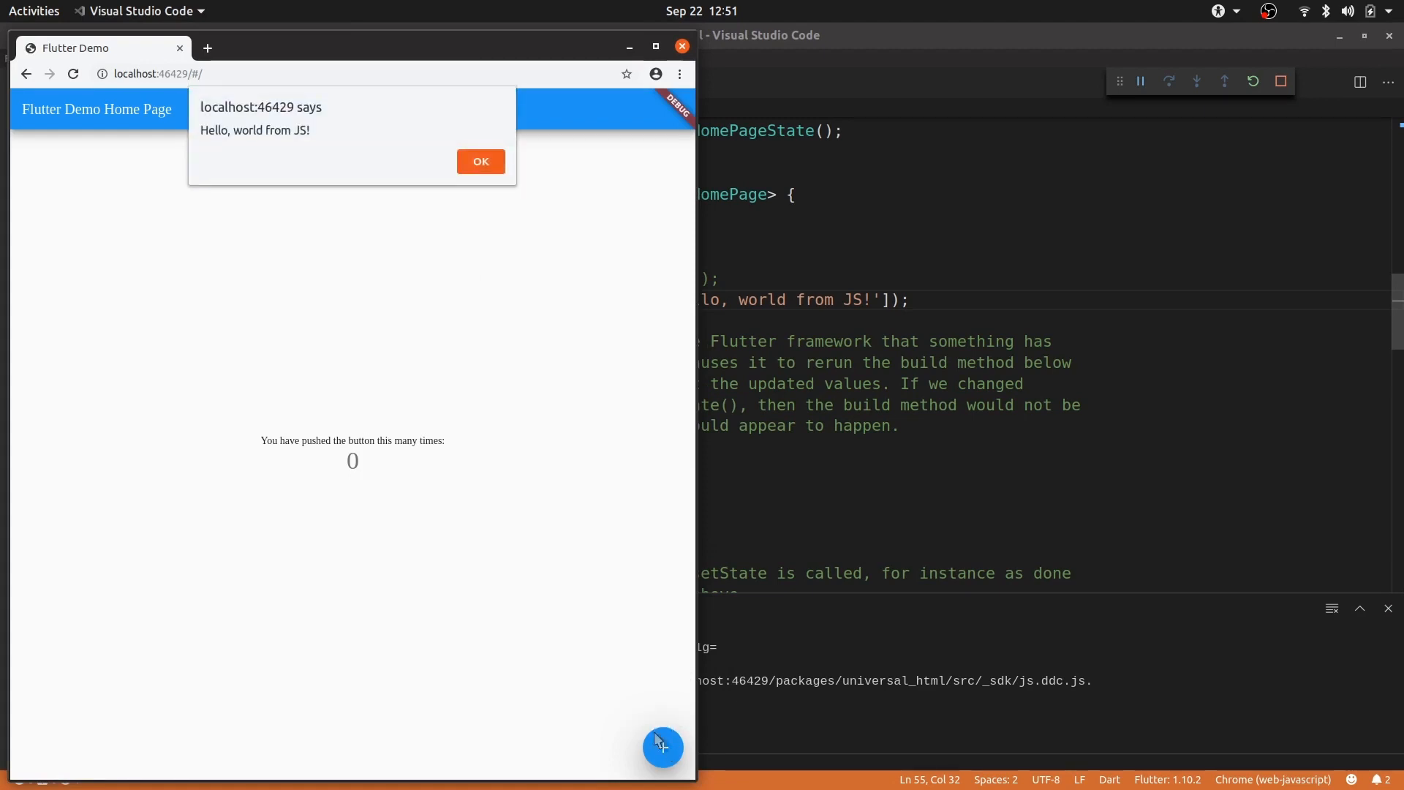
mouse_move(472, 168)
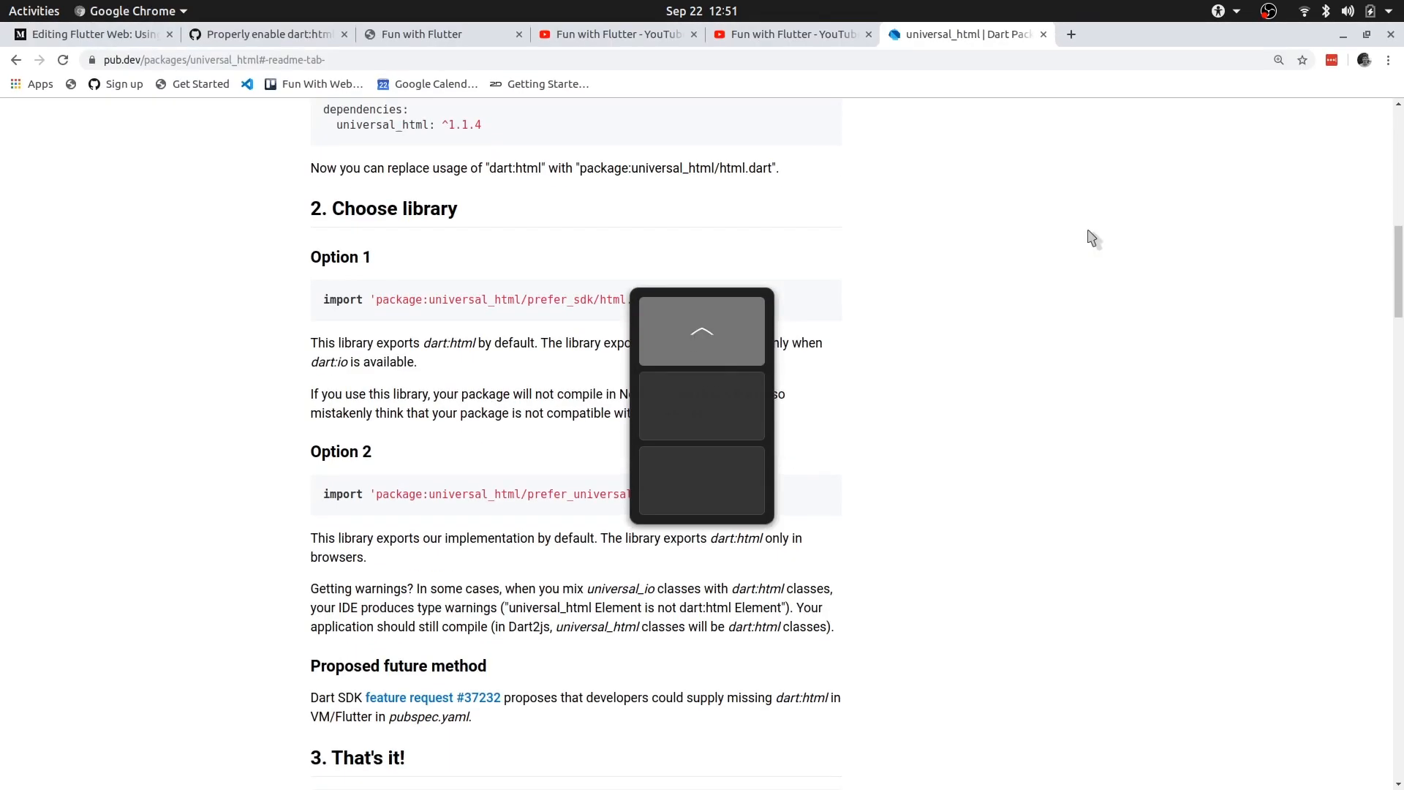
Scroll through the Medium 'Editing Flutter Web' draft's HTML and JavaScript example sections
click(89, 34)
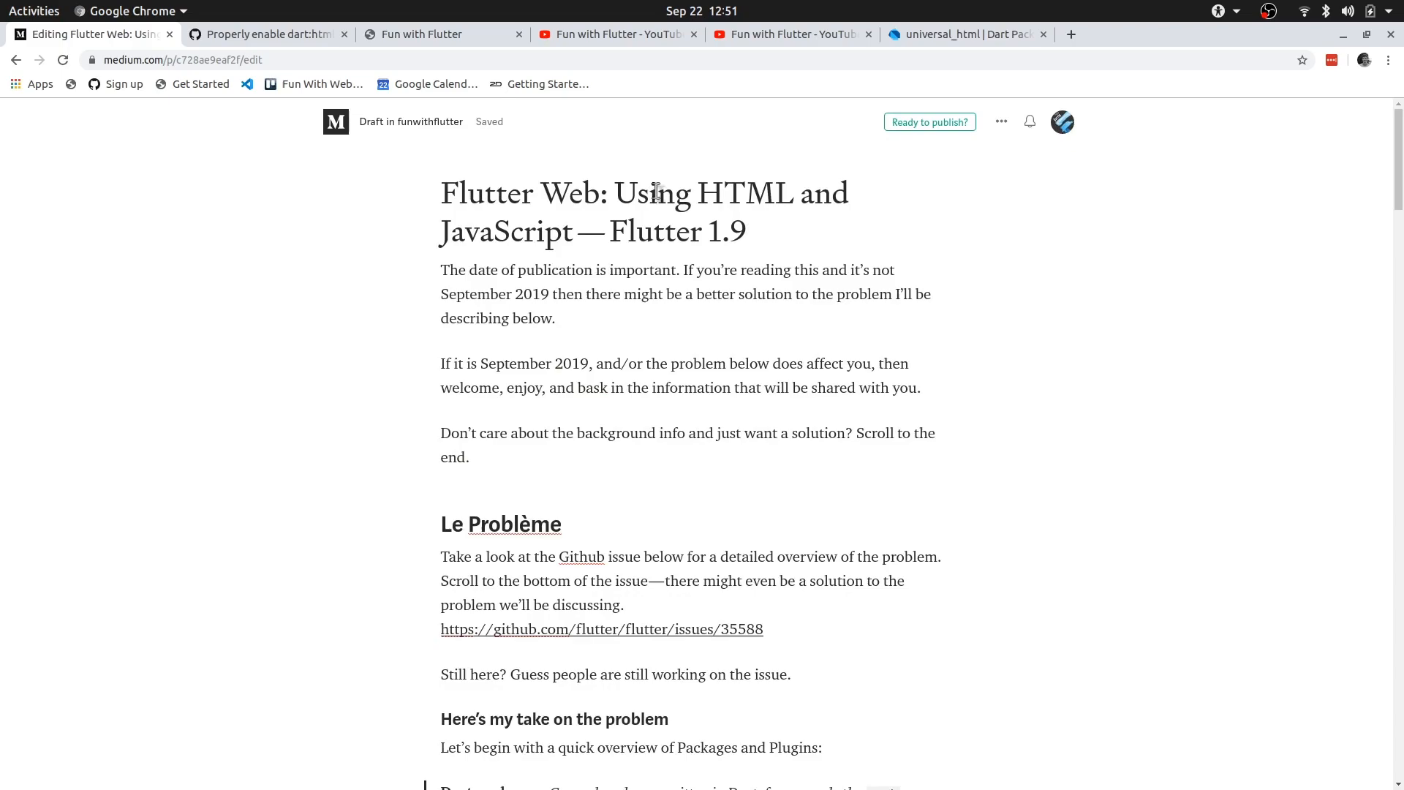
scroll(down, 3)
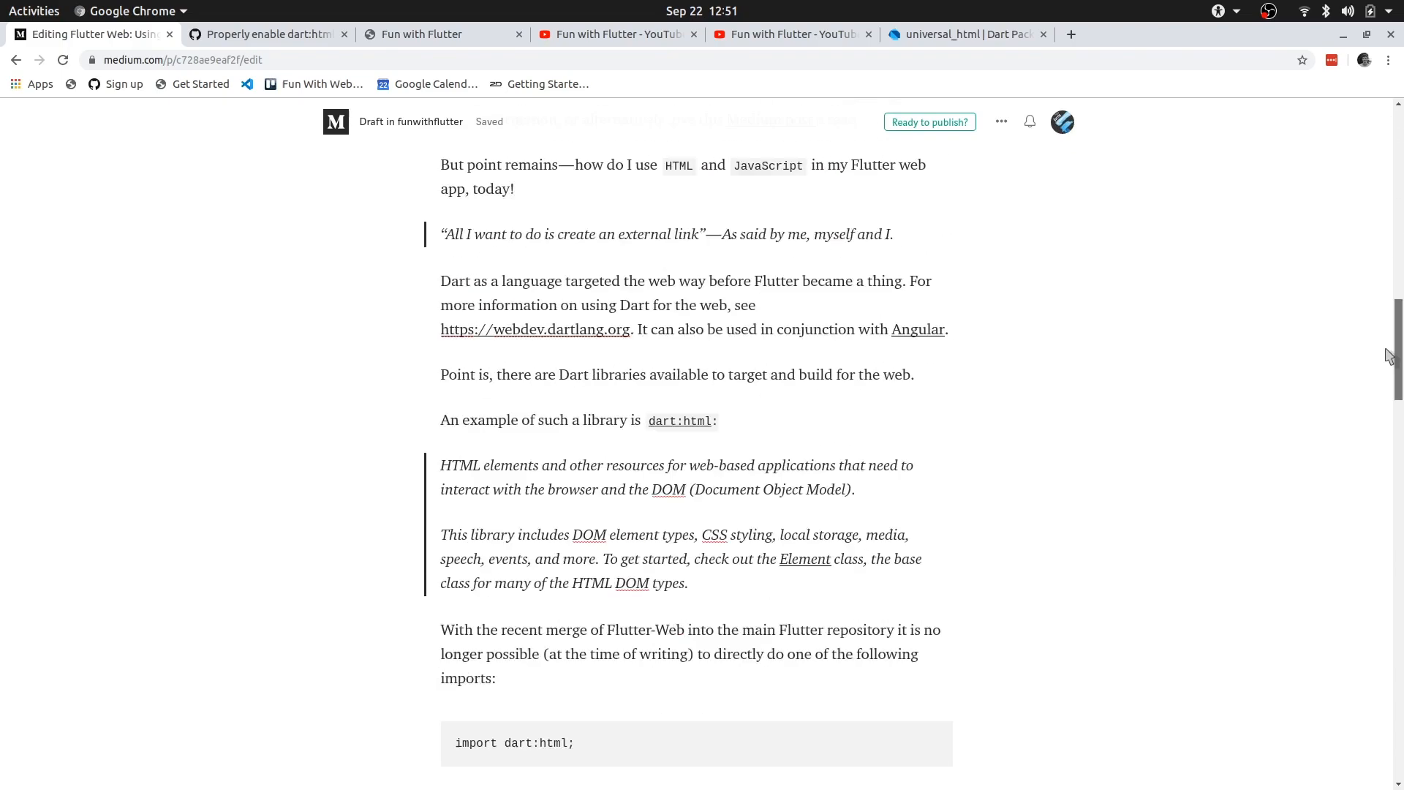
scroll(down, 3)
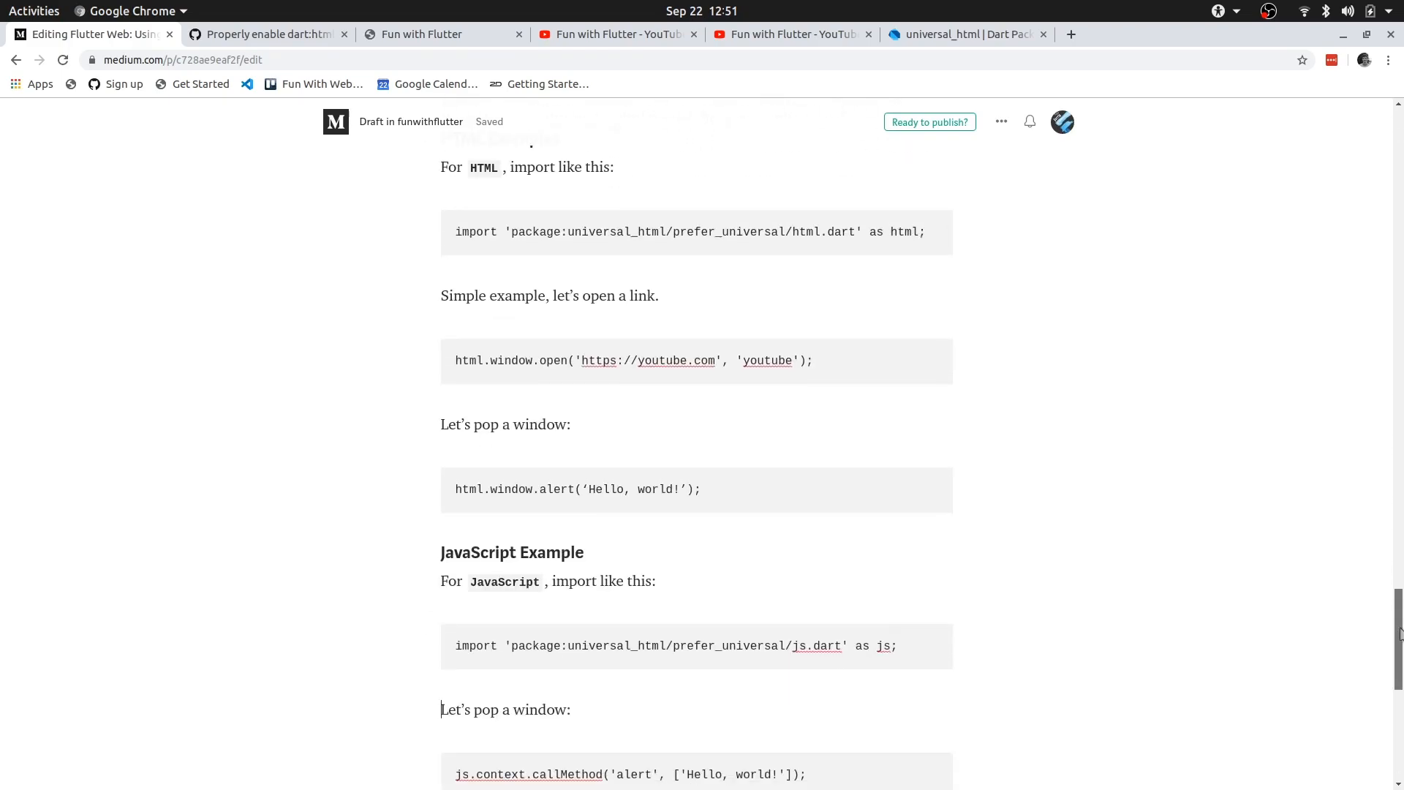
scroll(down, 3)
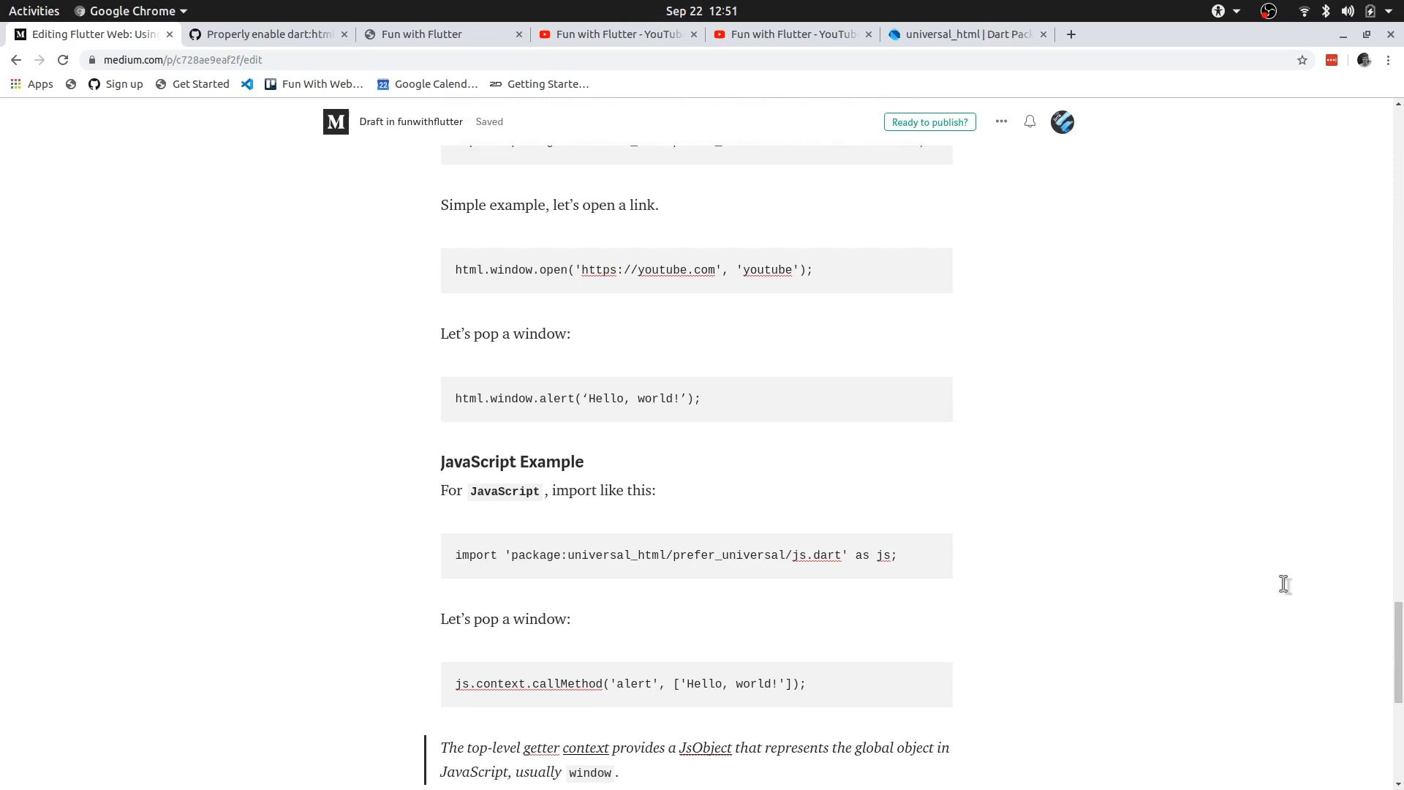
scroll(up, 3)
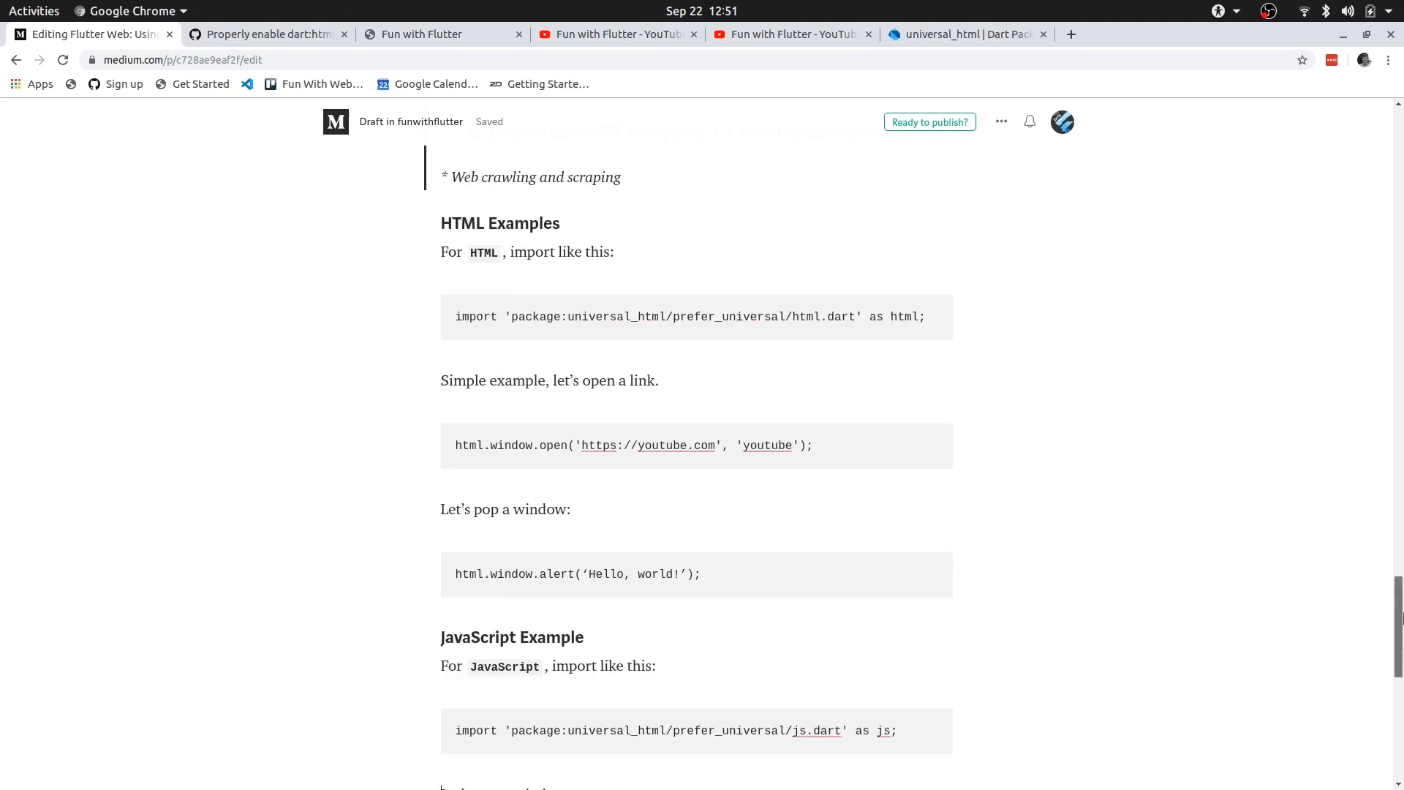
scroll(down, 3)
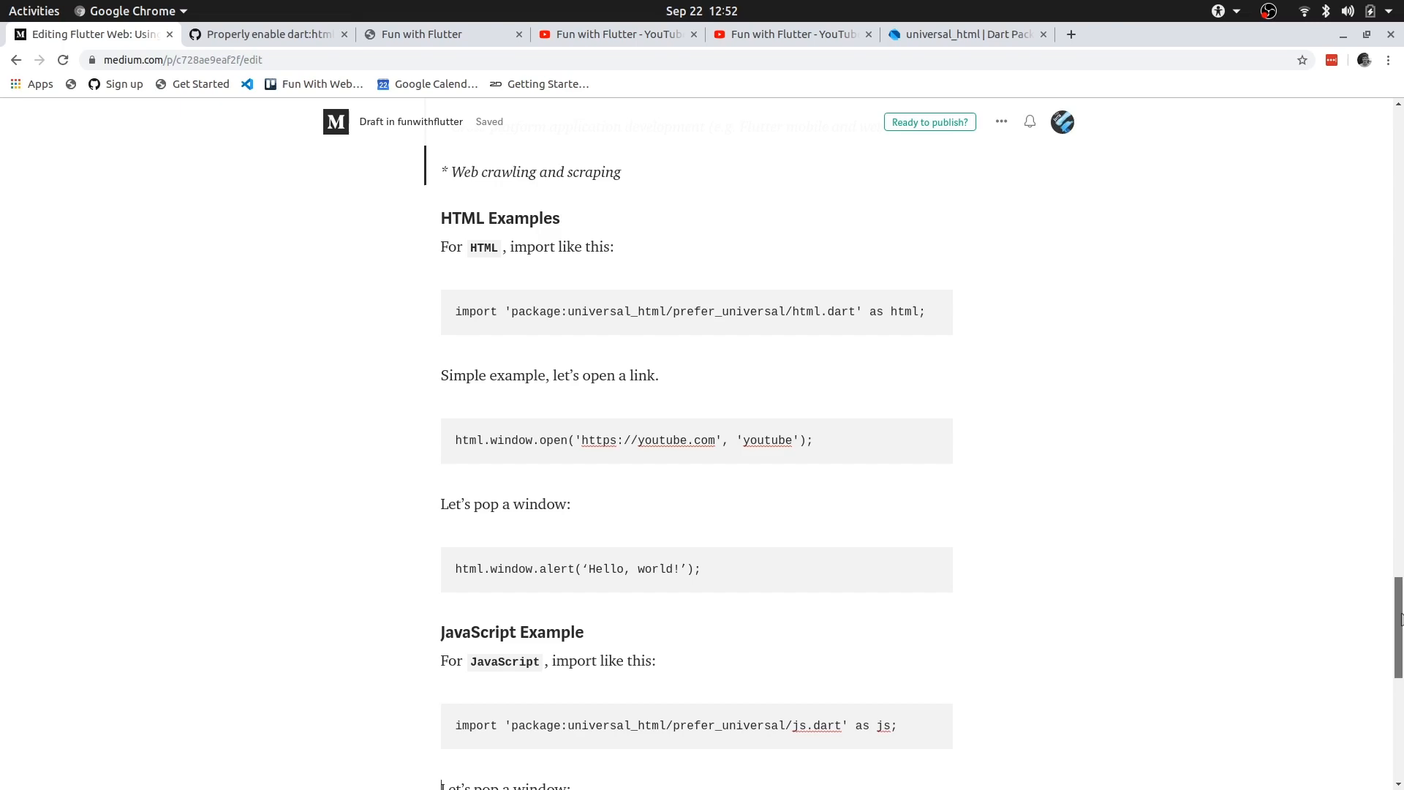
scroll(up, 3)
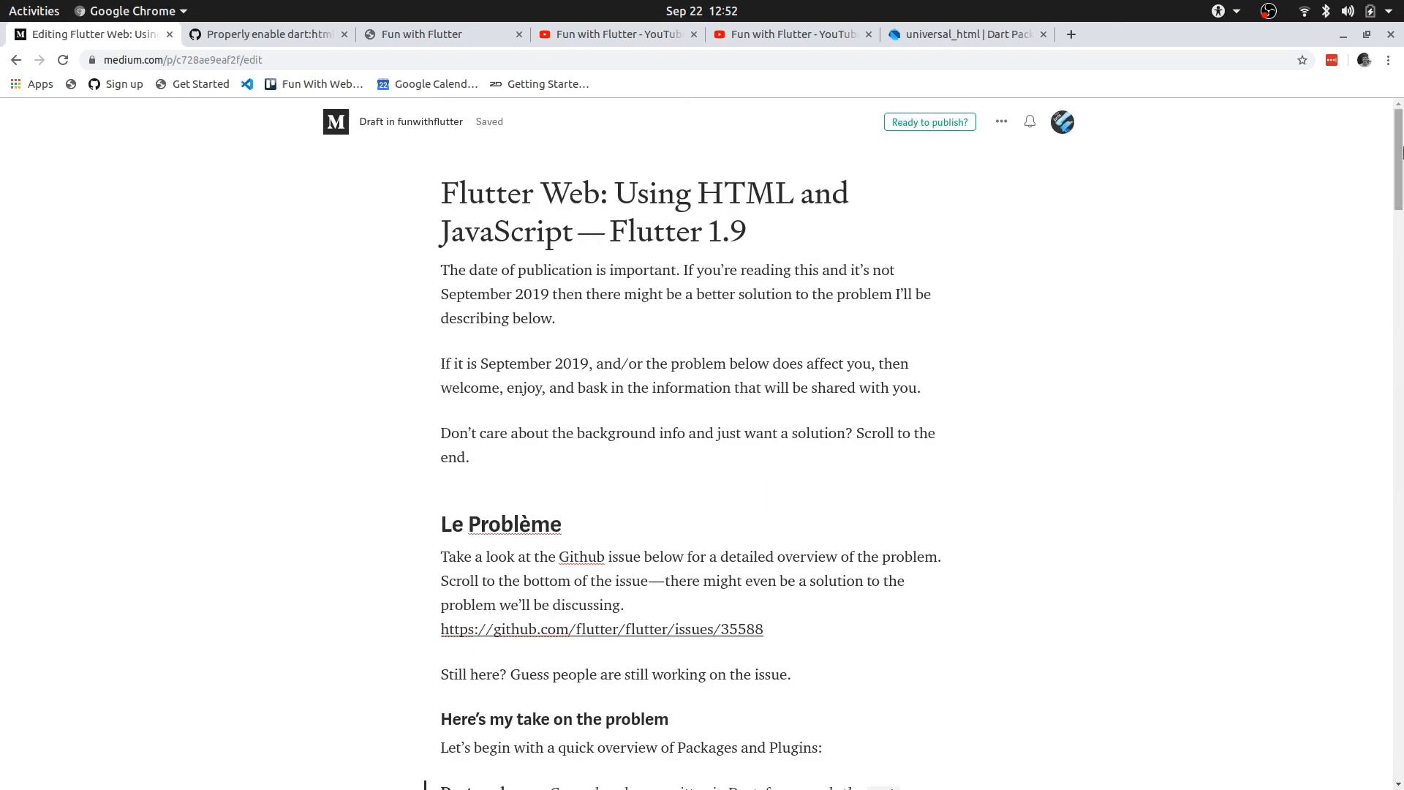
mouse_move(1237, 267)
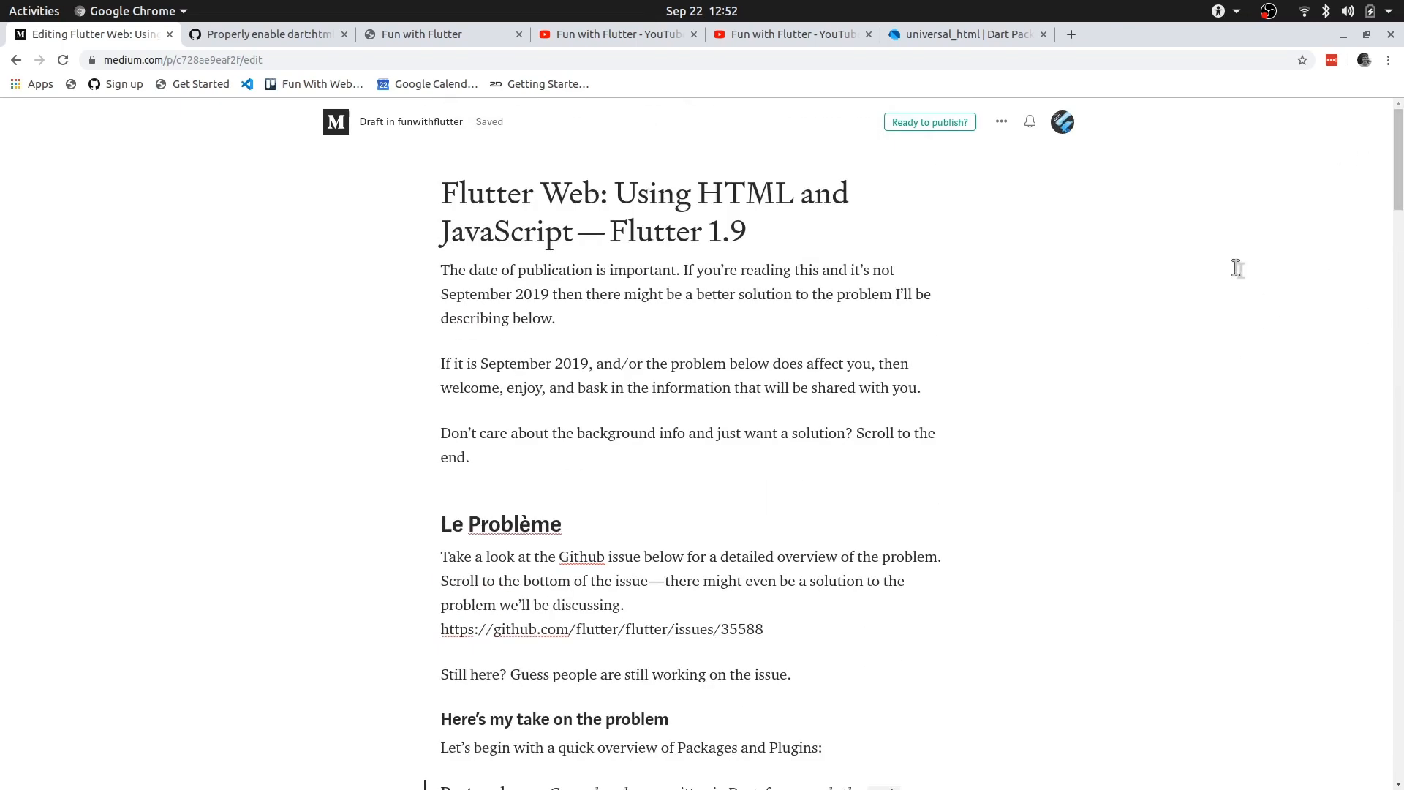
mouse_move(1276, 291)
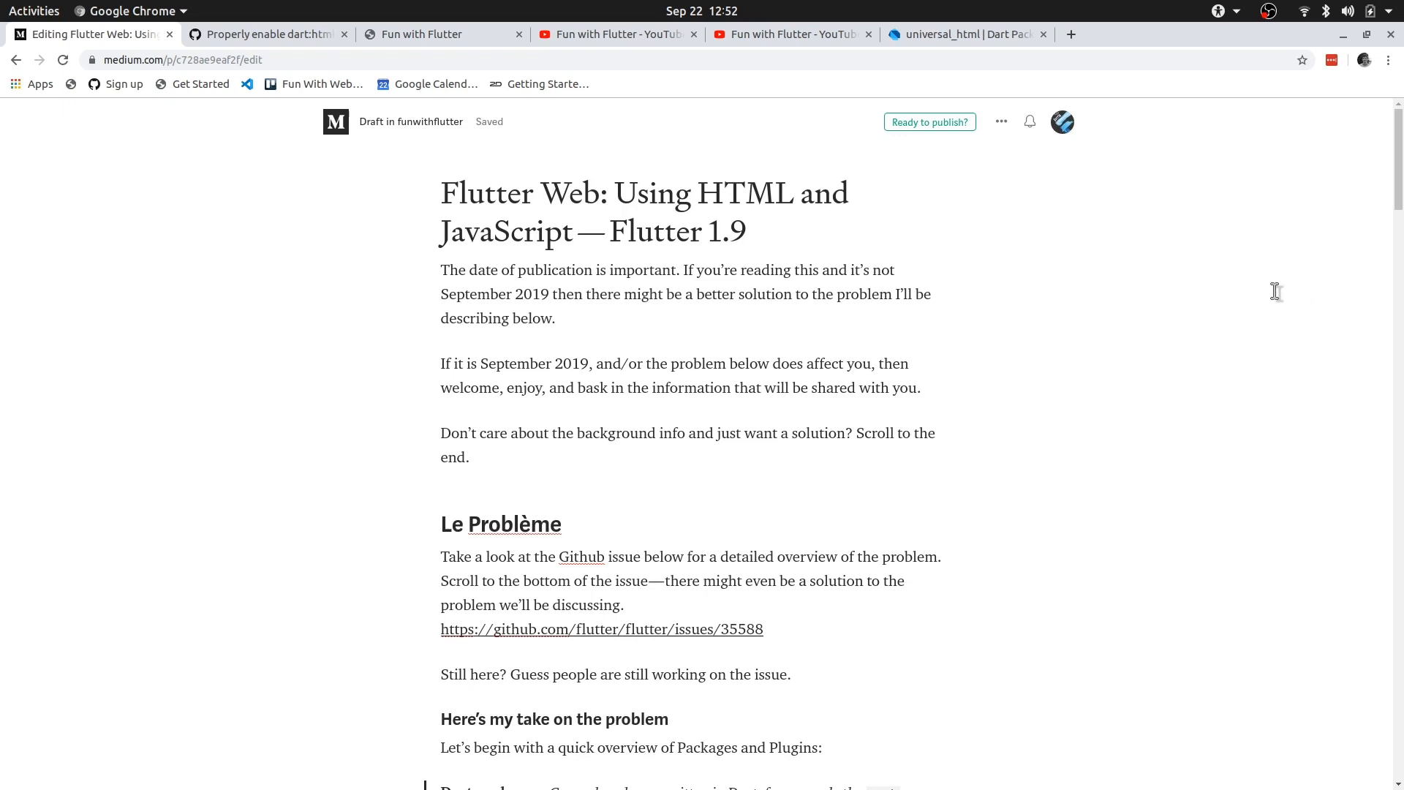
mouse_move(573, 269)
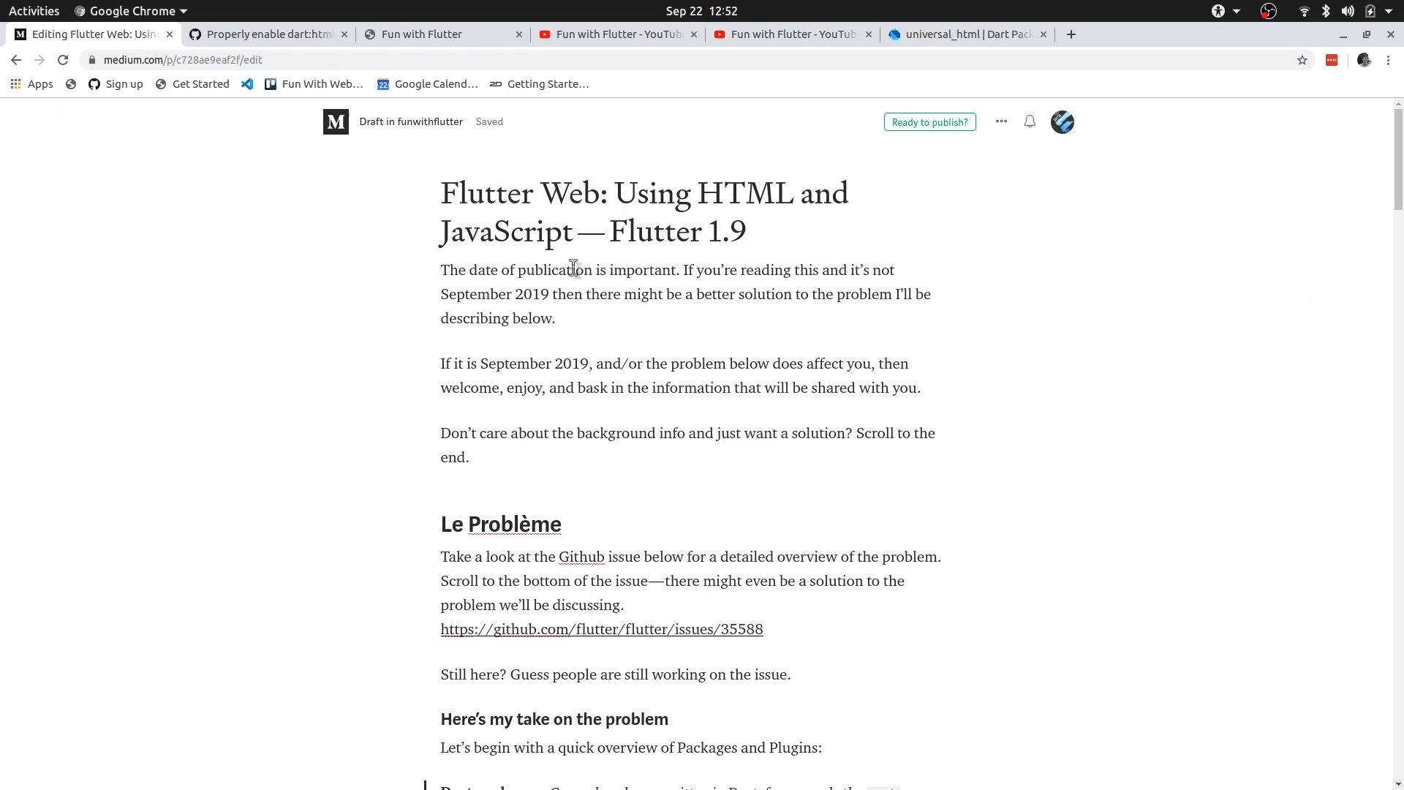
mouse_move(925, 277)
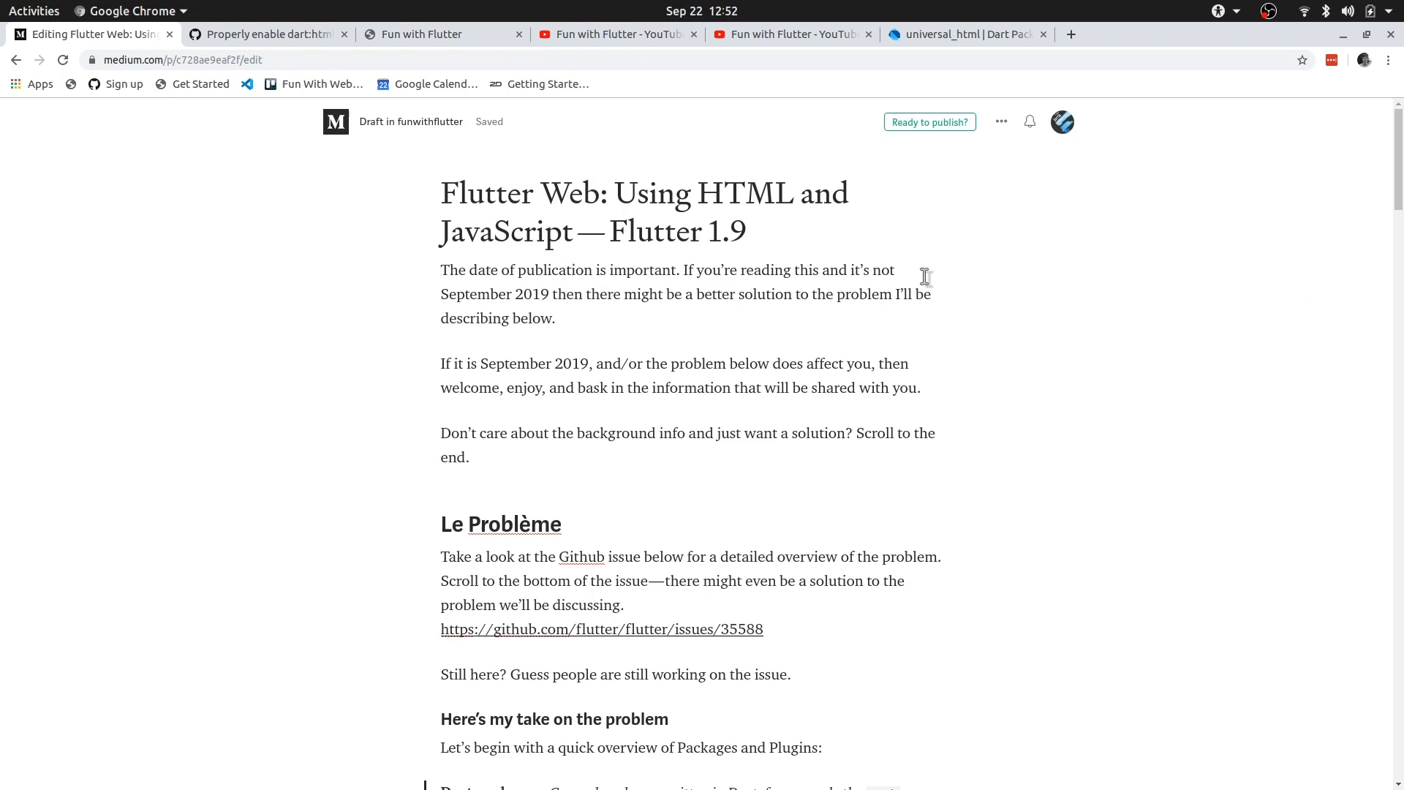
mouse_move(1170, 415)
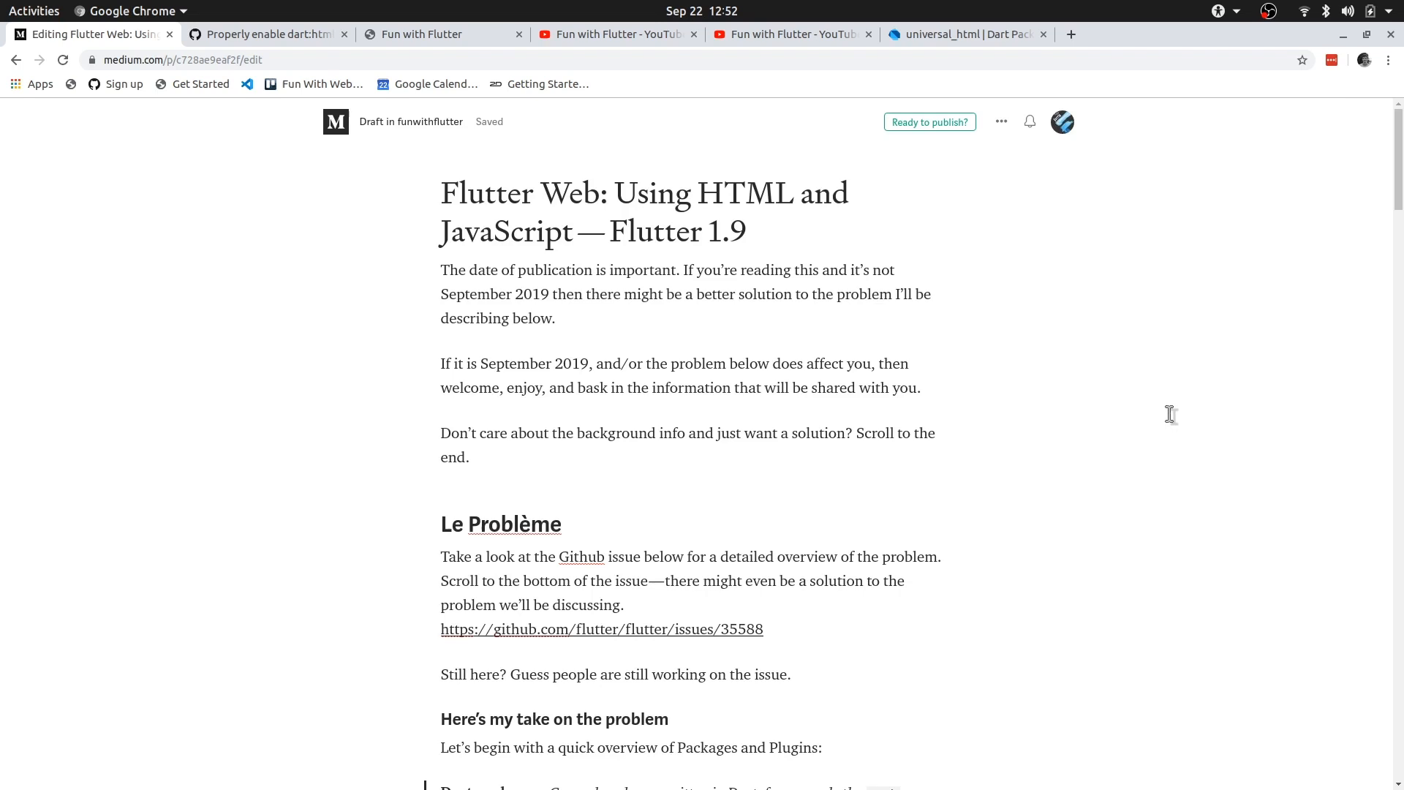